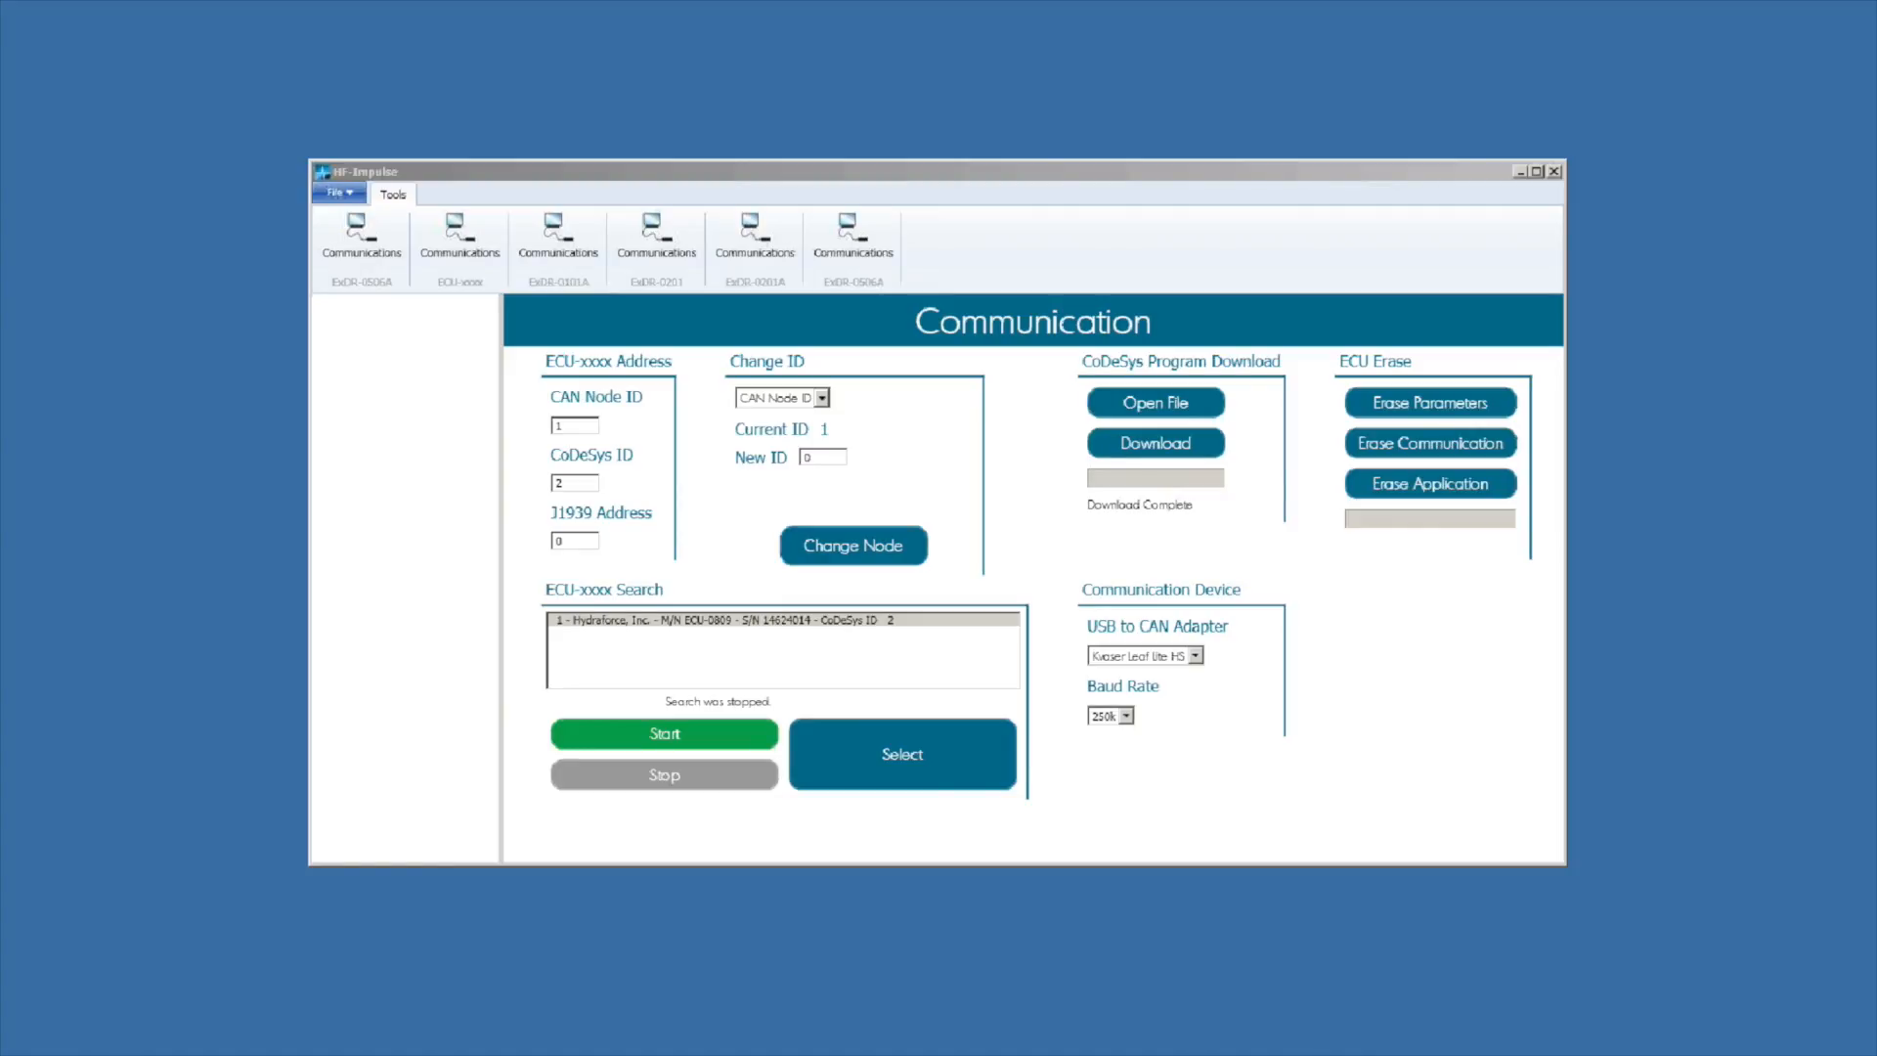
pyautogui.moveTo(337, 144)
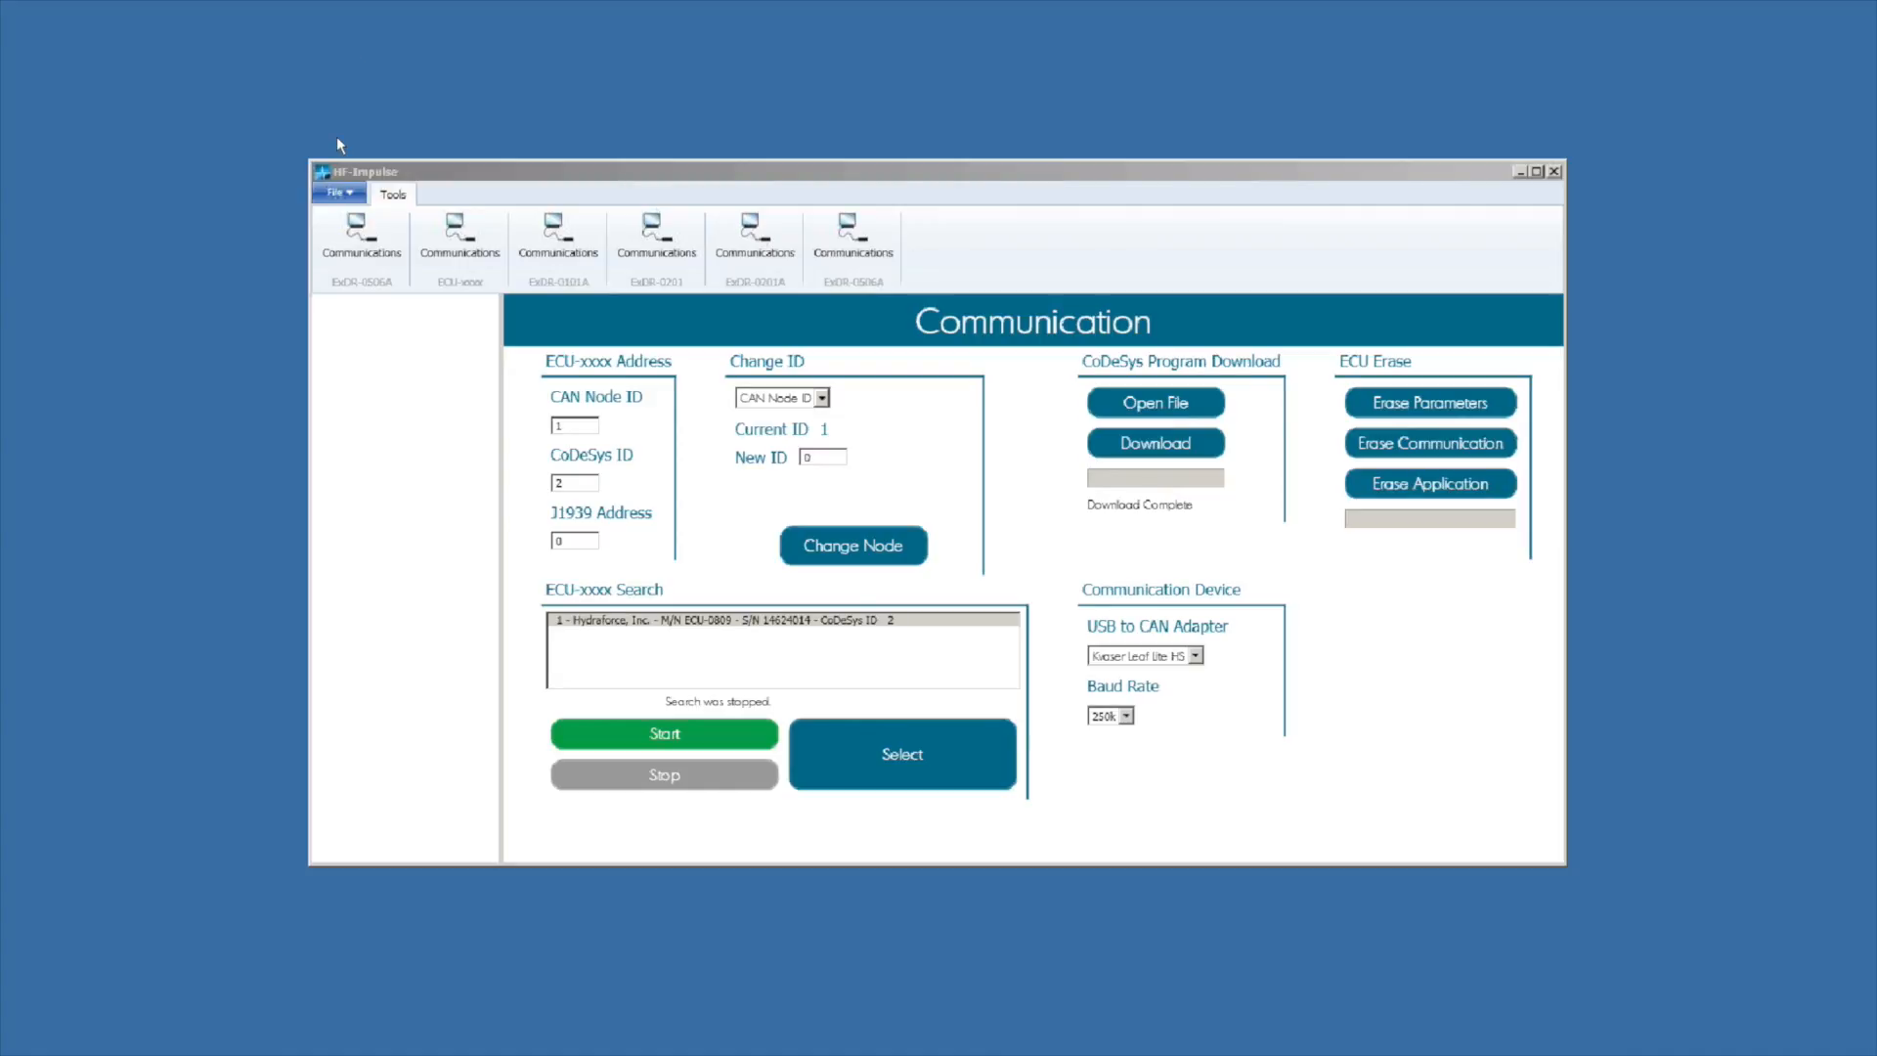
# Step: Bring up the File > New menu showing the ECU-xxxx project options
pyautogui.click(337, 192)
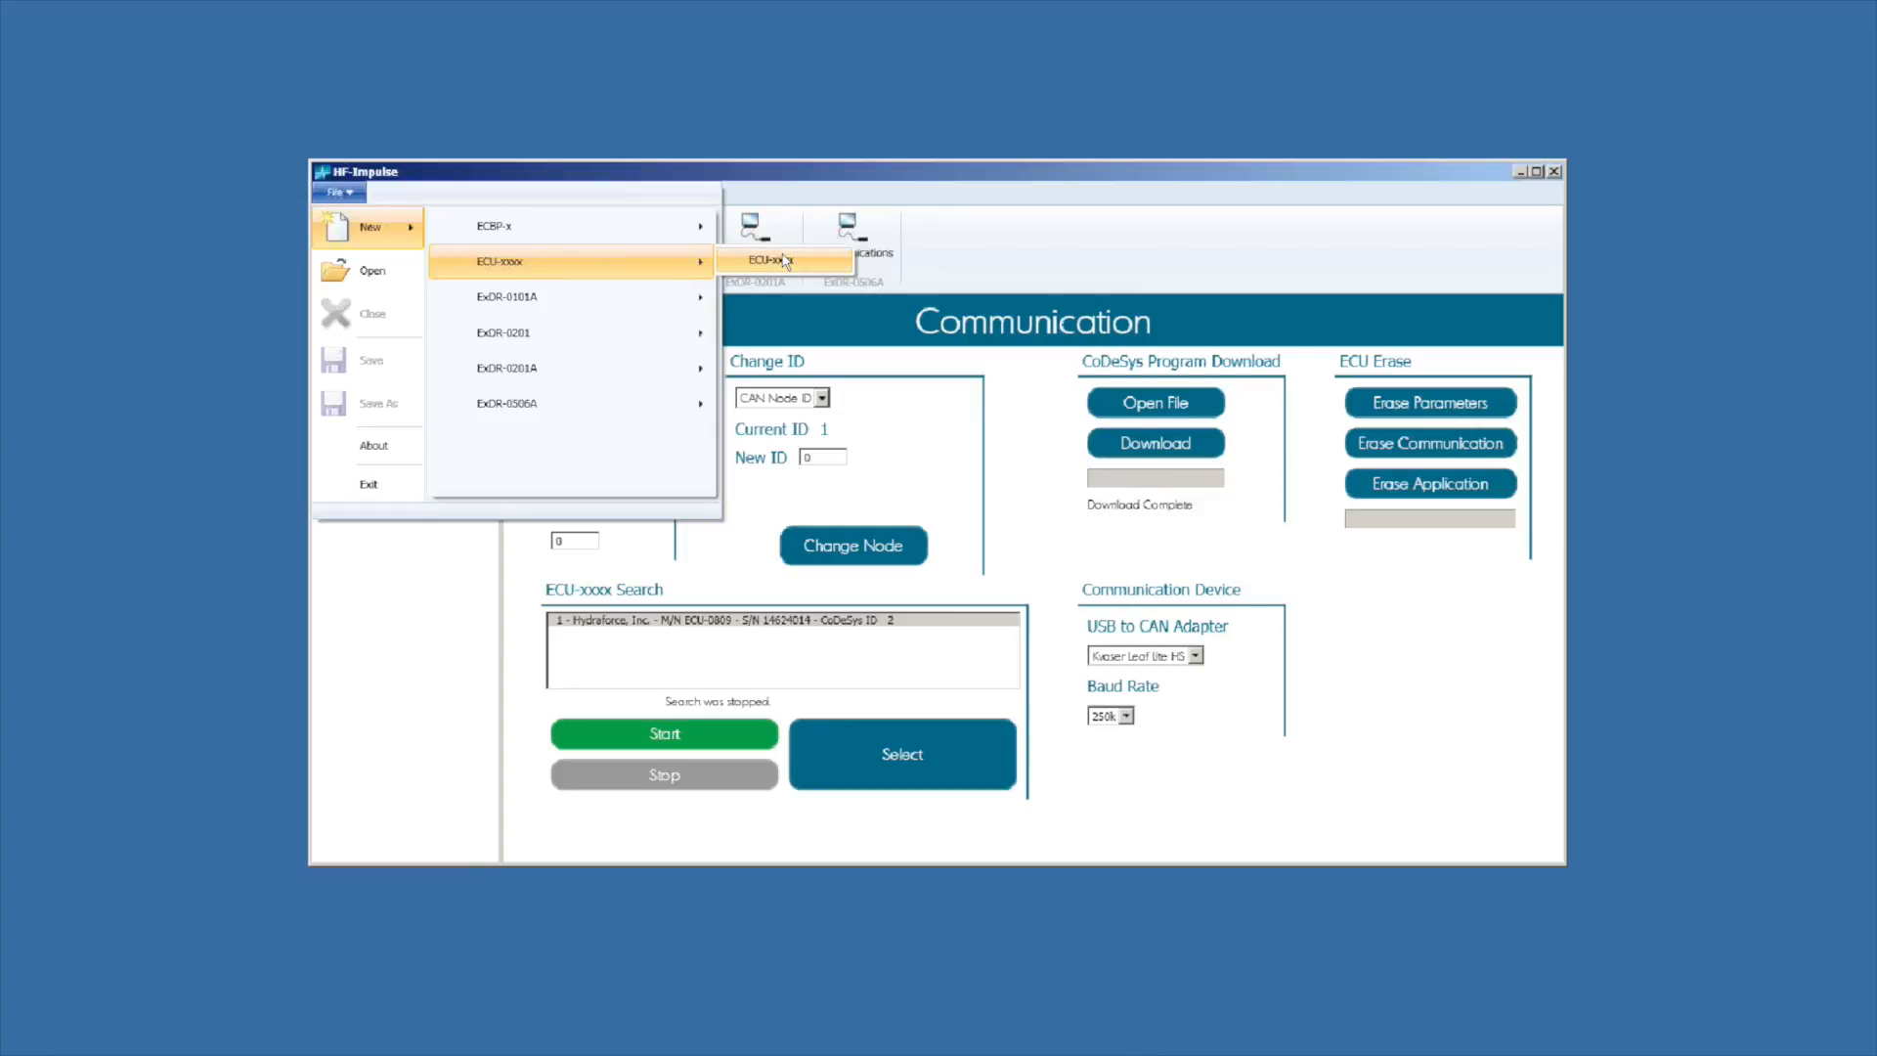
# Step: Create a new ECU-xxxx project named New Project, still offline
pyautogui.click(782, 261)
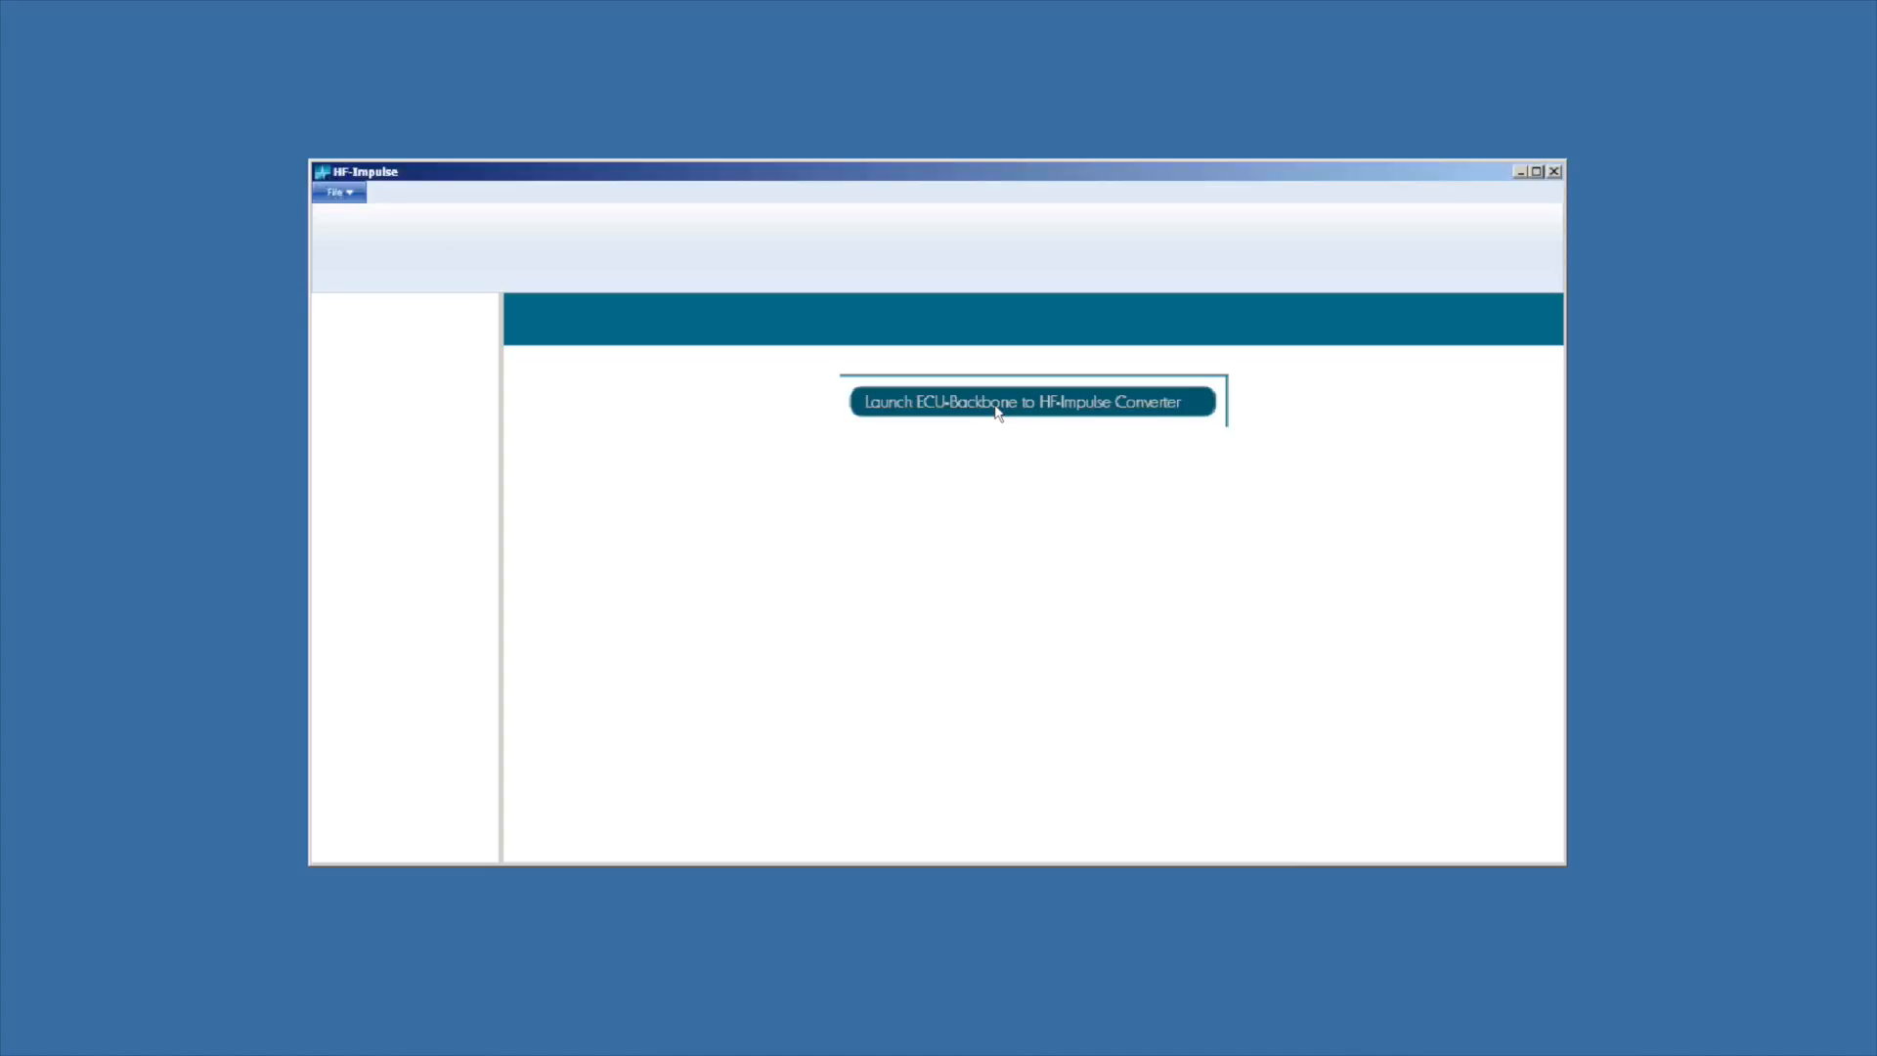
pyautogui.click(1030, 401)
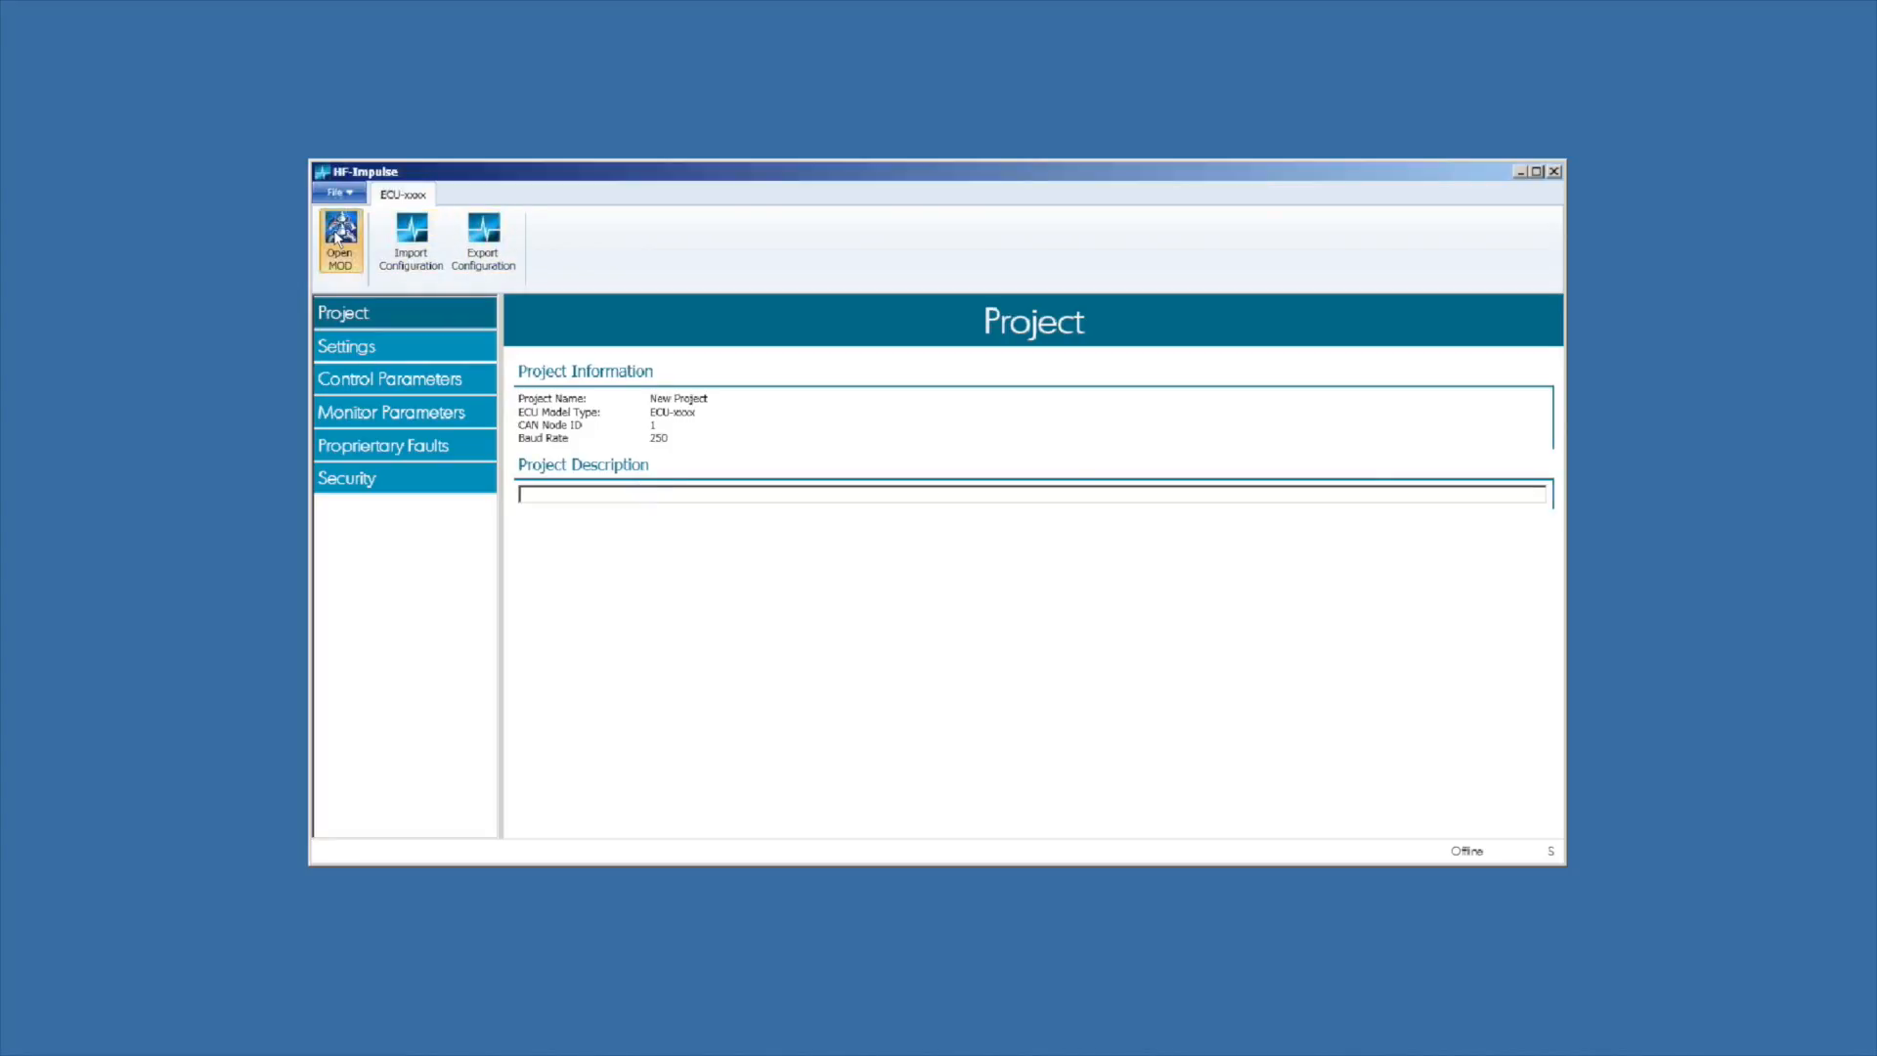
# Step: Load ECU-0809 simple program.mod from Documents > HF presentations > Technical help documents > Videos
pyautogui.click(341, 235)
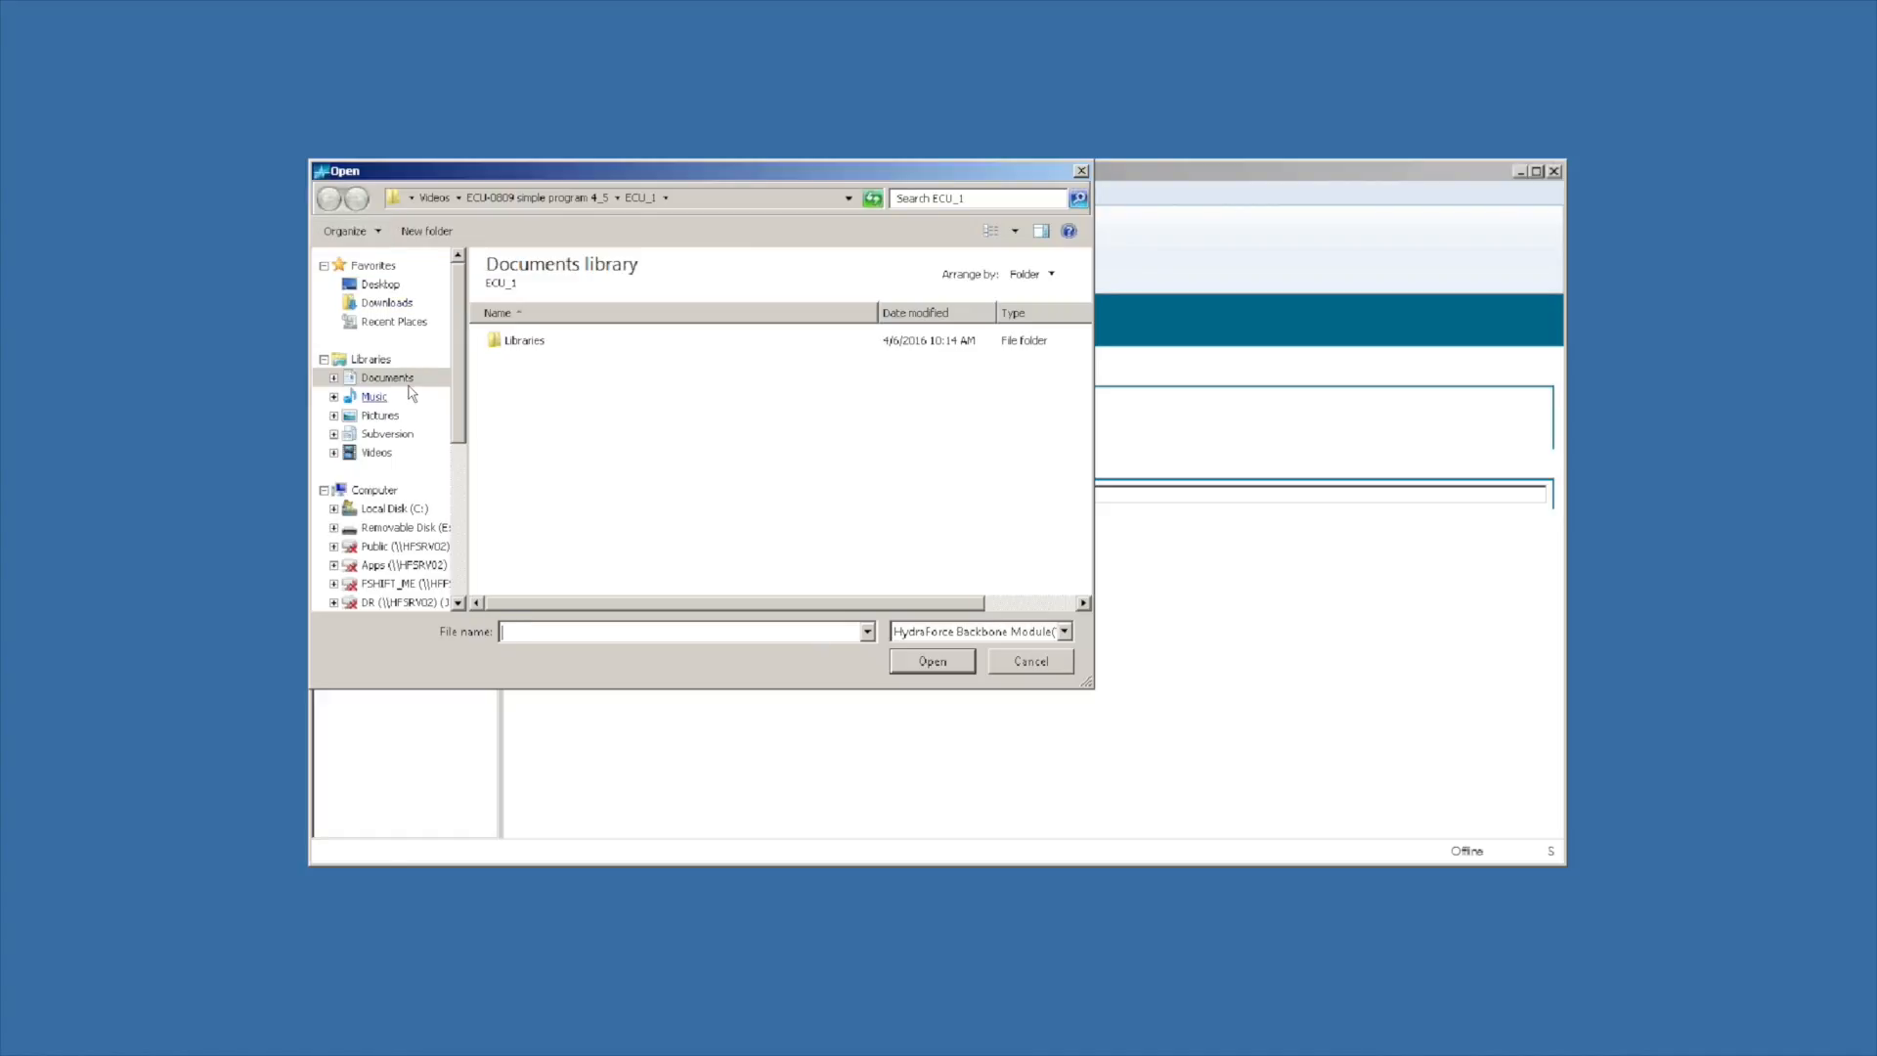
pyautogui.click(385, 378)
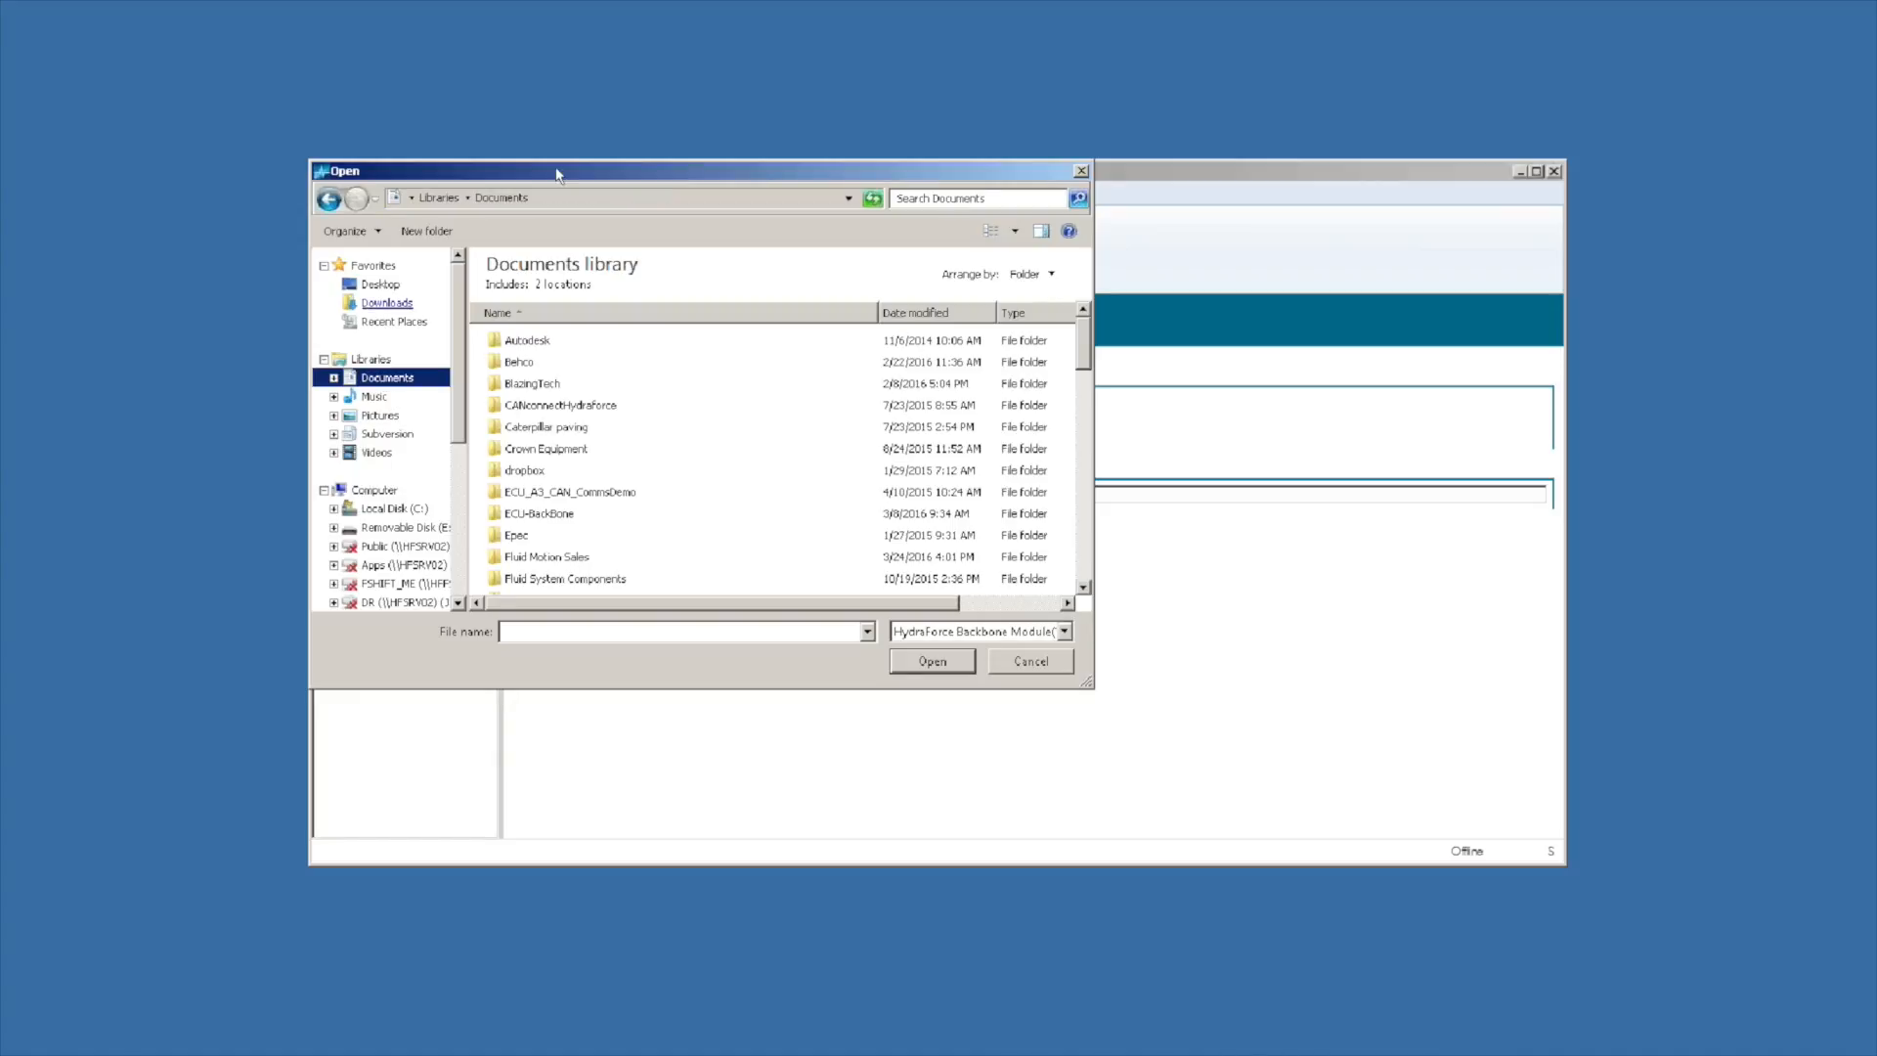
pyautogui.scroll(-3)
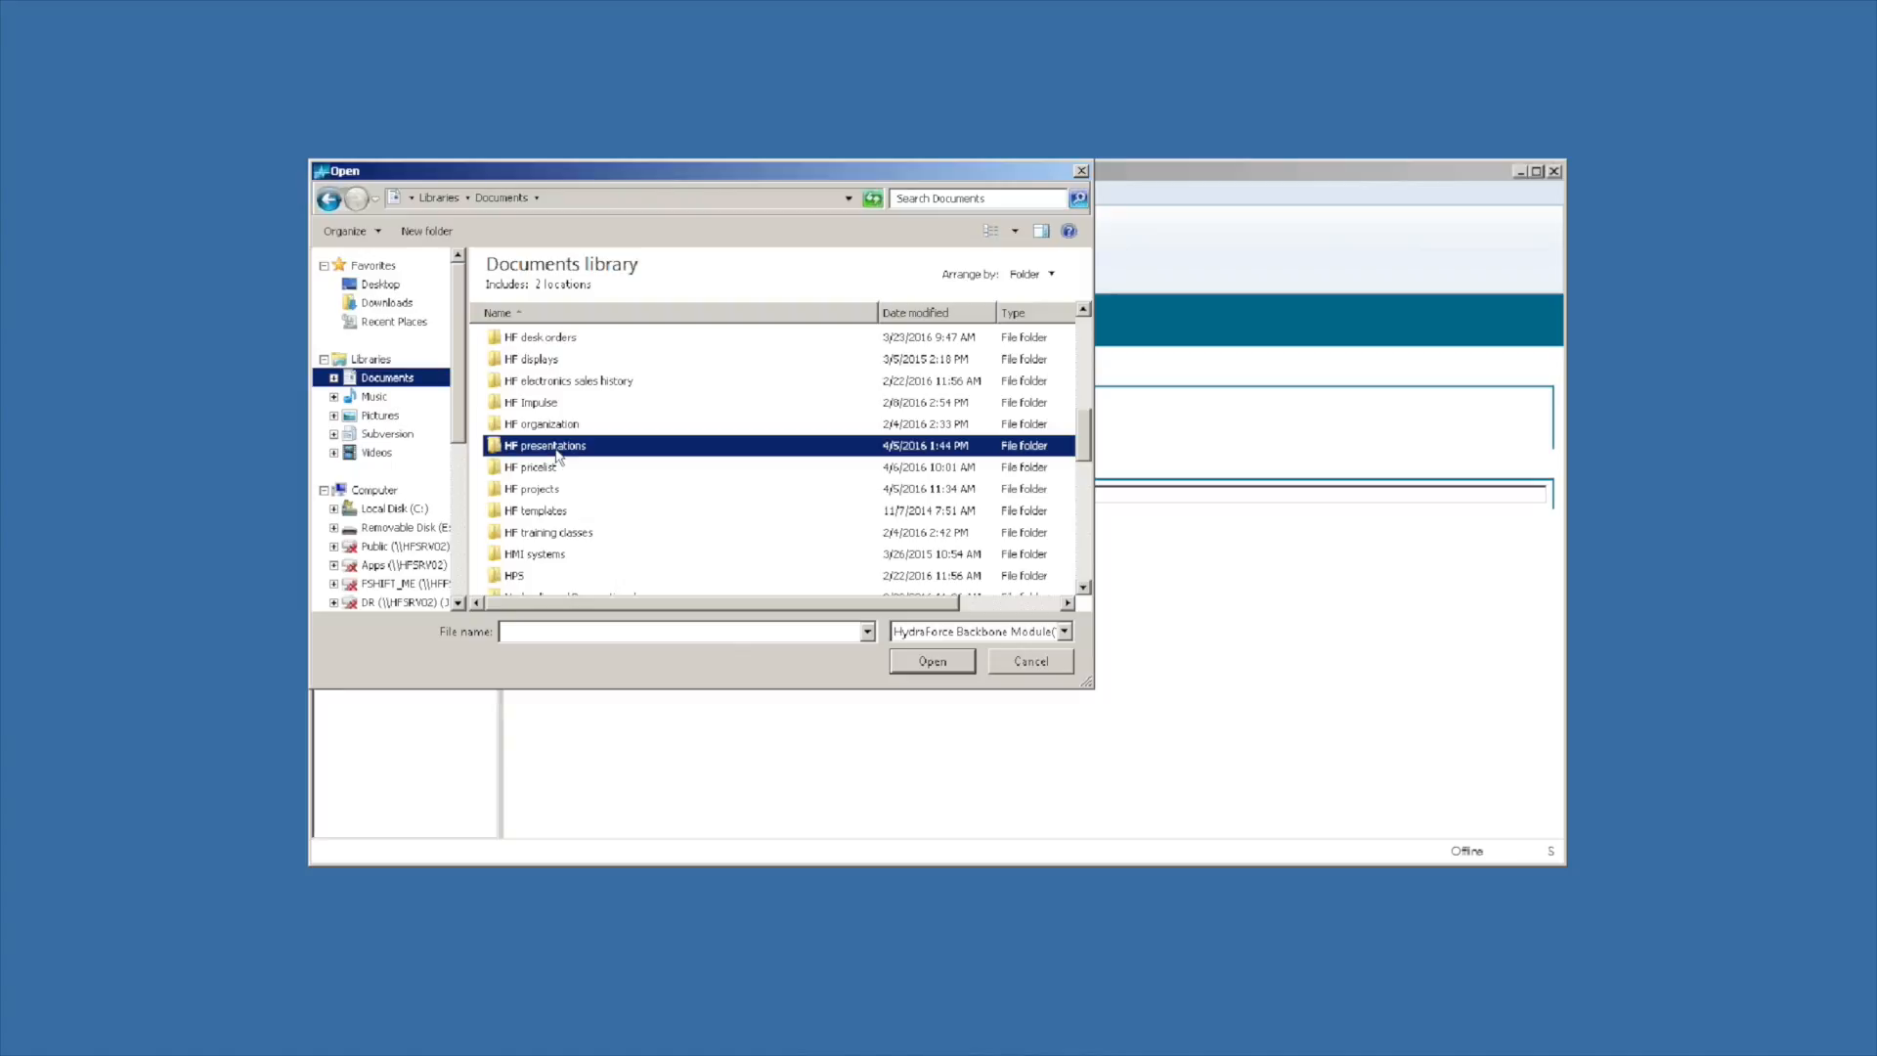
pyautogui.doubleClick(544, 443)
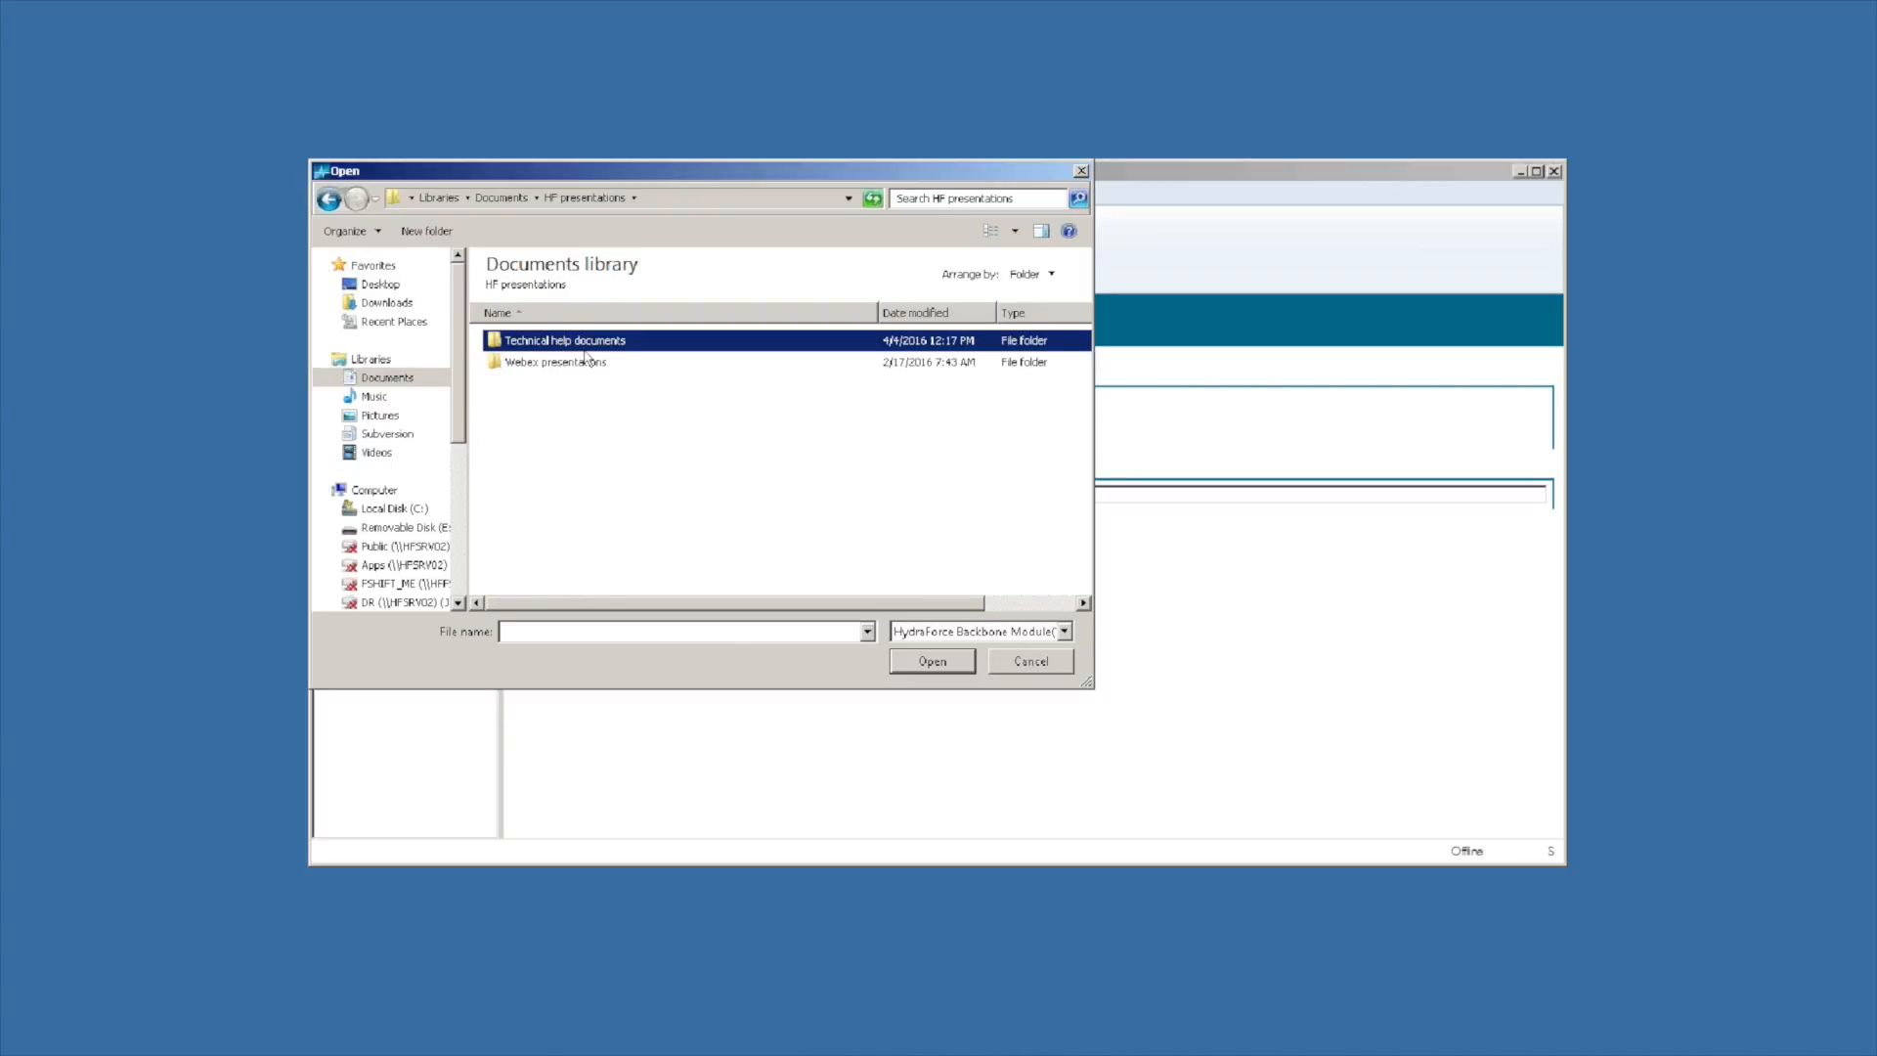
pyautogui.doubleClick(564, 340)
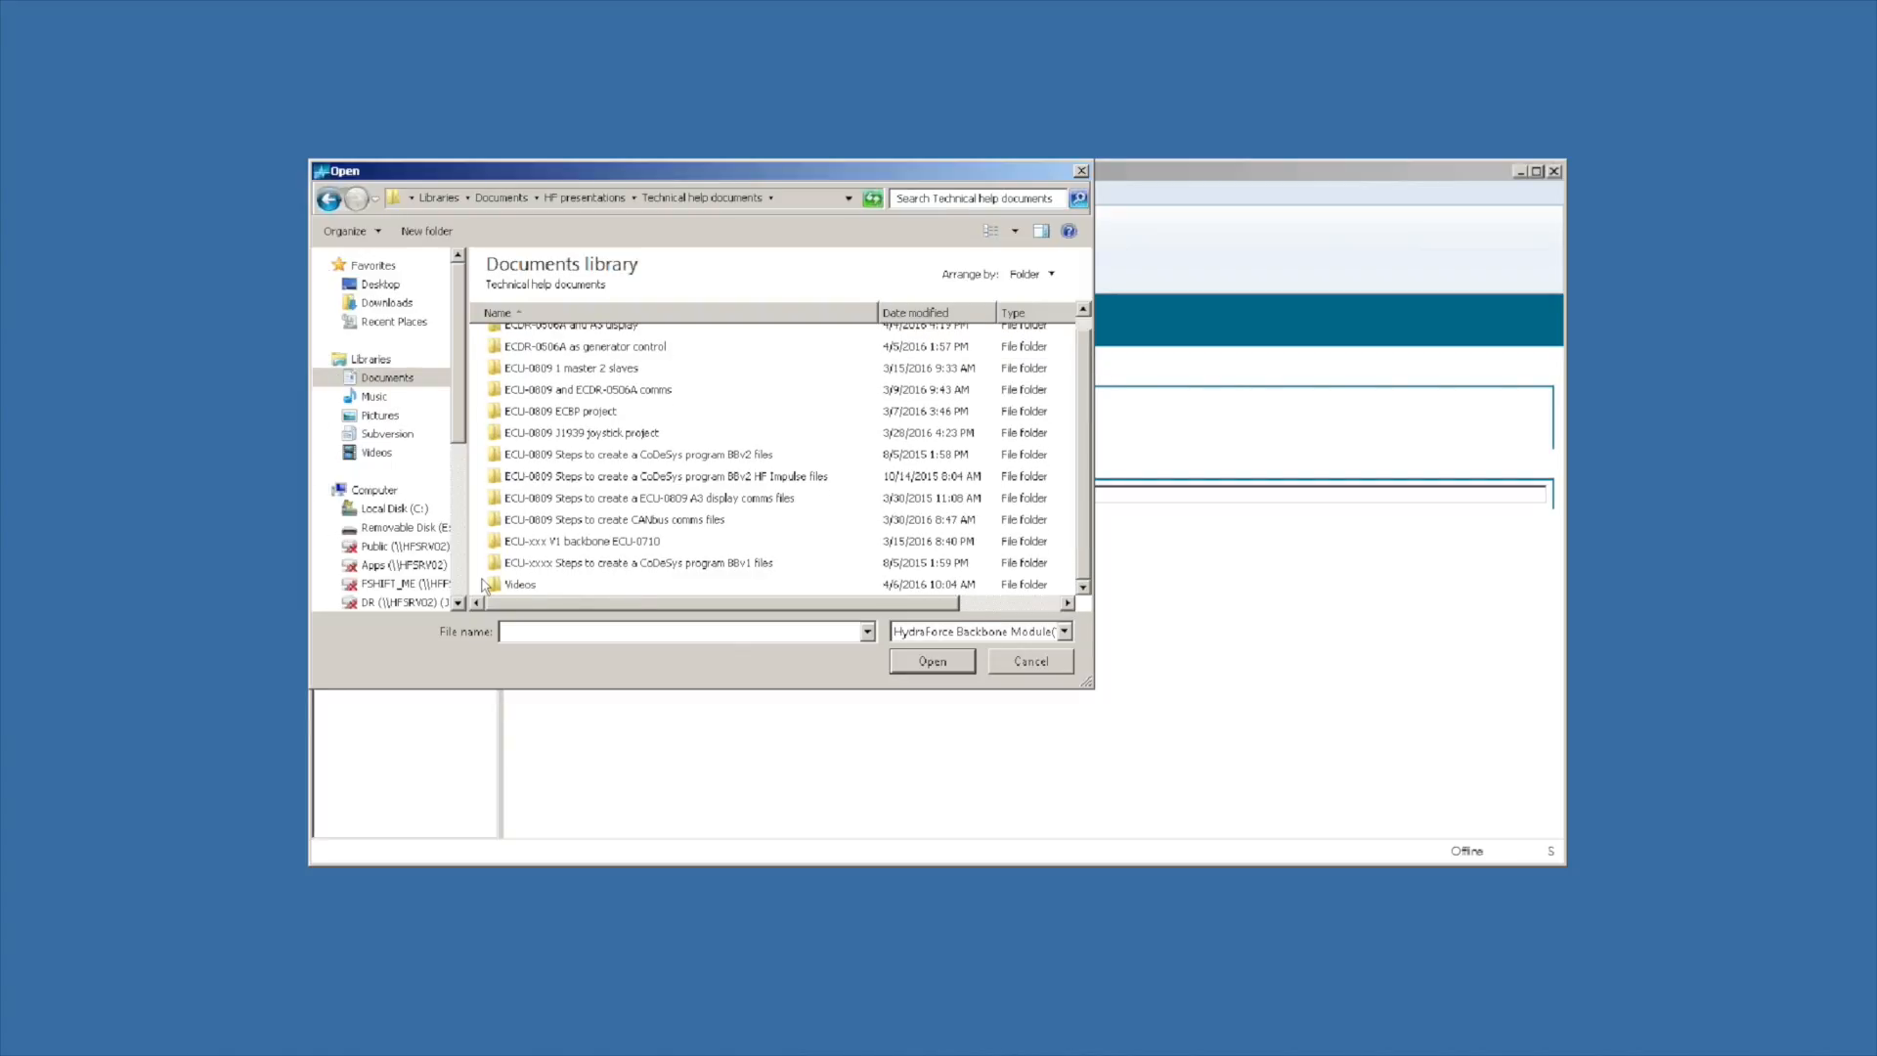
pyautogui.doubleClick(518, 585)
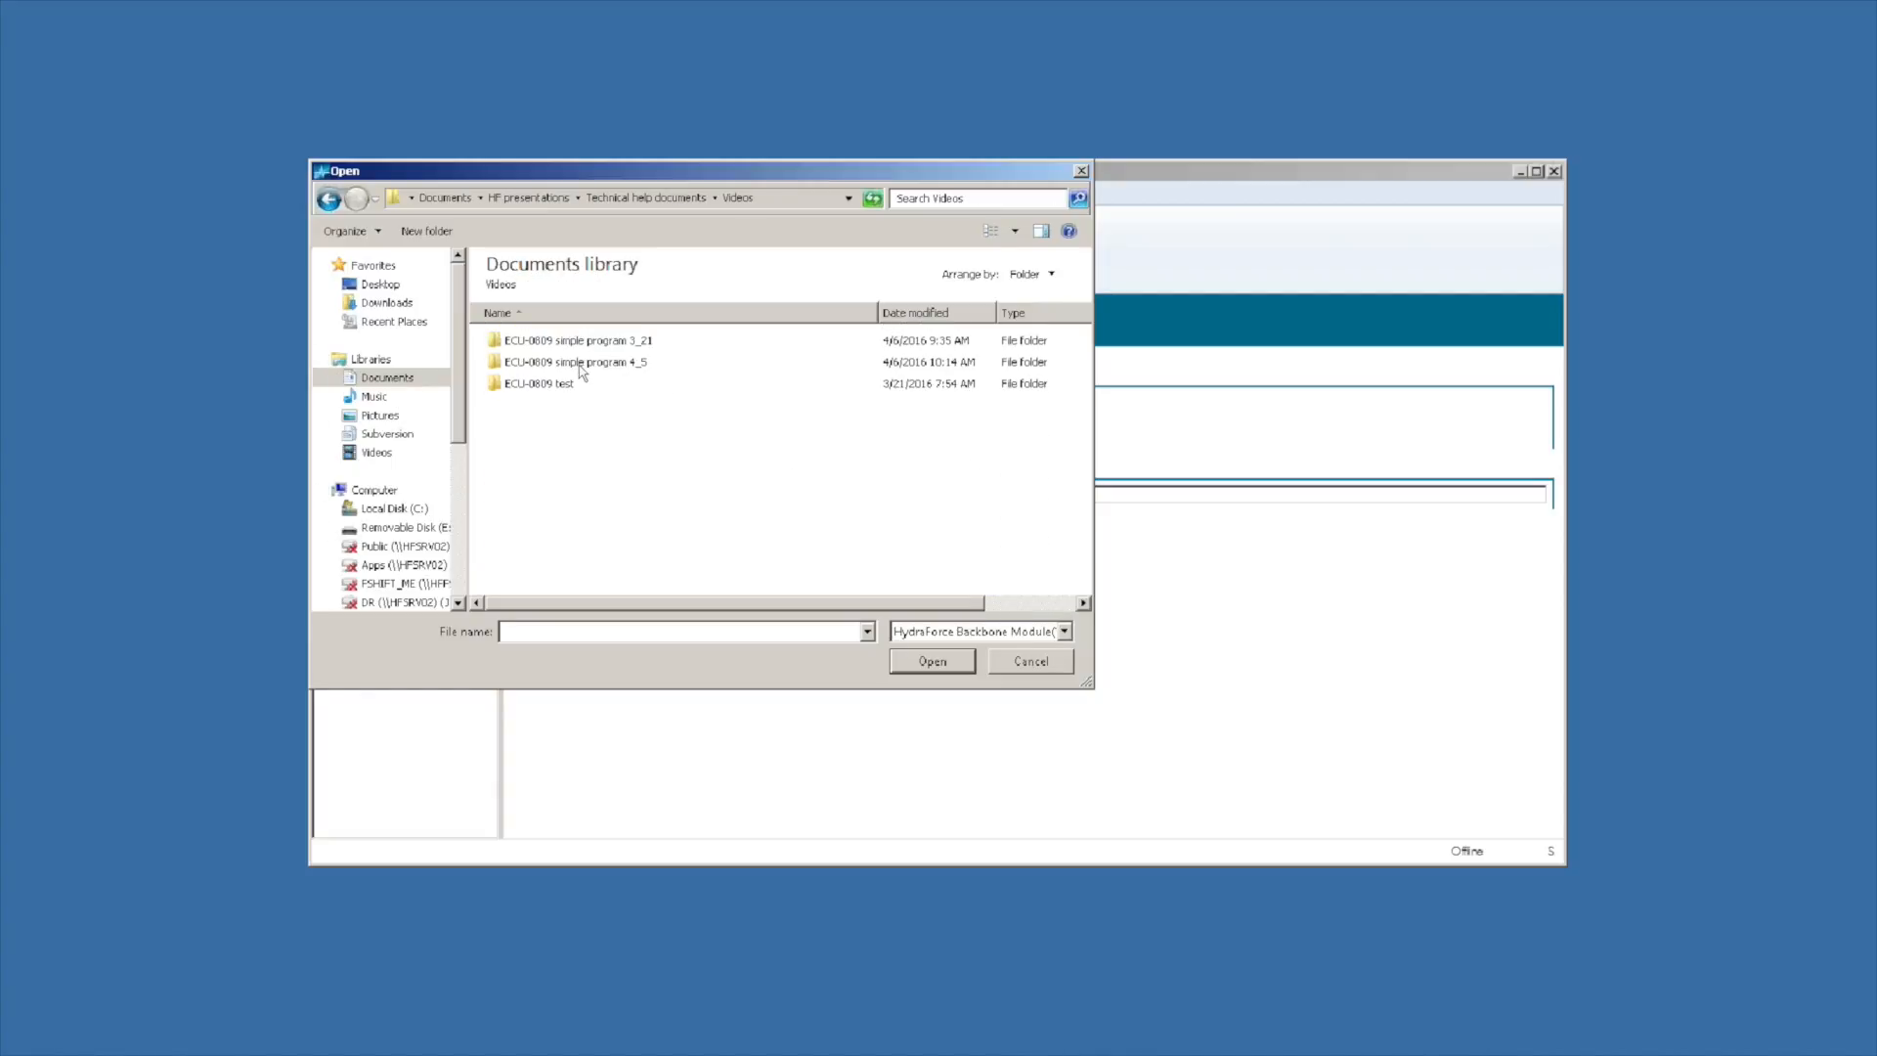
pyautogui.click(572, 362)
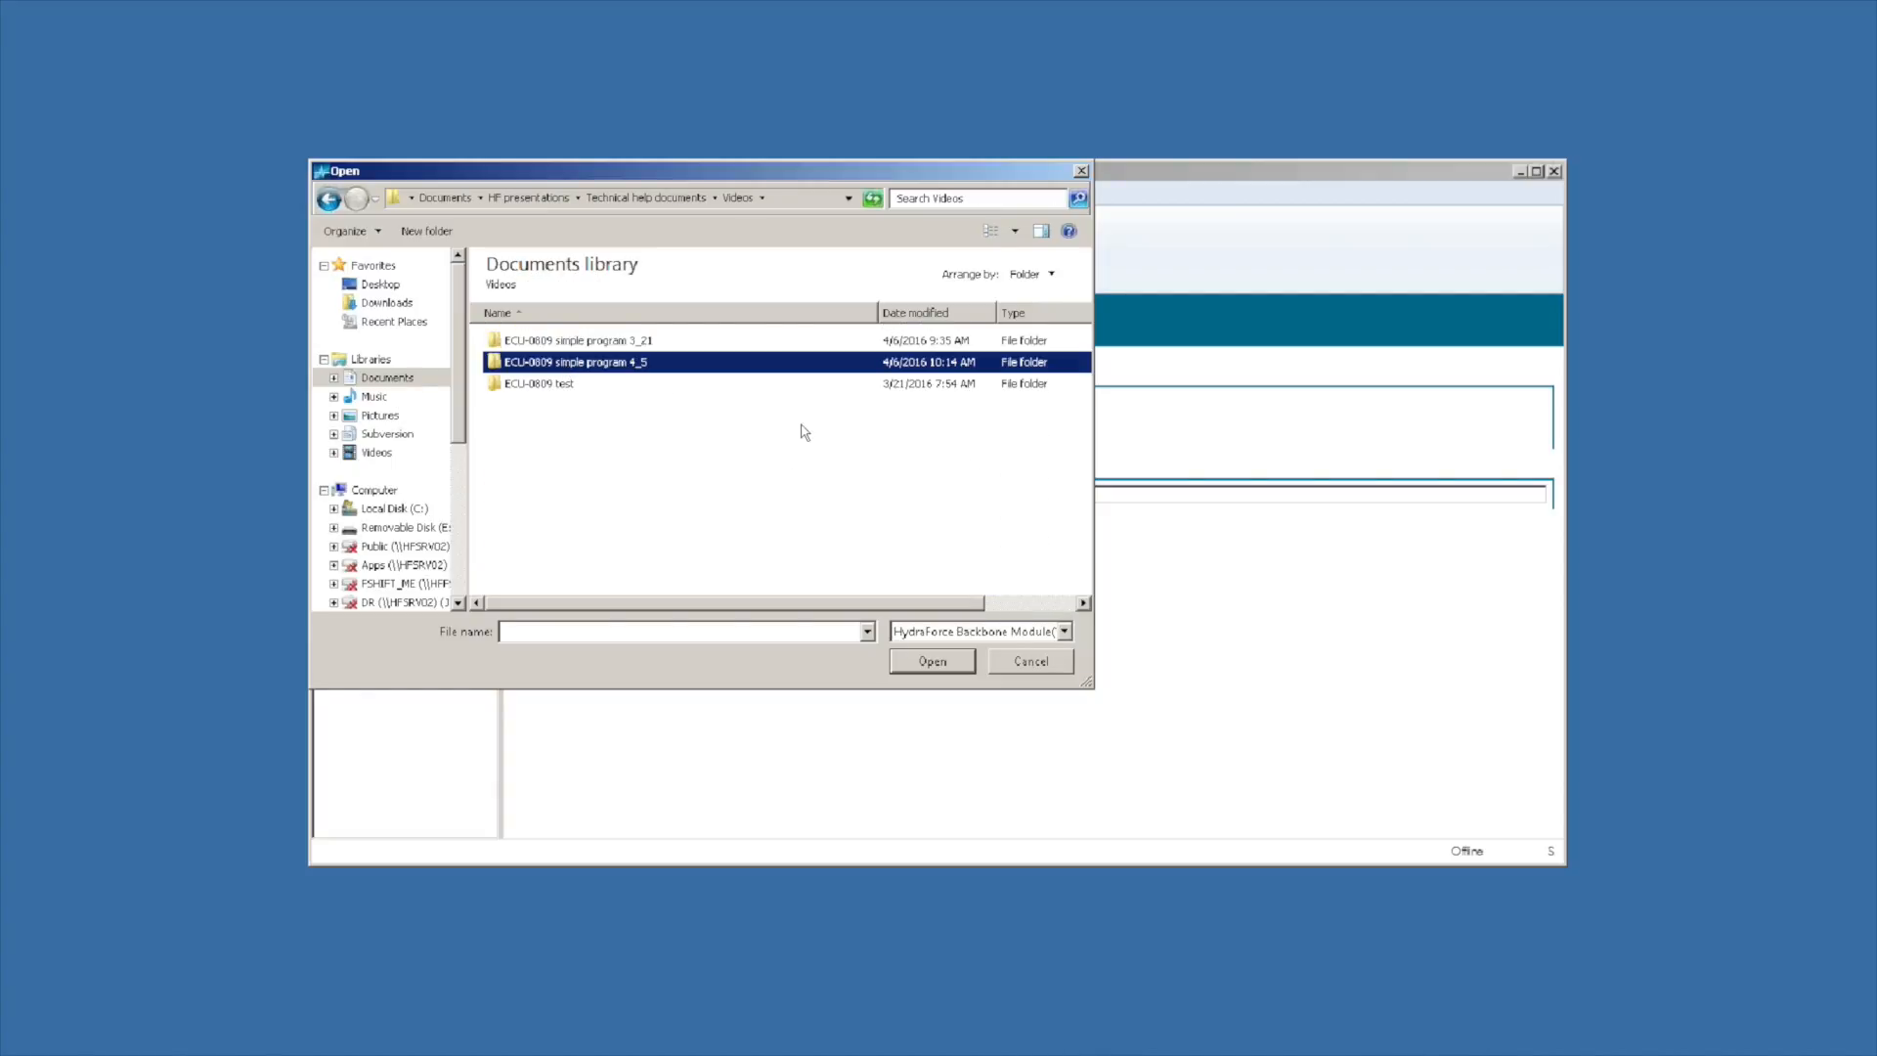
pyautogui.doubleClick(571, 361)
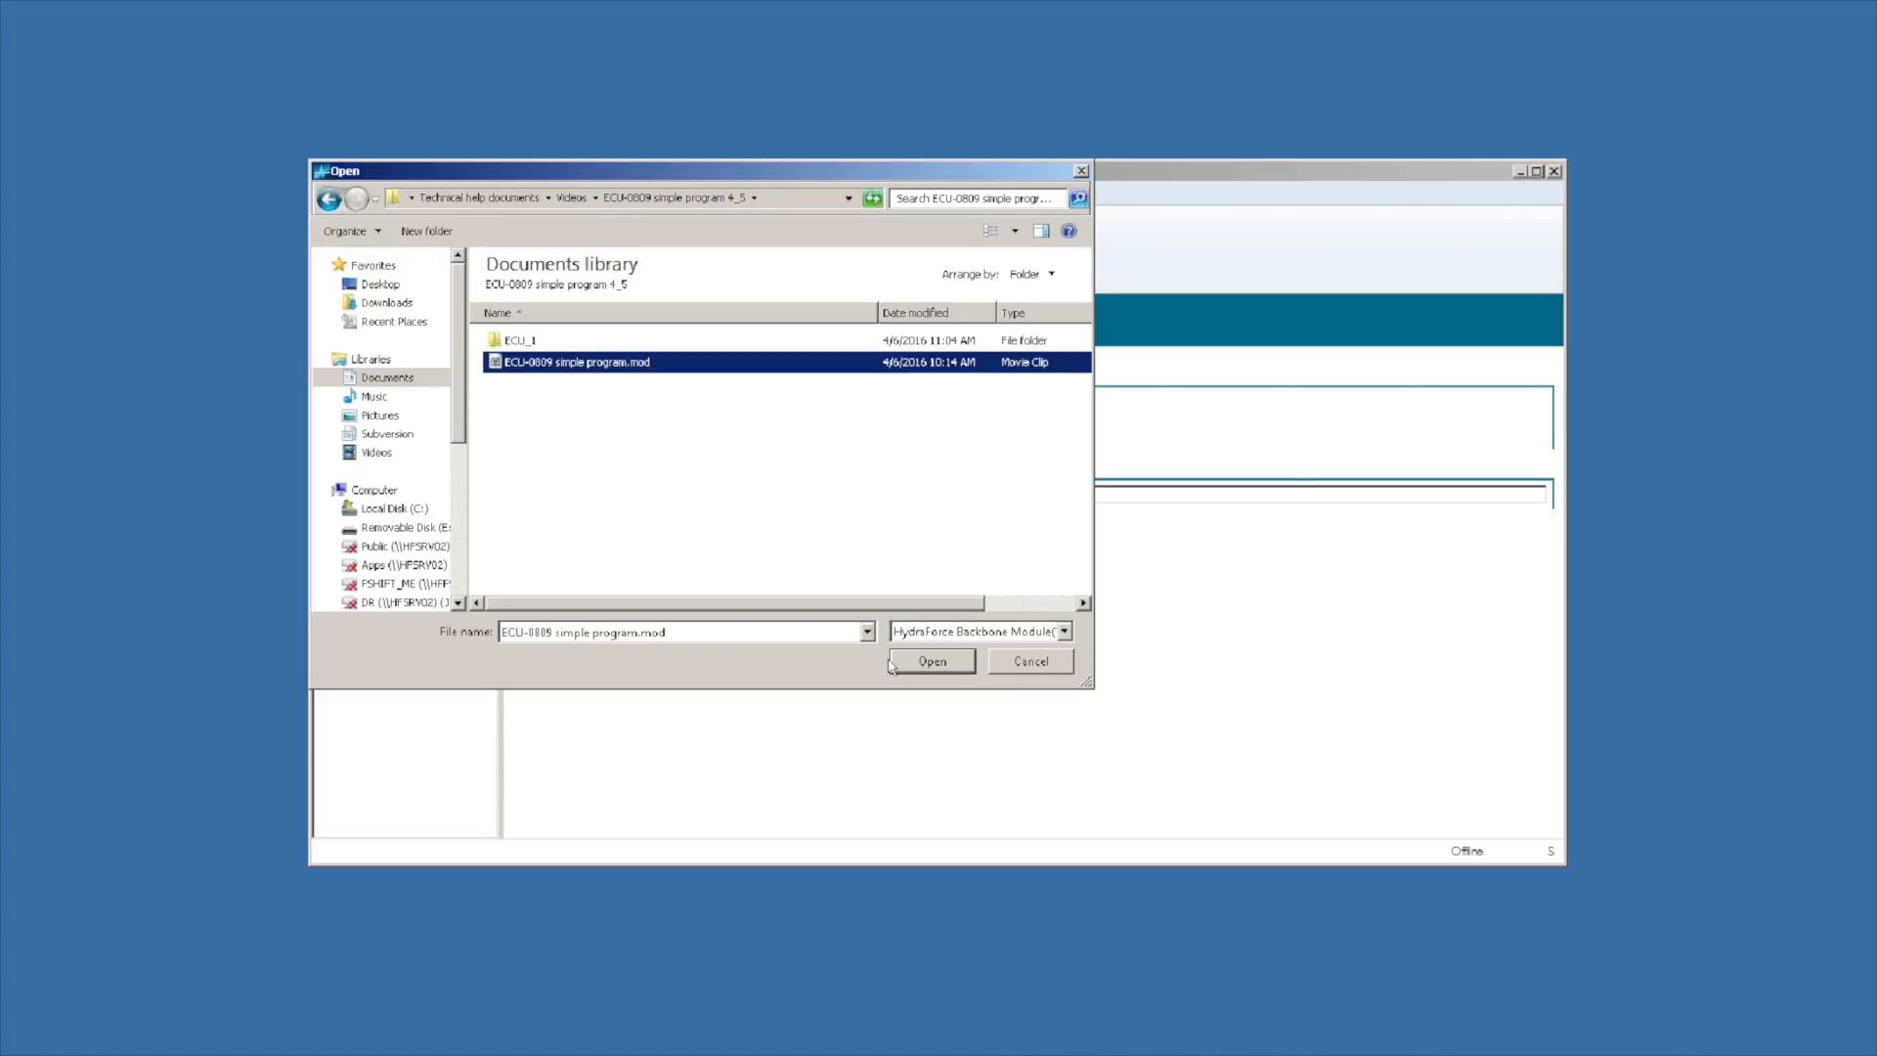
pyautogui.click(932, 661)
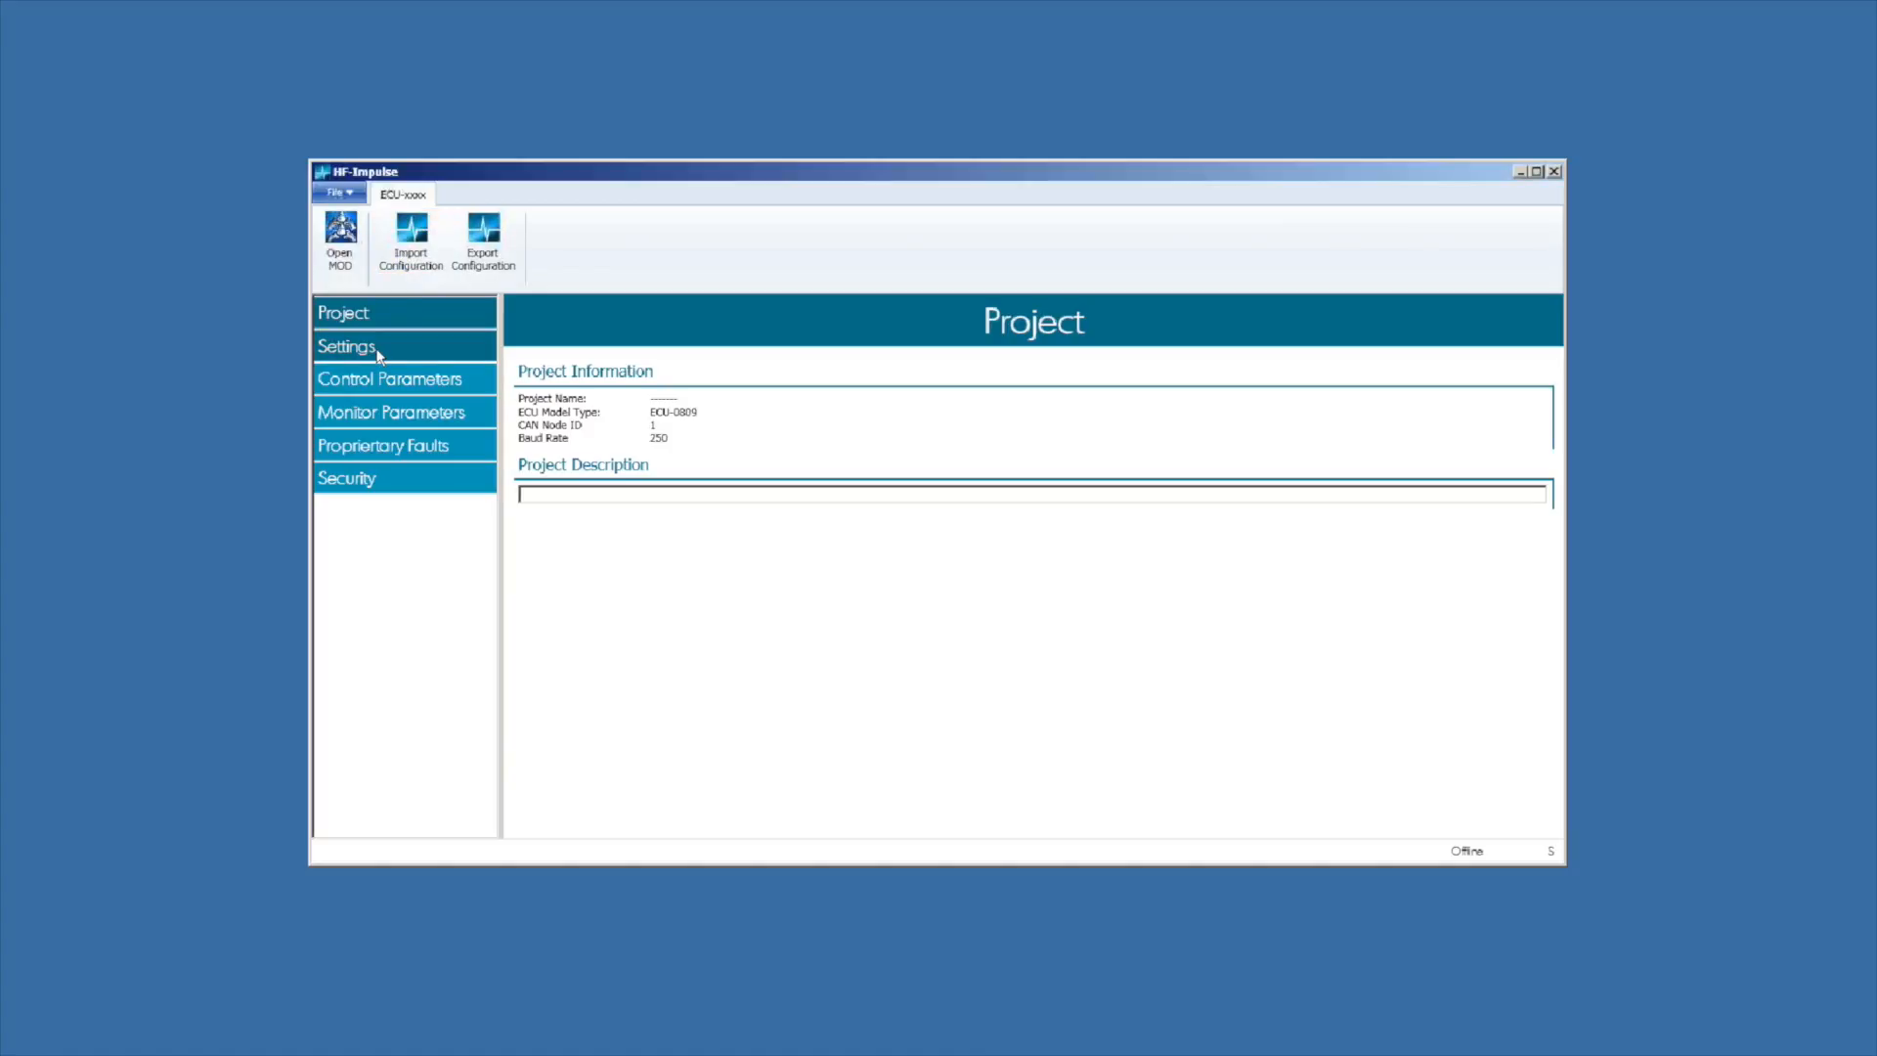
# Step: Review Settings, Monitor Parameters, Proprietary Faults and Security pages, ending on Control Parameters
pyautogui.click(347, 346)
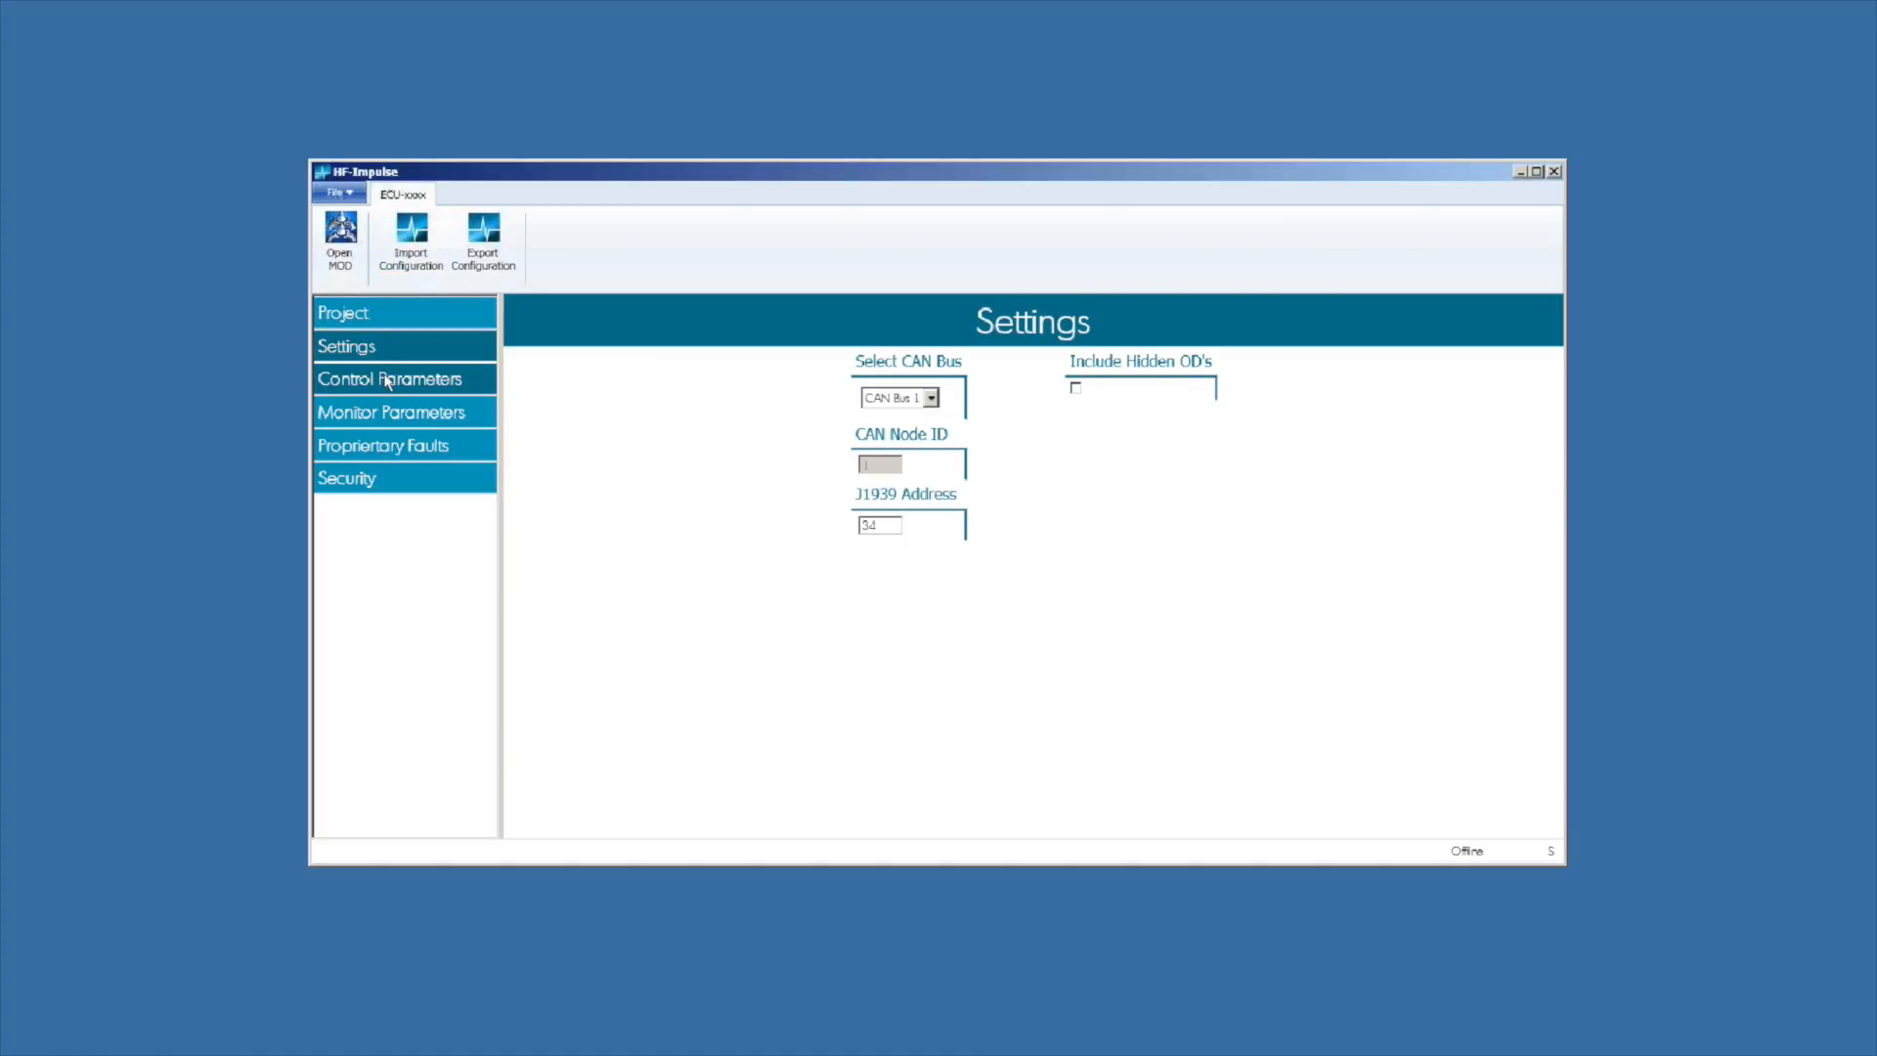
pyautogui.click(388, 378)
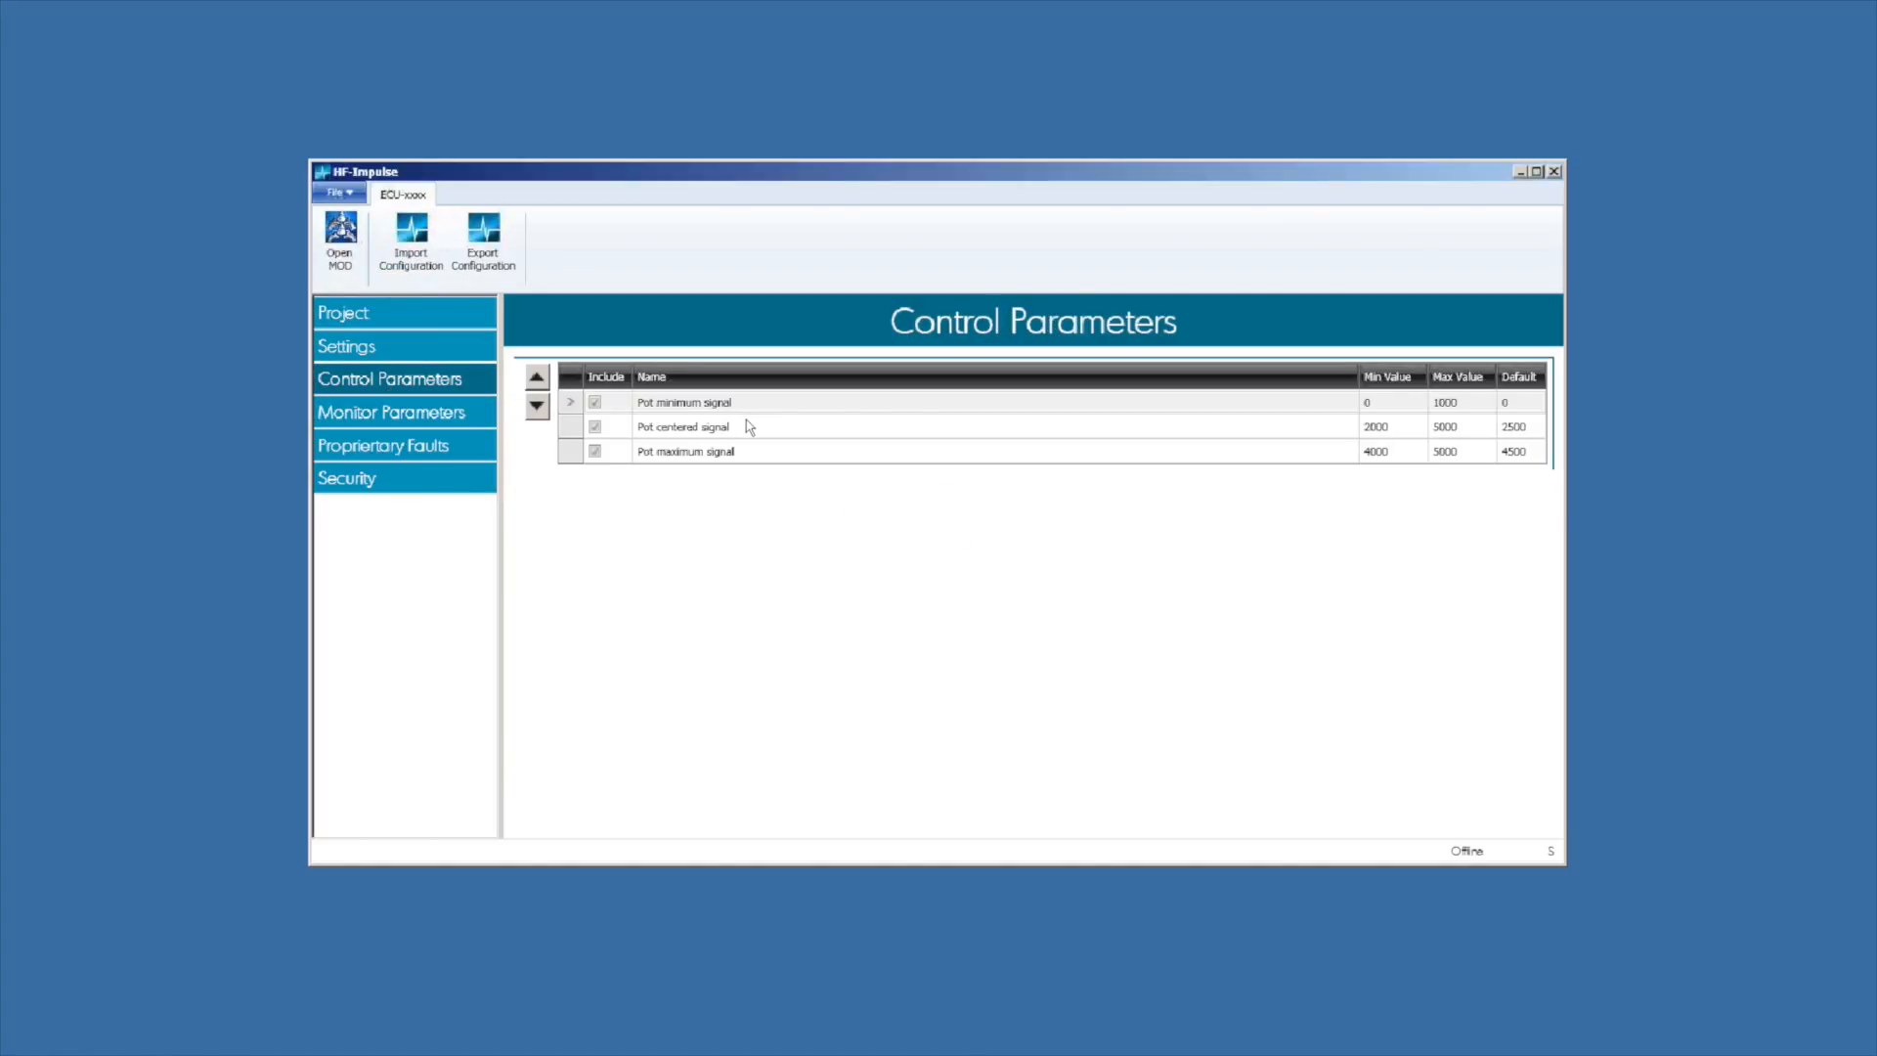
pyautogui.click(394, 412)
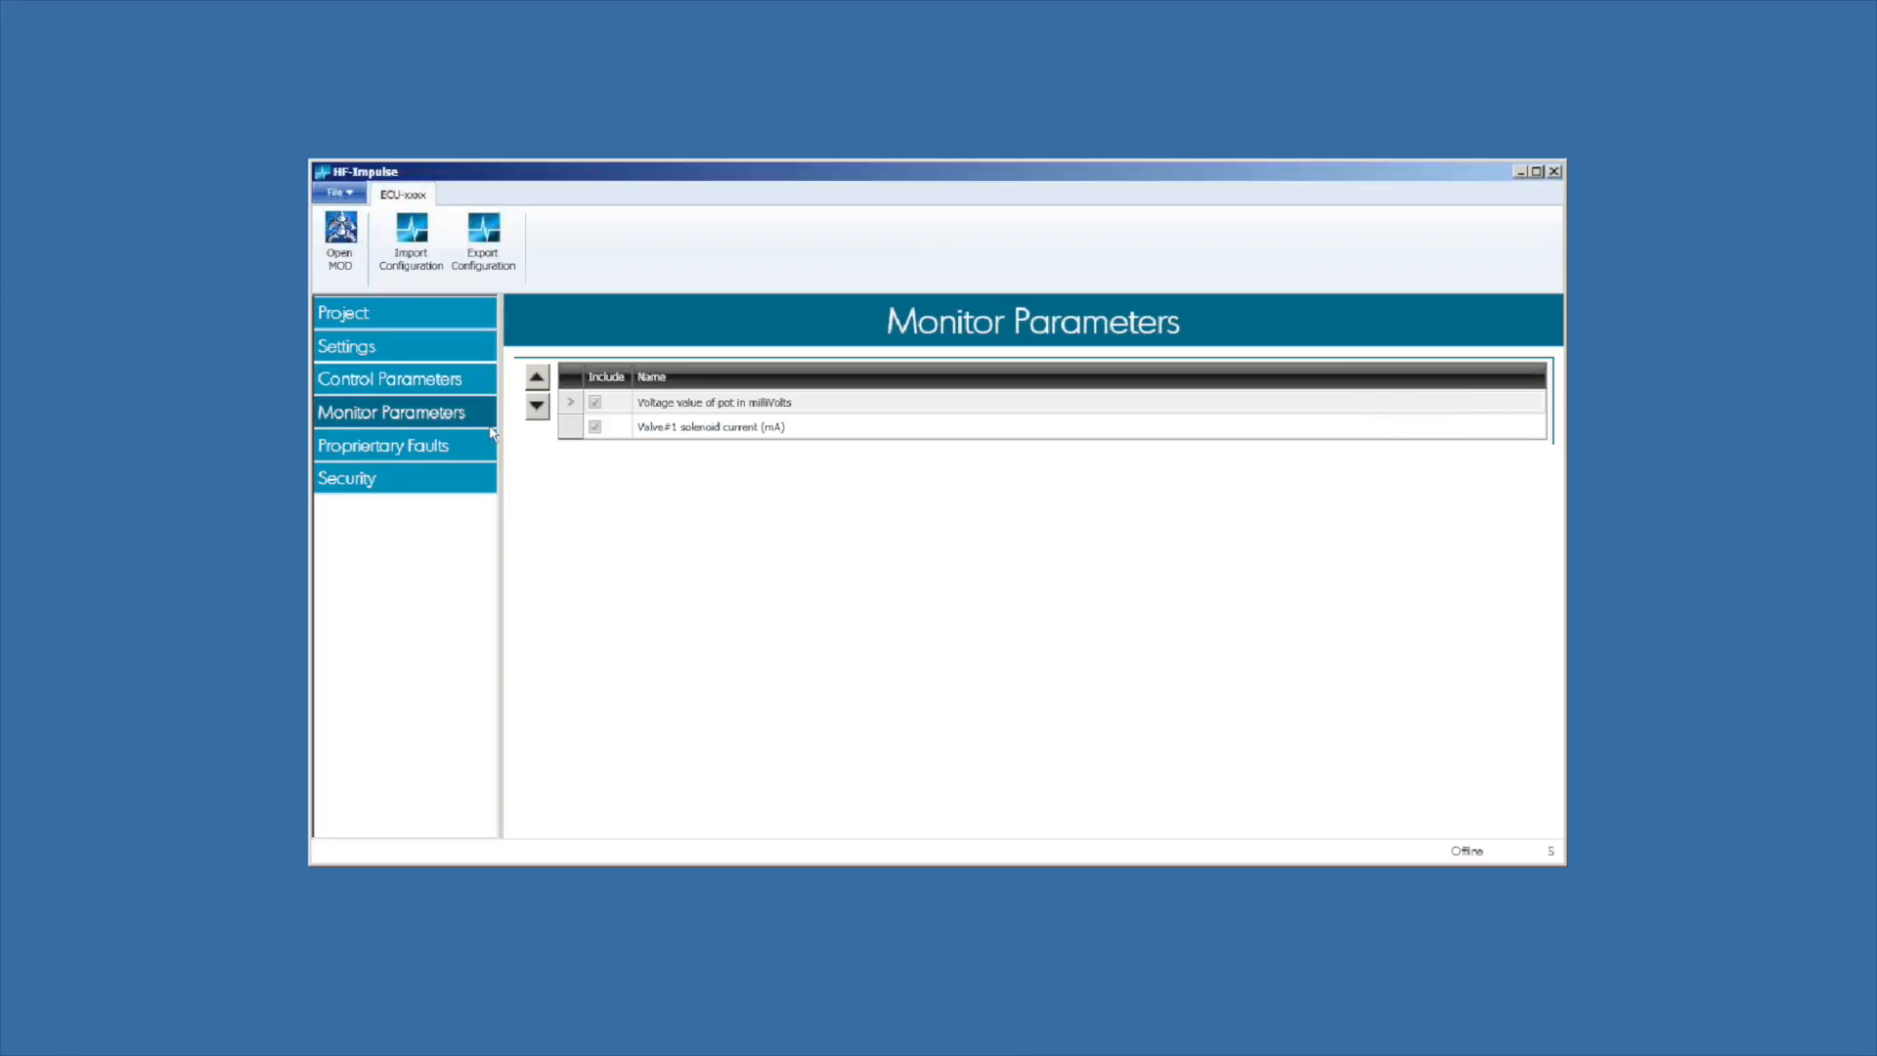
pyautogui.click(387, 378)
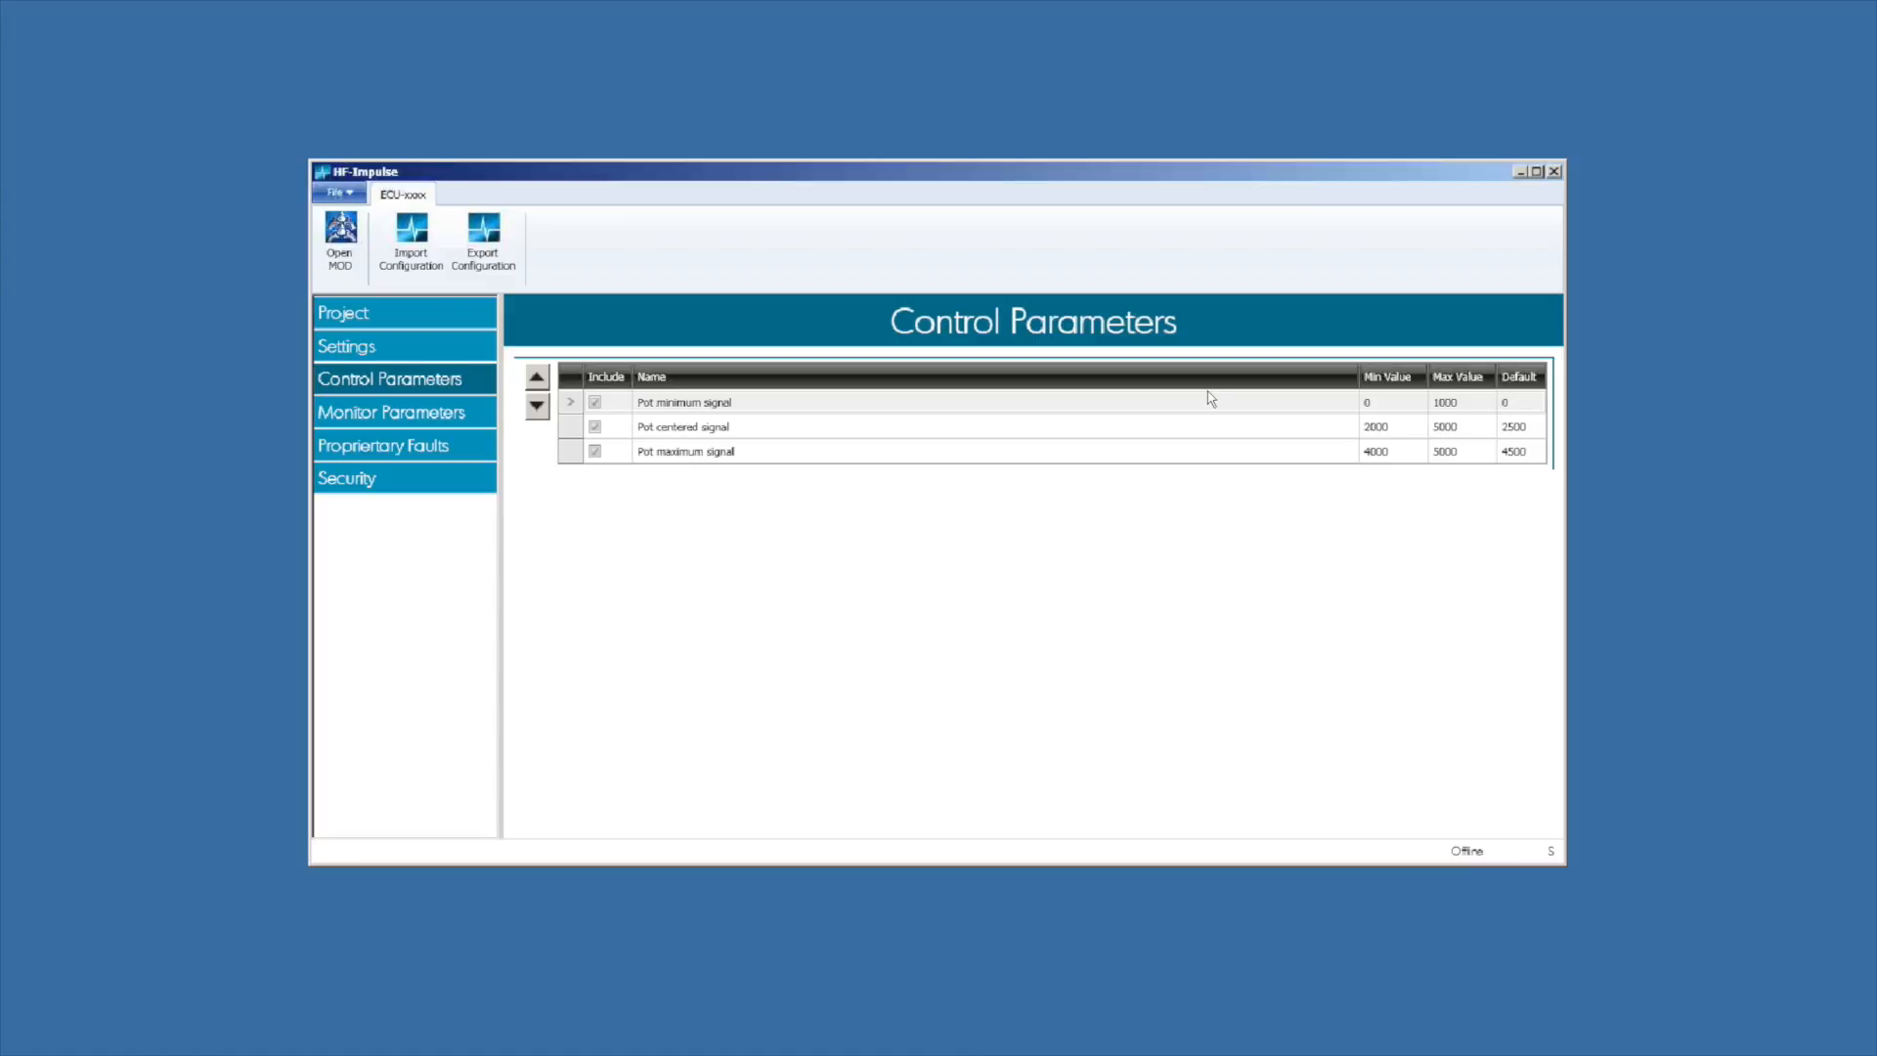
pyautogui.click(389, 411)
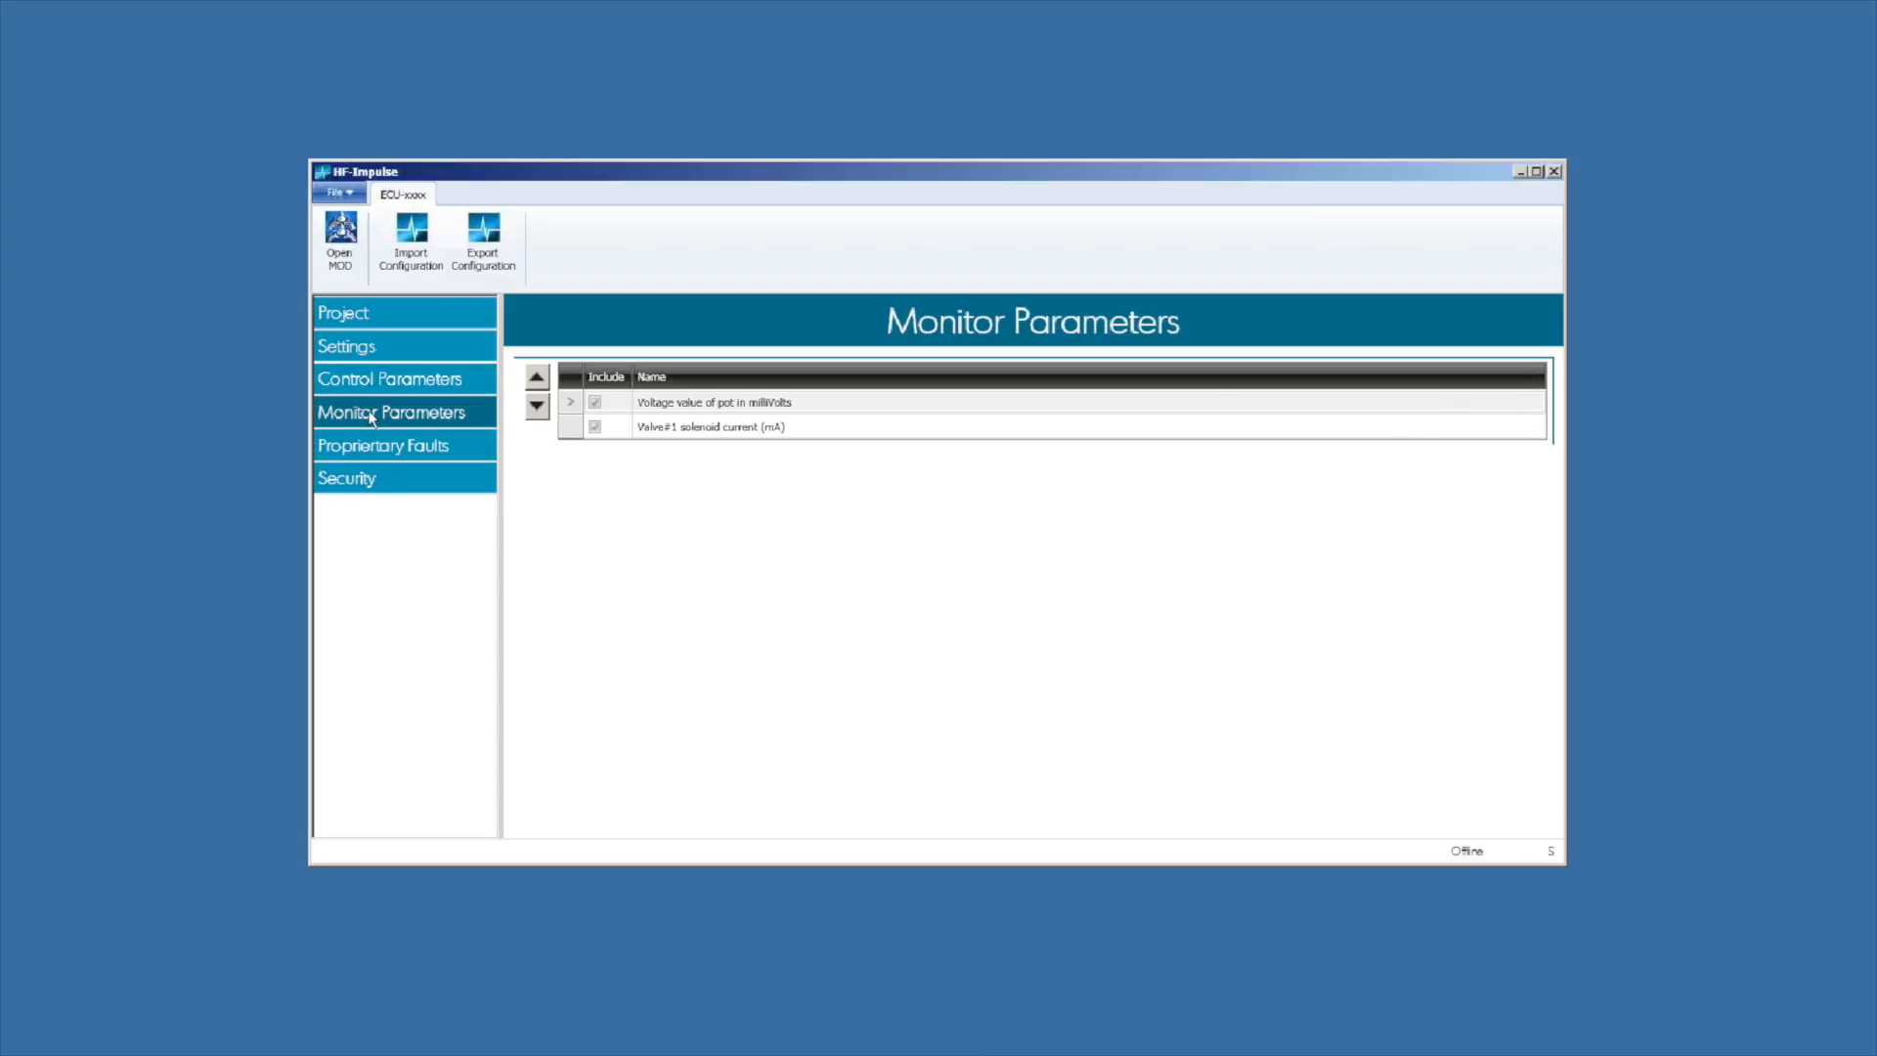
pyautogui.click(383, 446)
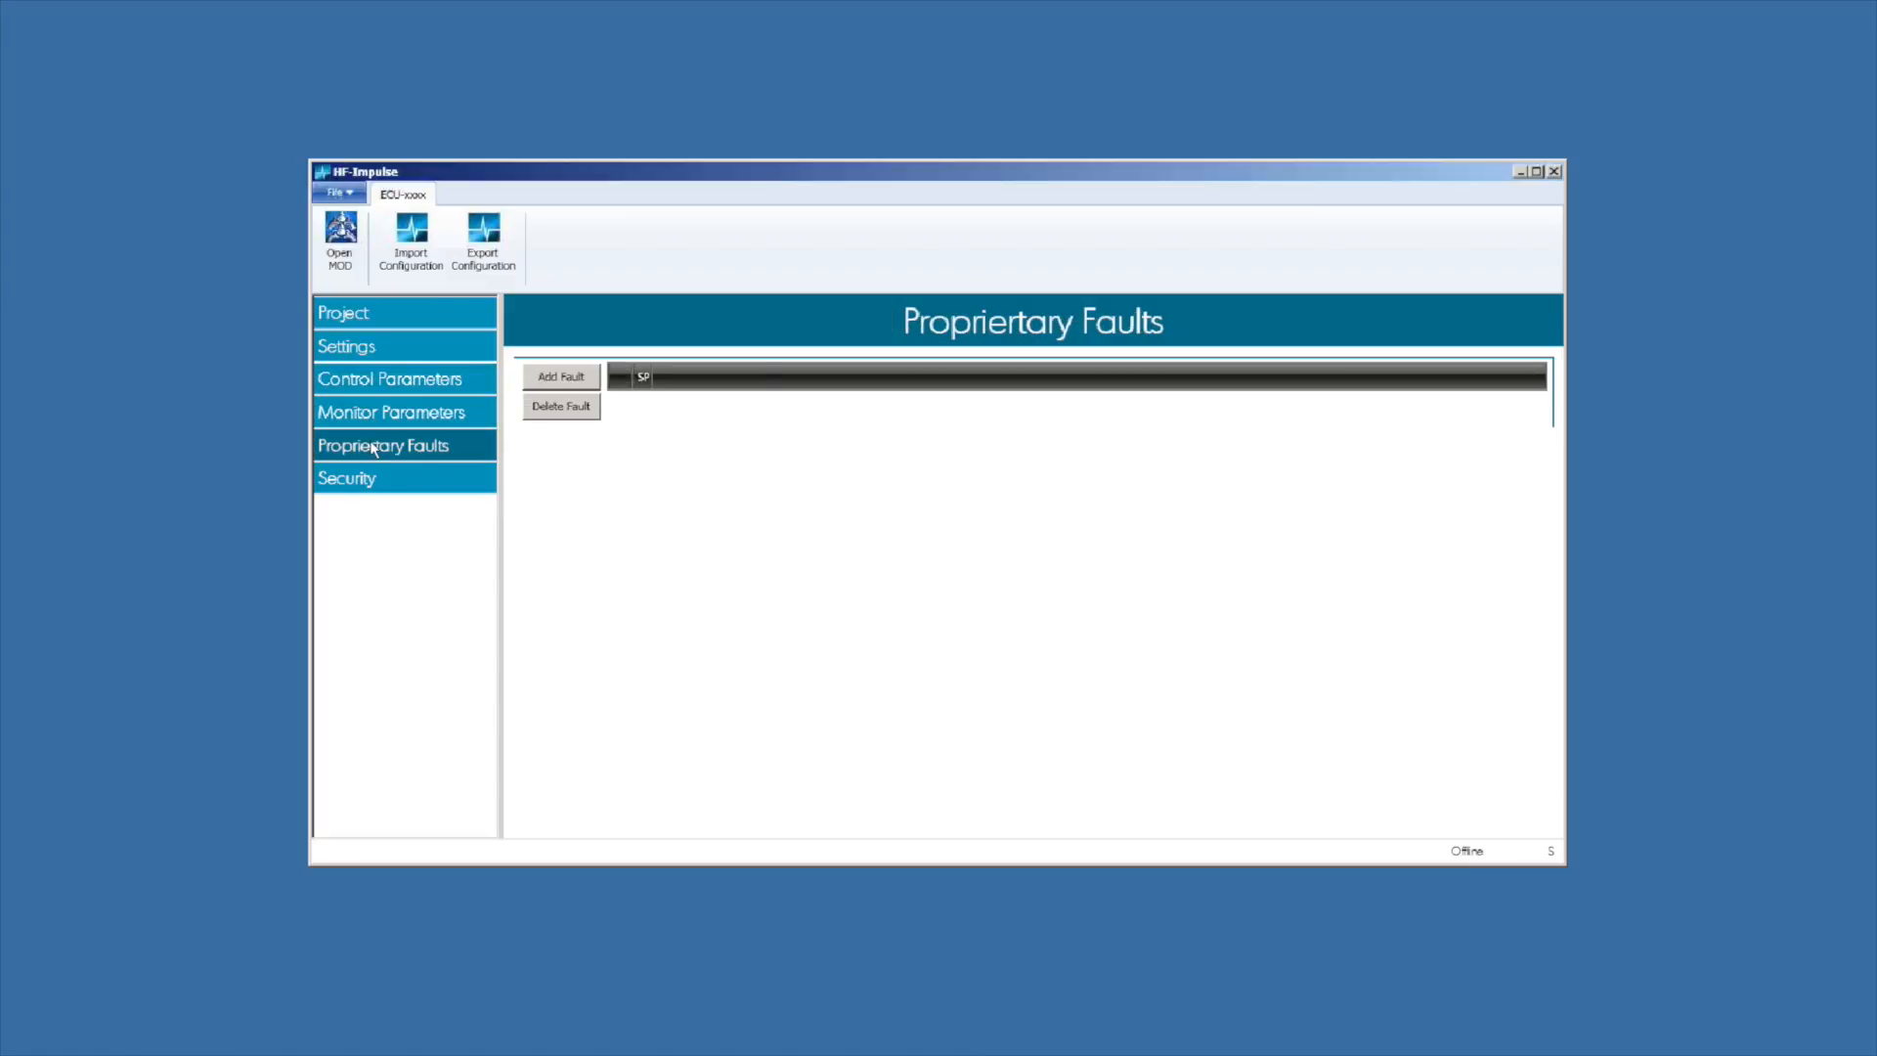
pyautogui.click(347, 478)
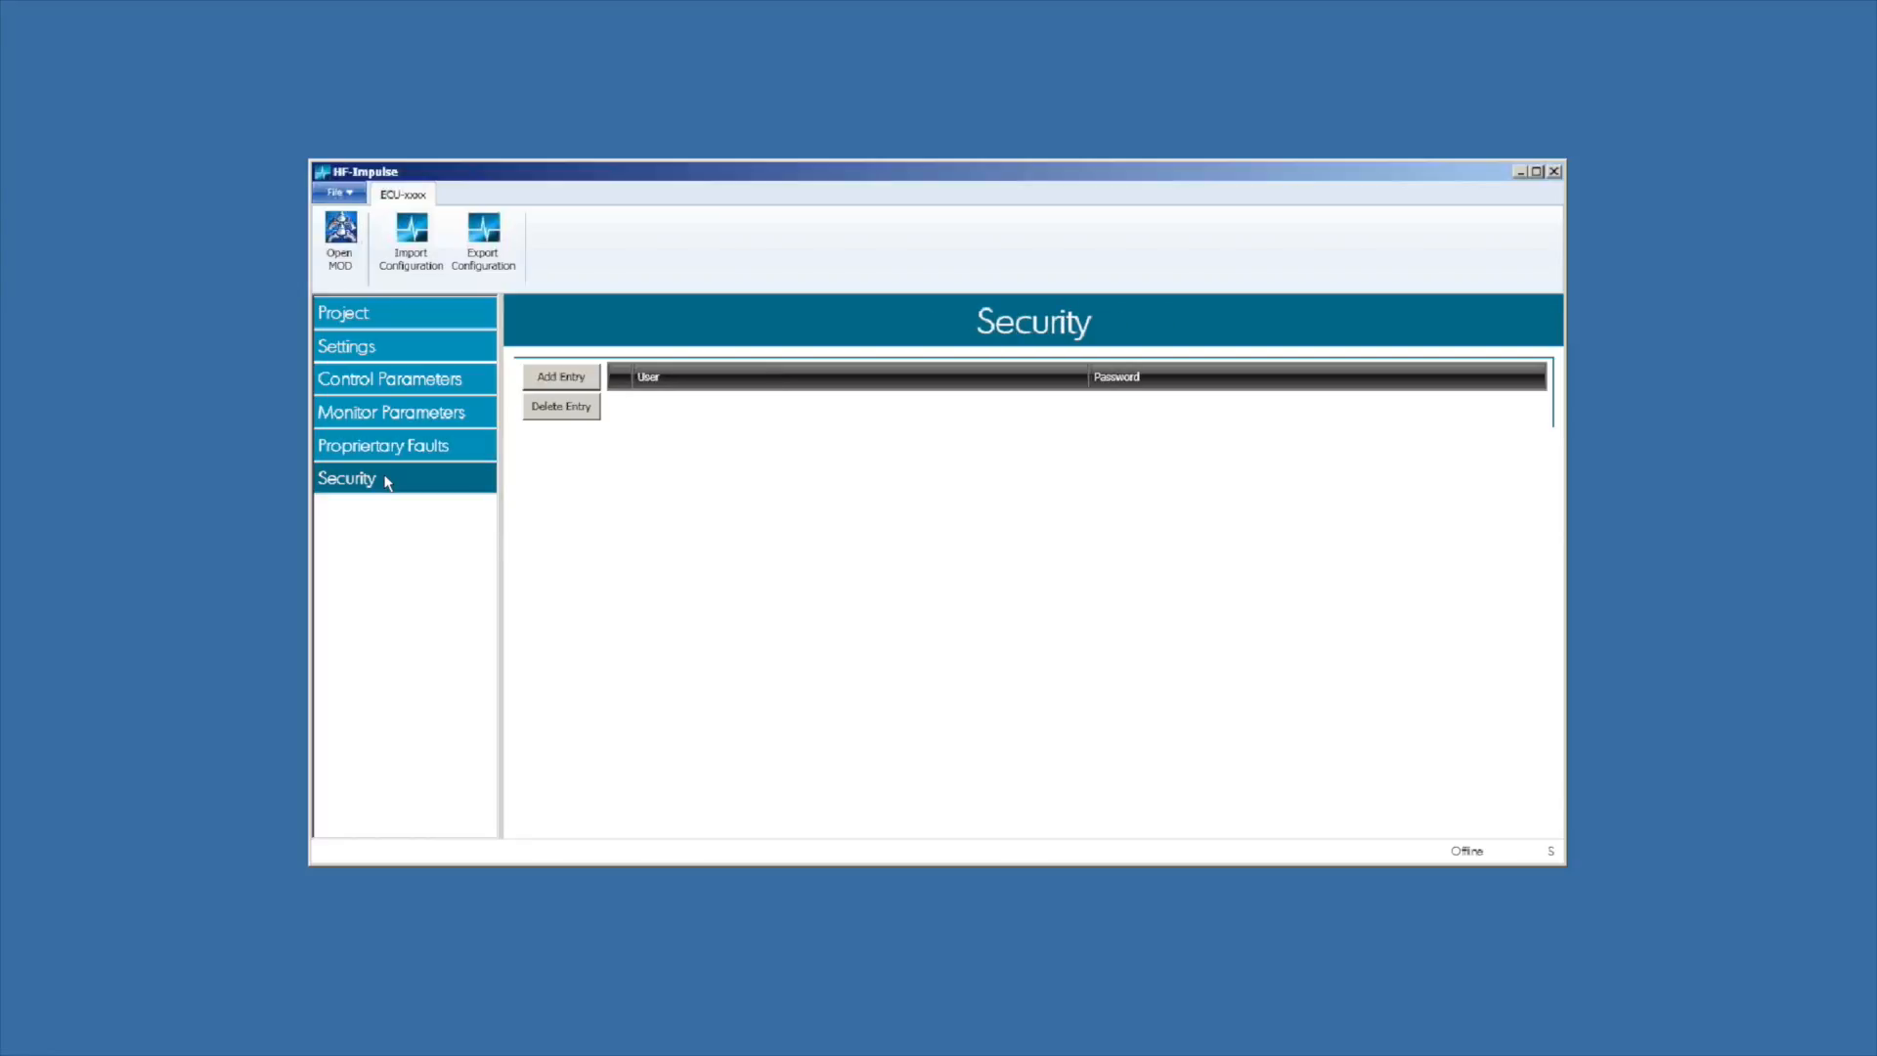
pyautogui.click(389, 412)
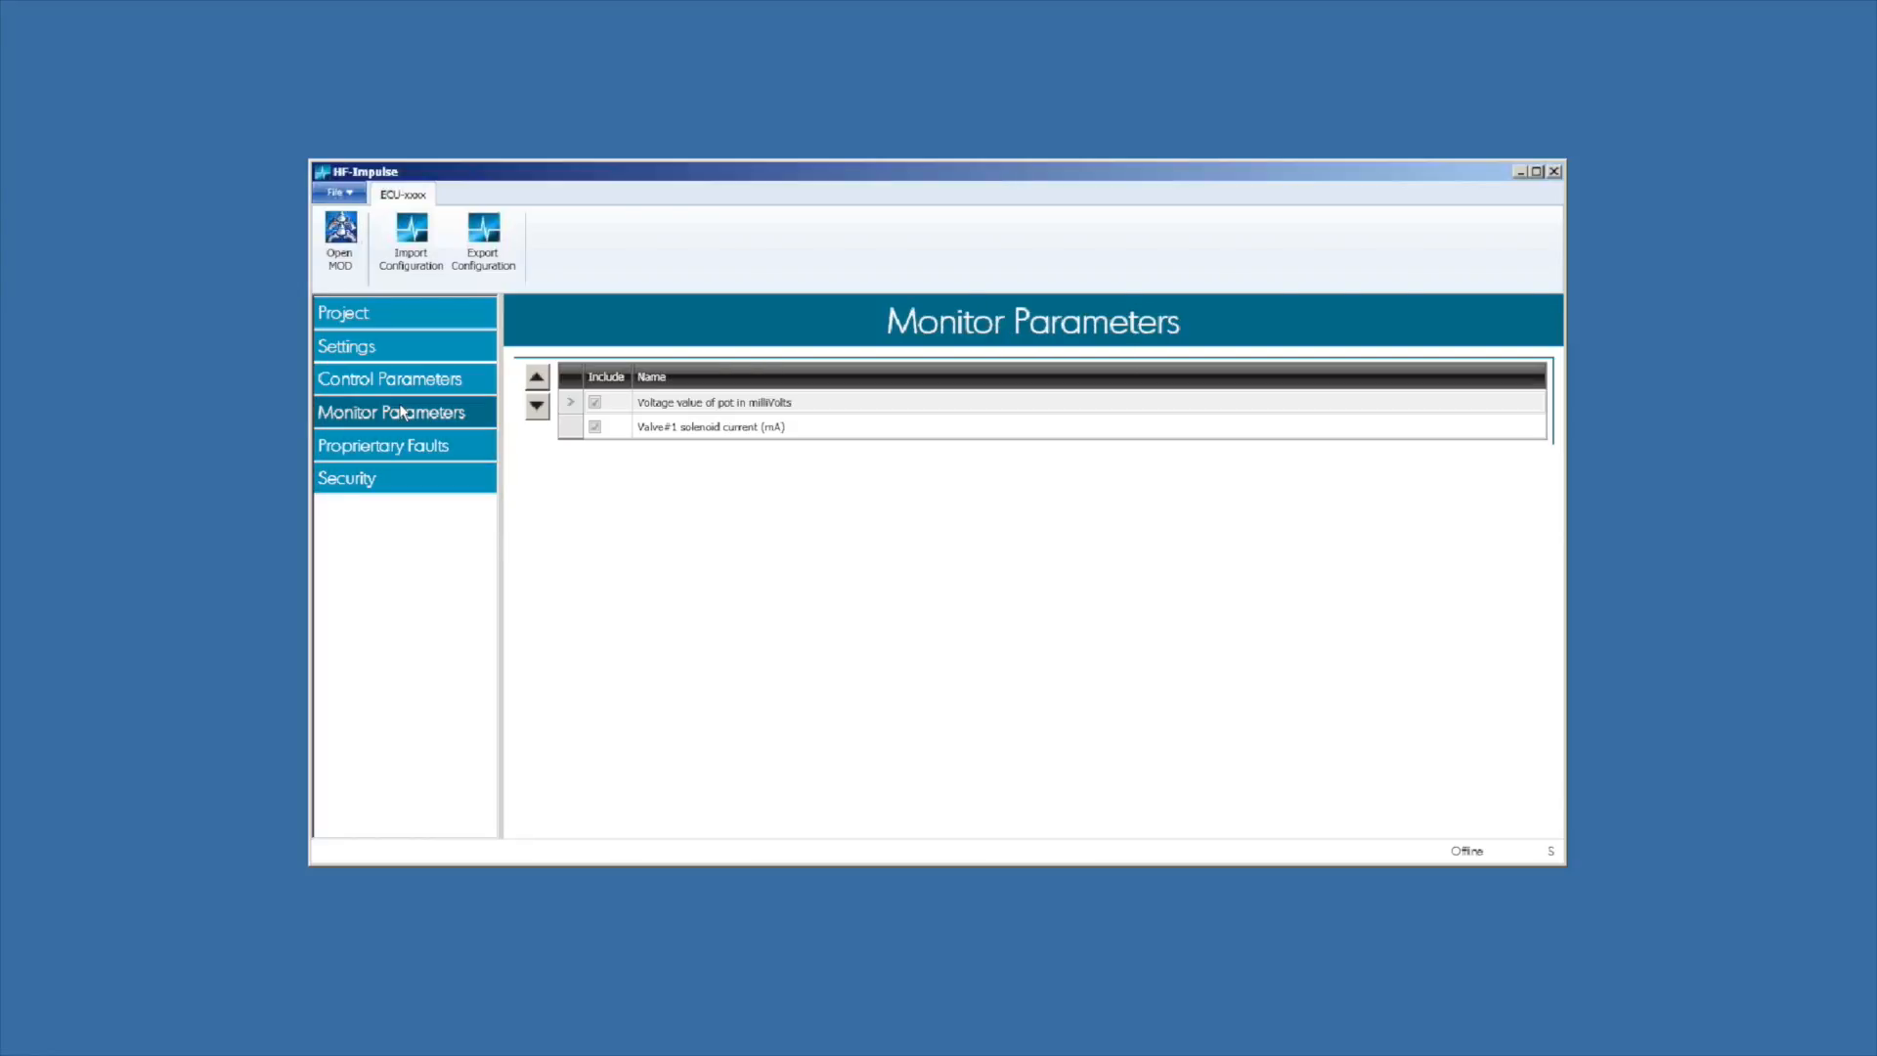
pyautogui.click(387, 378)
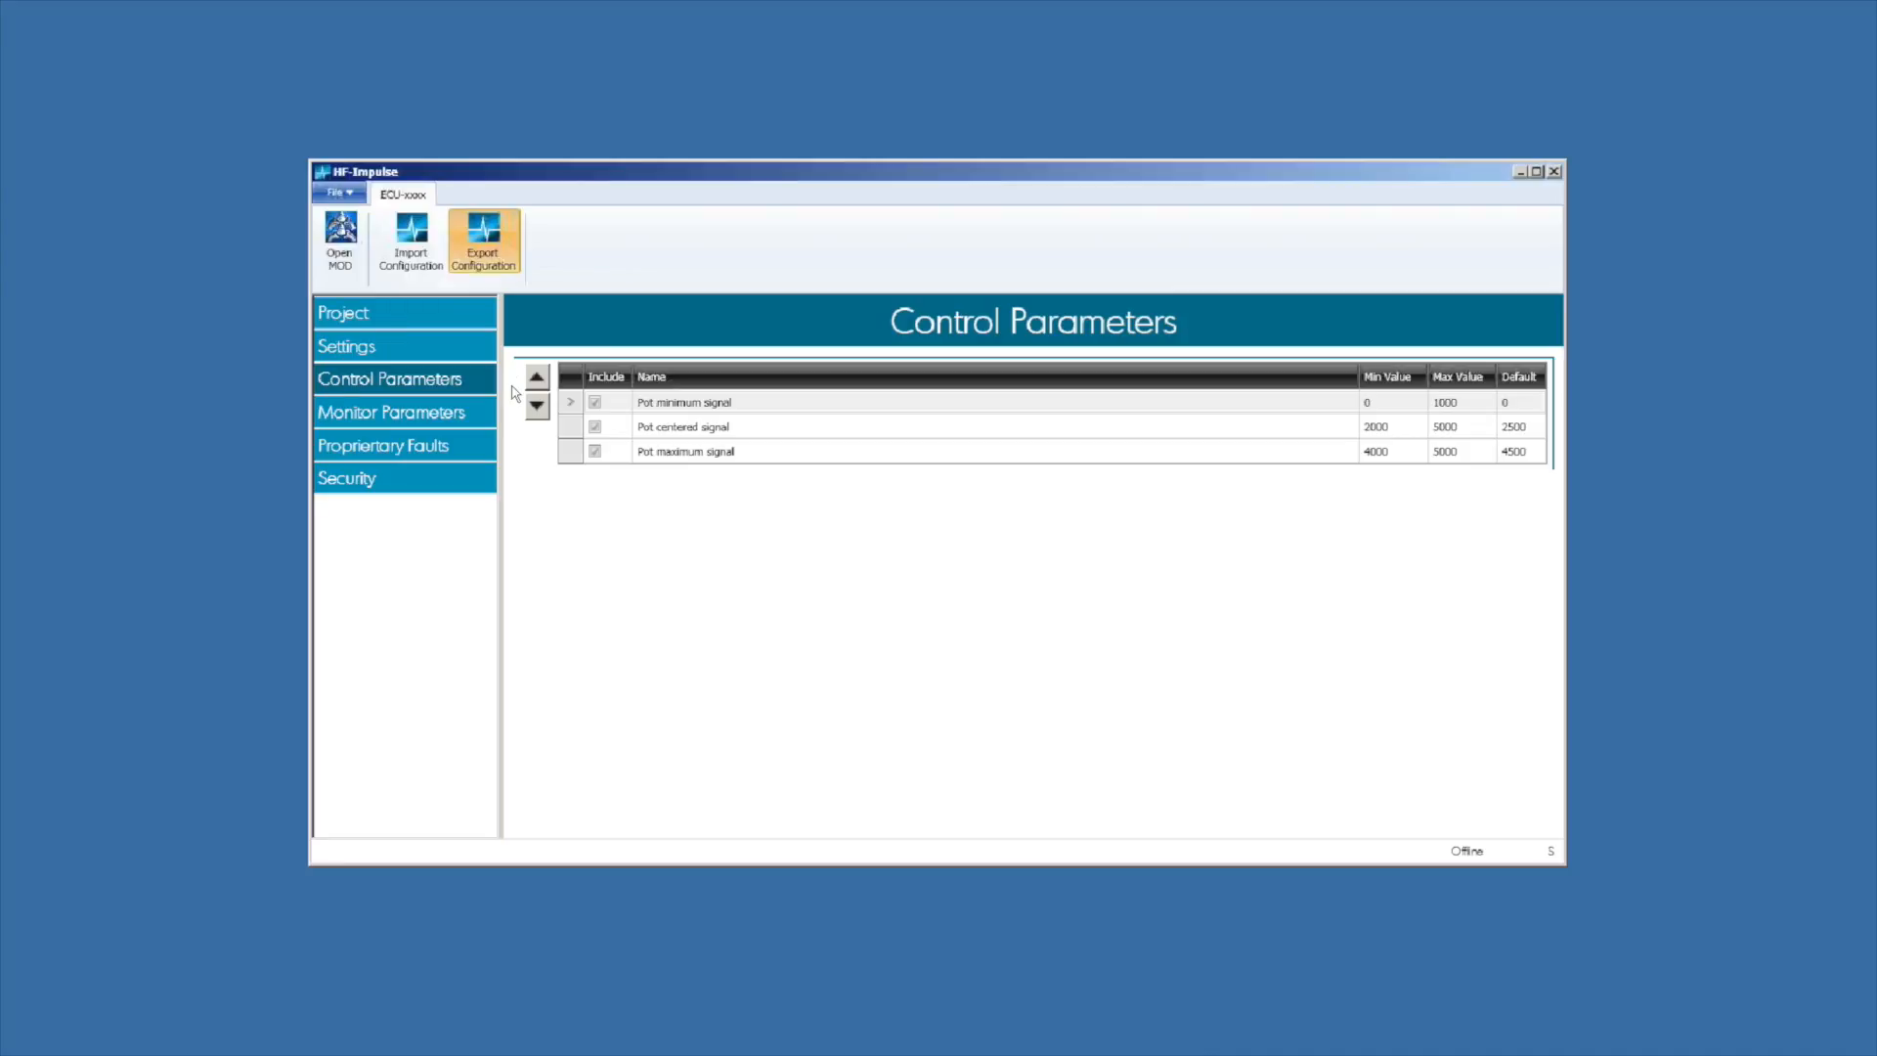
# Step: Export the configuration as the Impulse file 'ECU-0809 simple program'
pyautogui.click(482, 244)
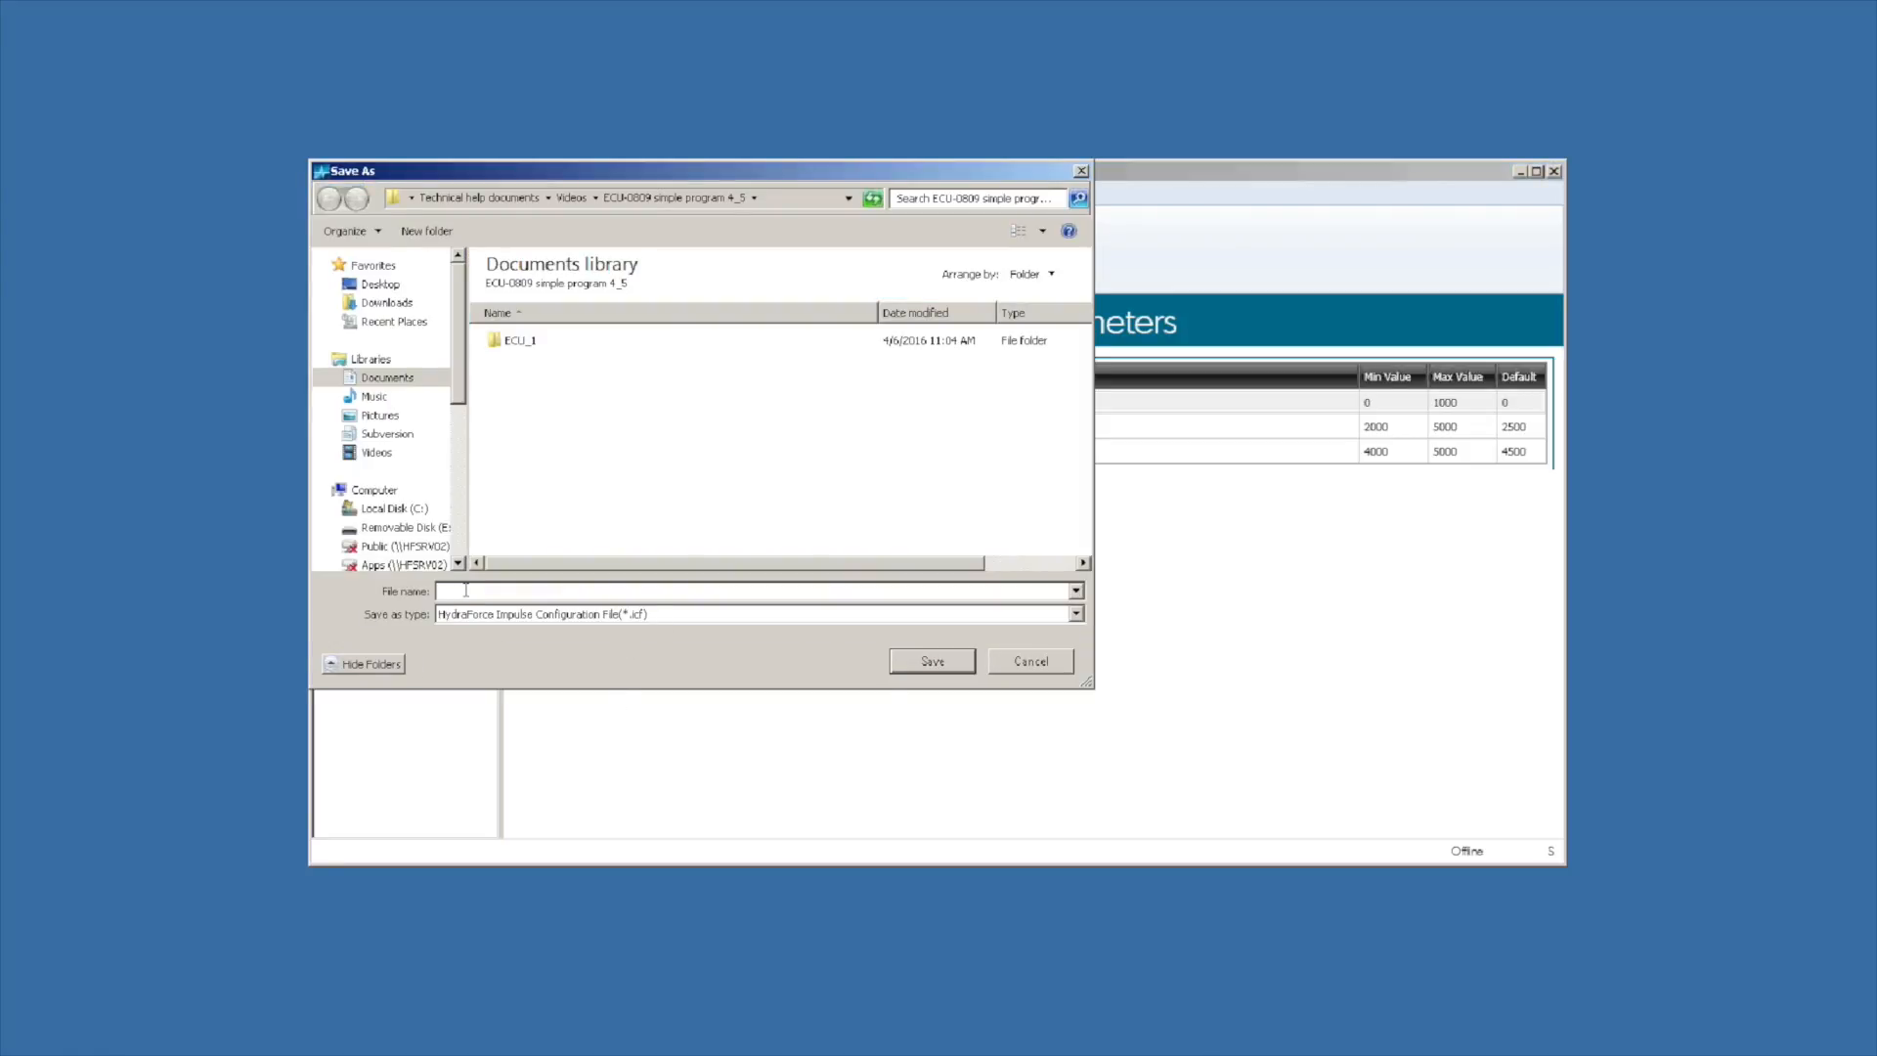
pyautogui.write('ECU')
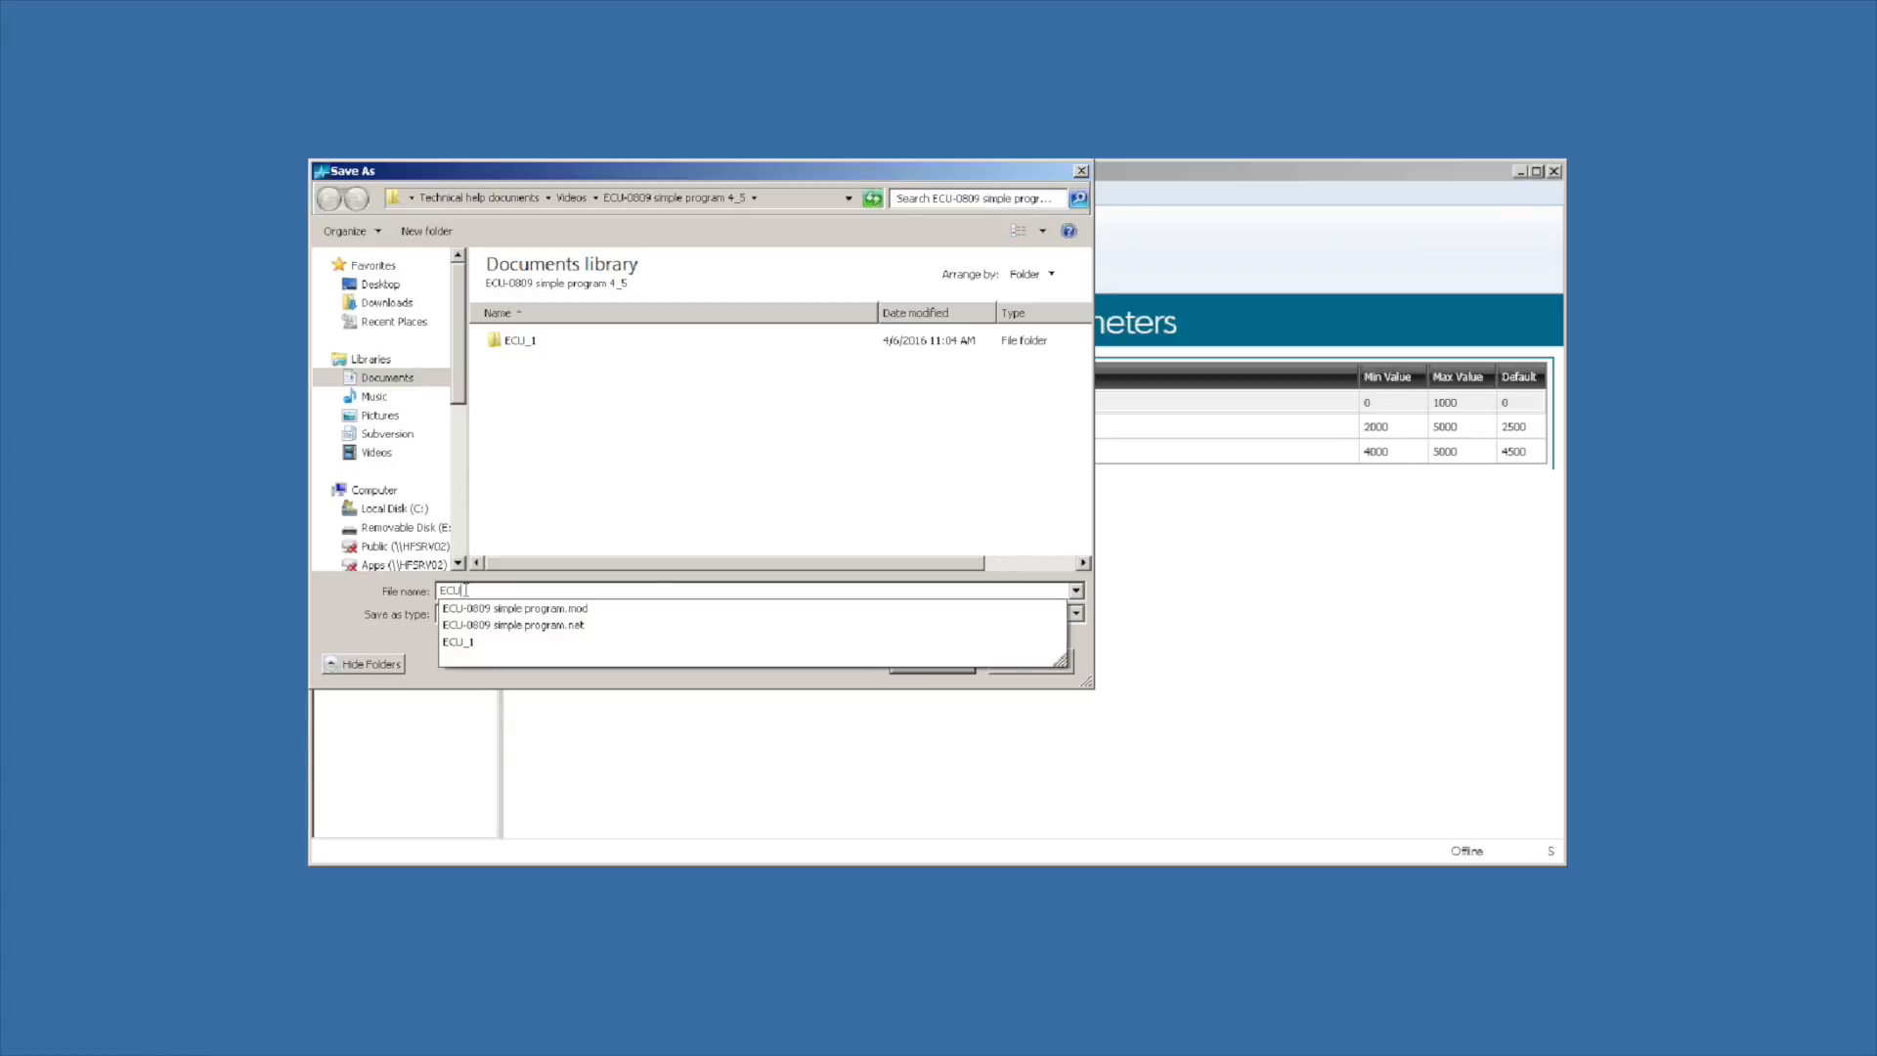
pyautogui.click(515, 608)
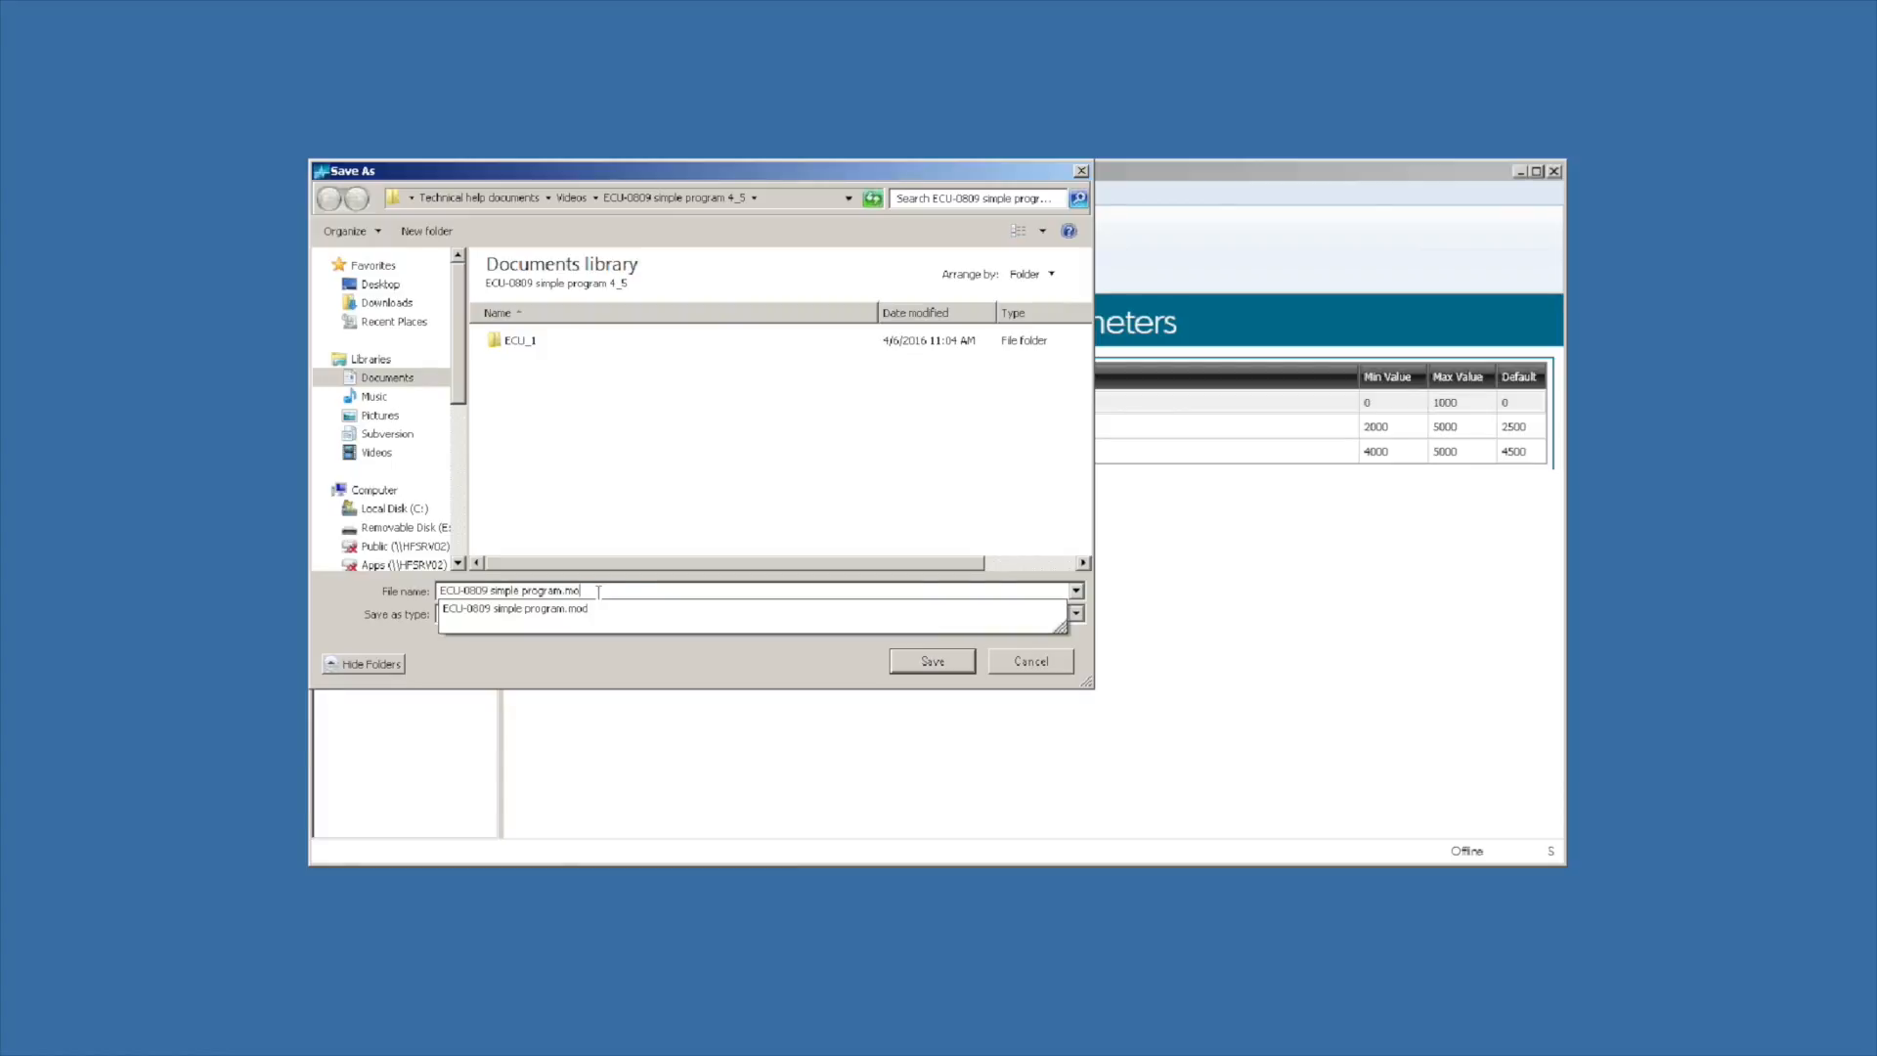
pyautogui.click(1075, 590)
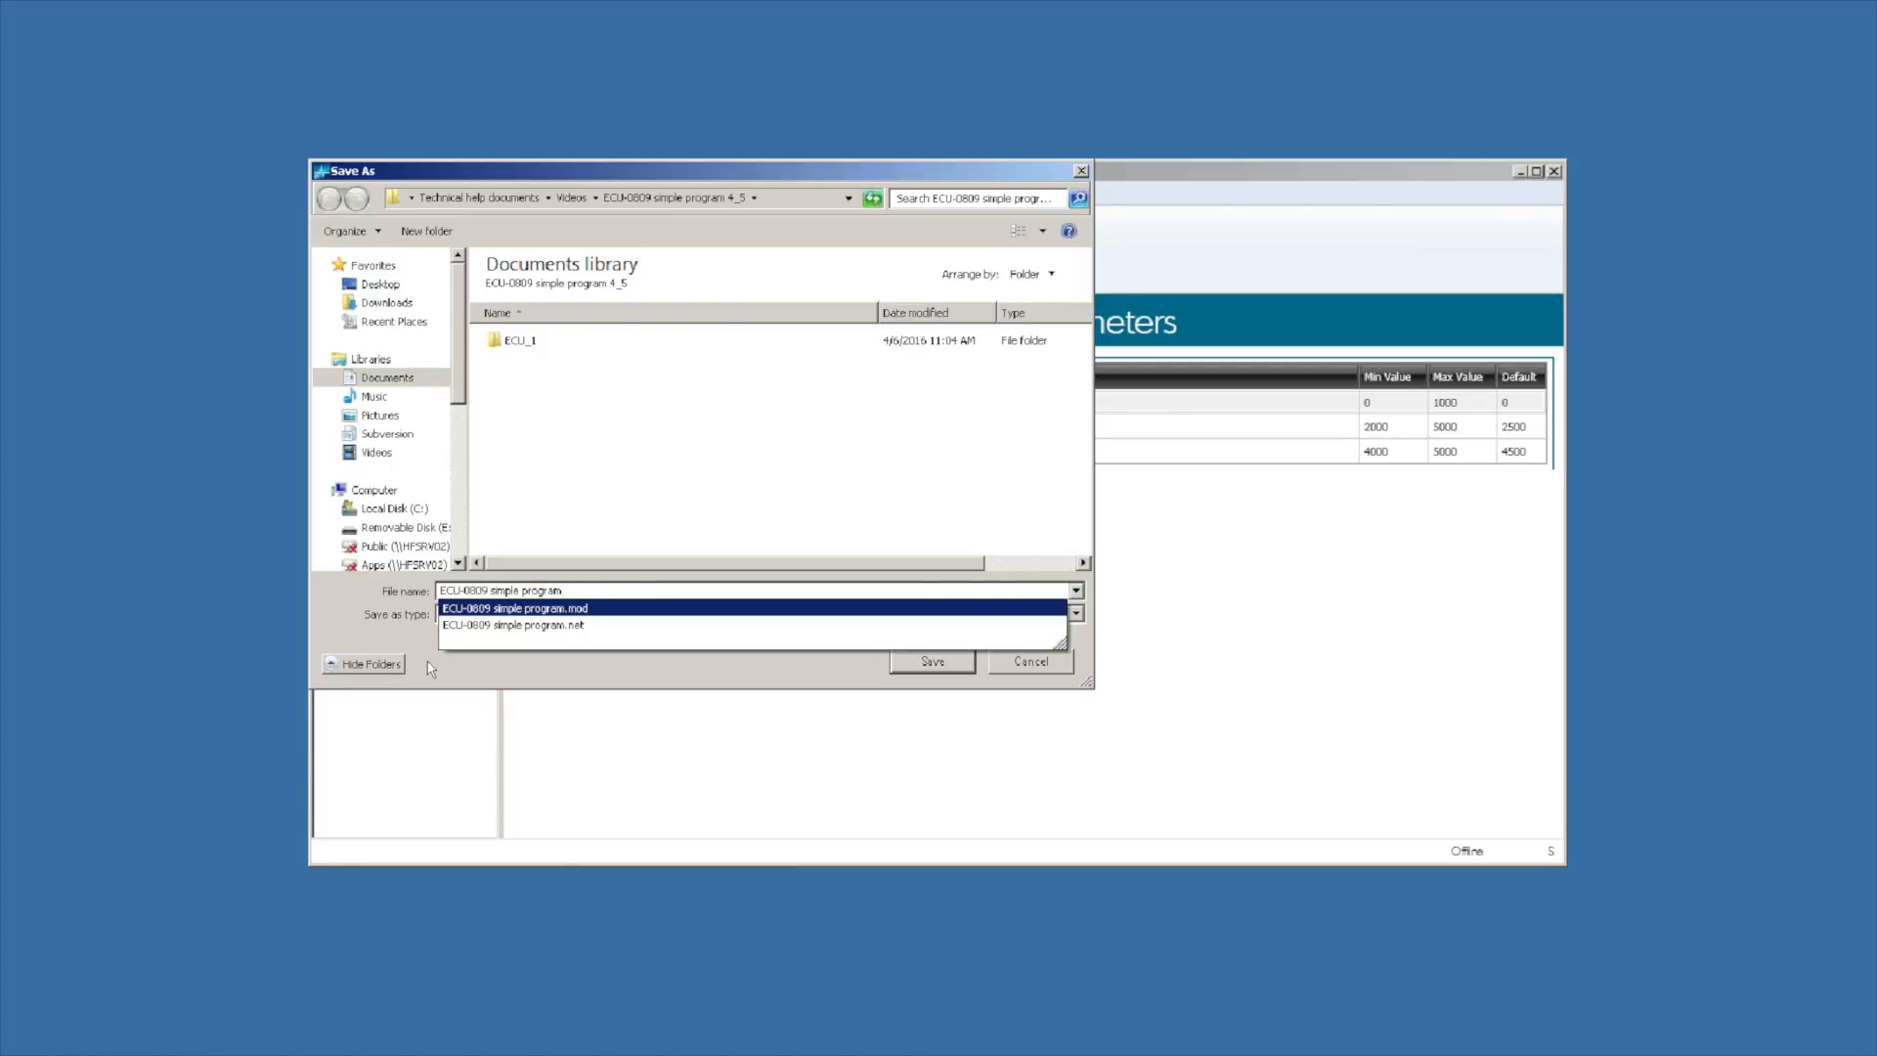
pyautogui.click(1028, 662)
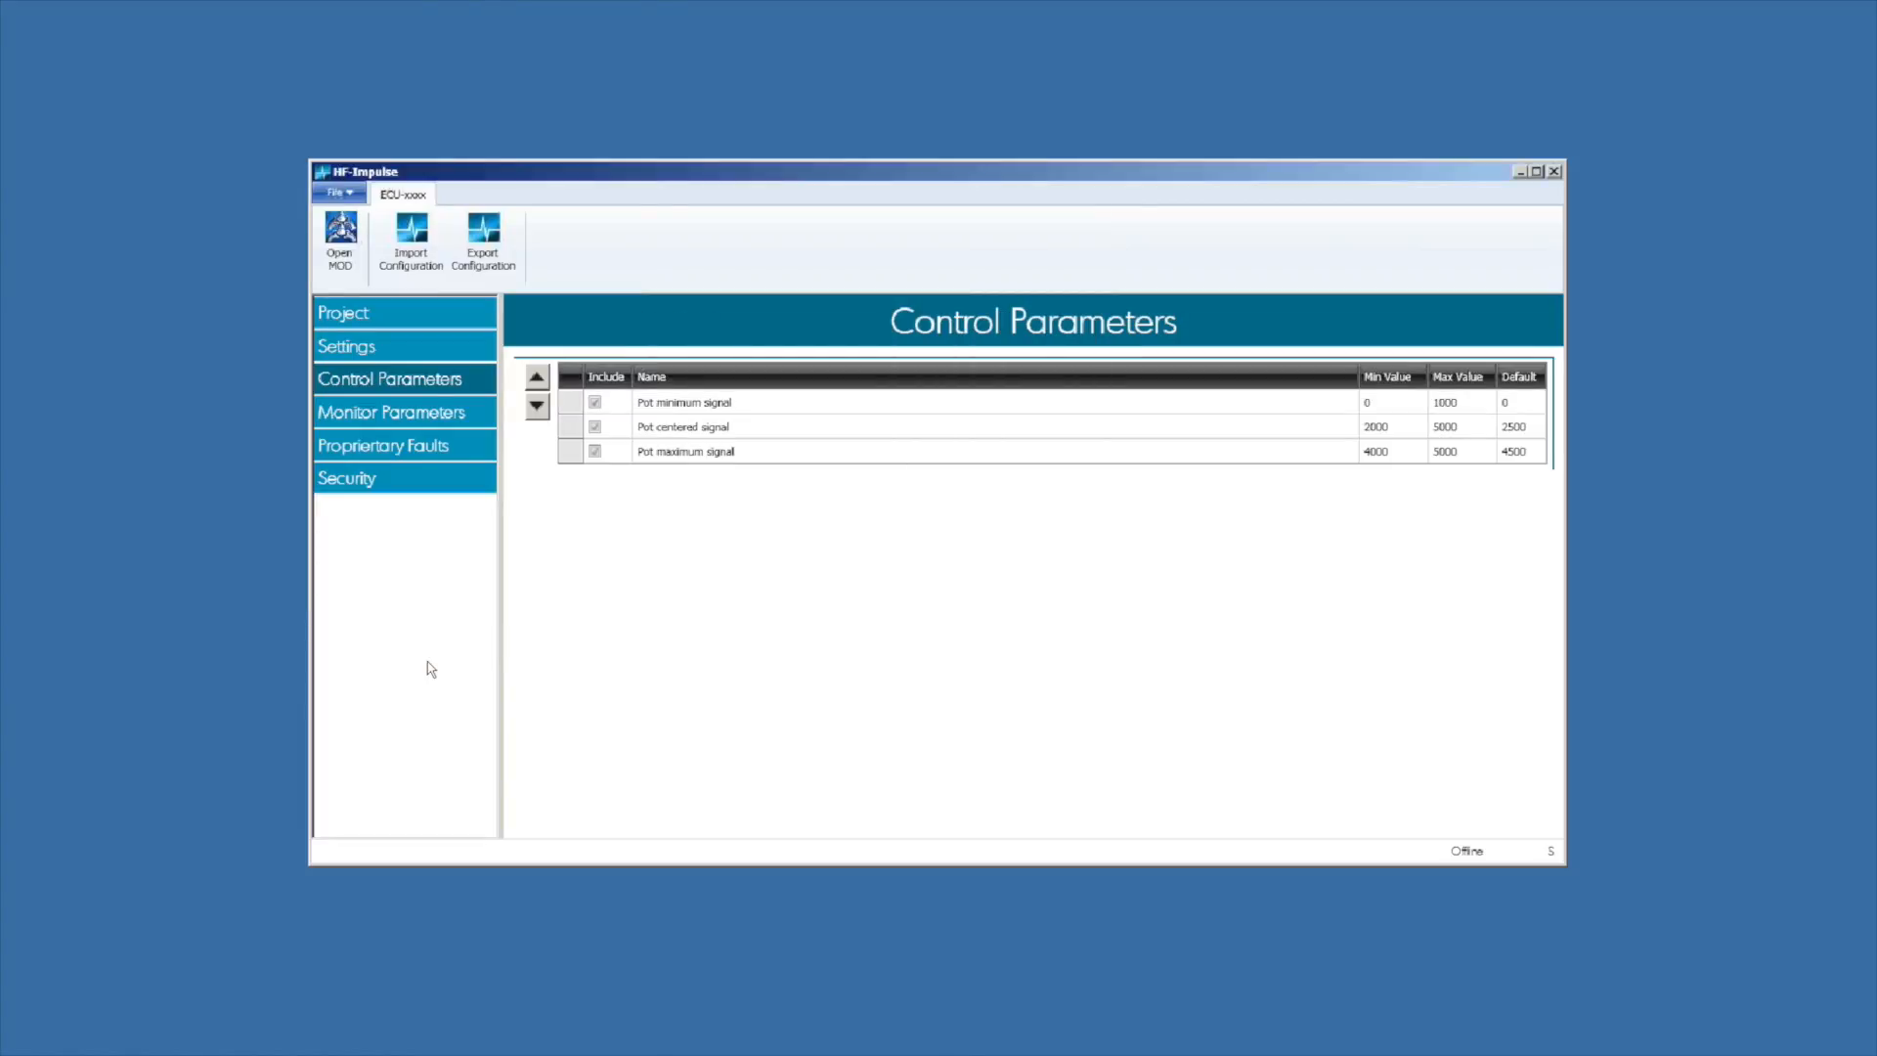
# Step: Close the project without saving and reopen ECU-0809 simple program.icf
pyautogui.click(337, 192)
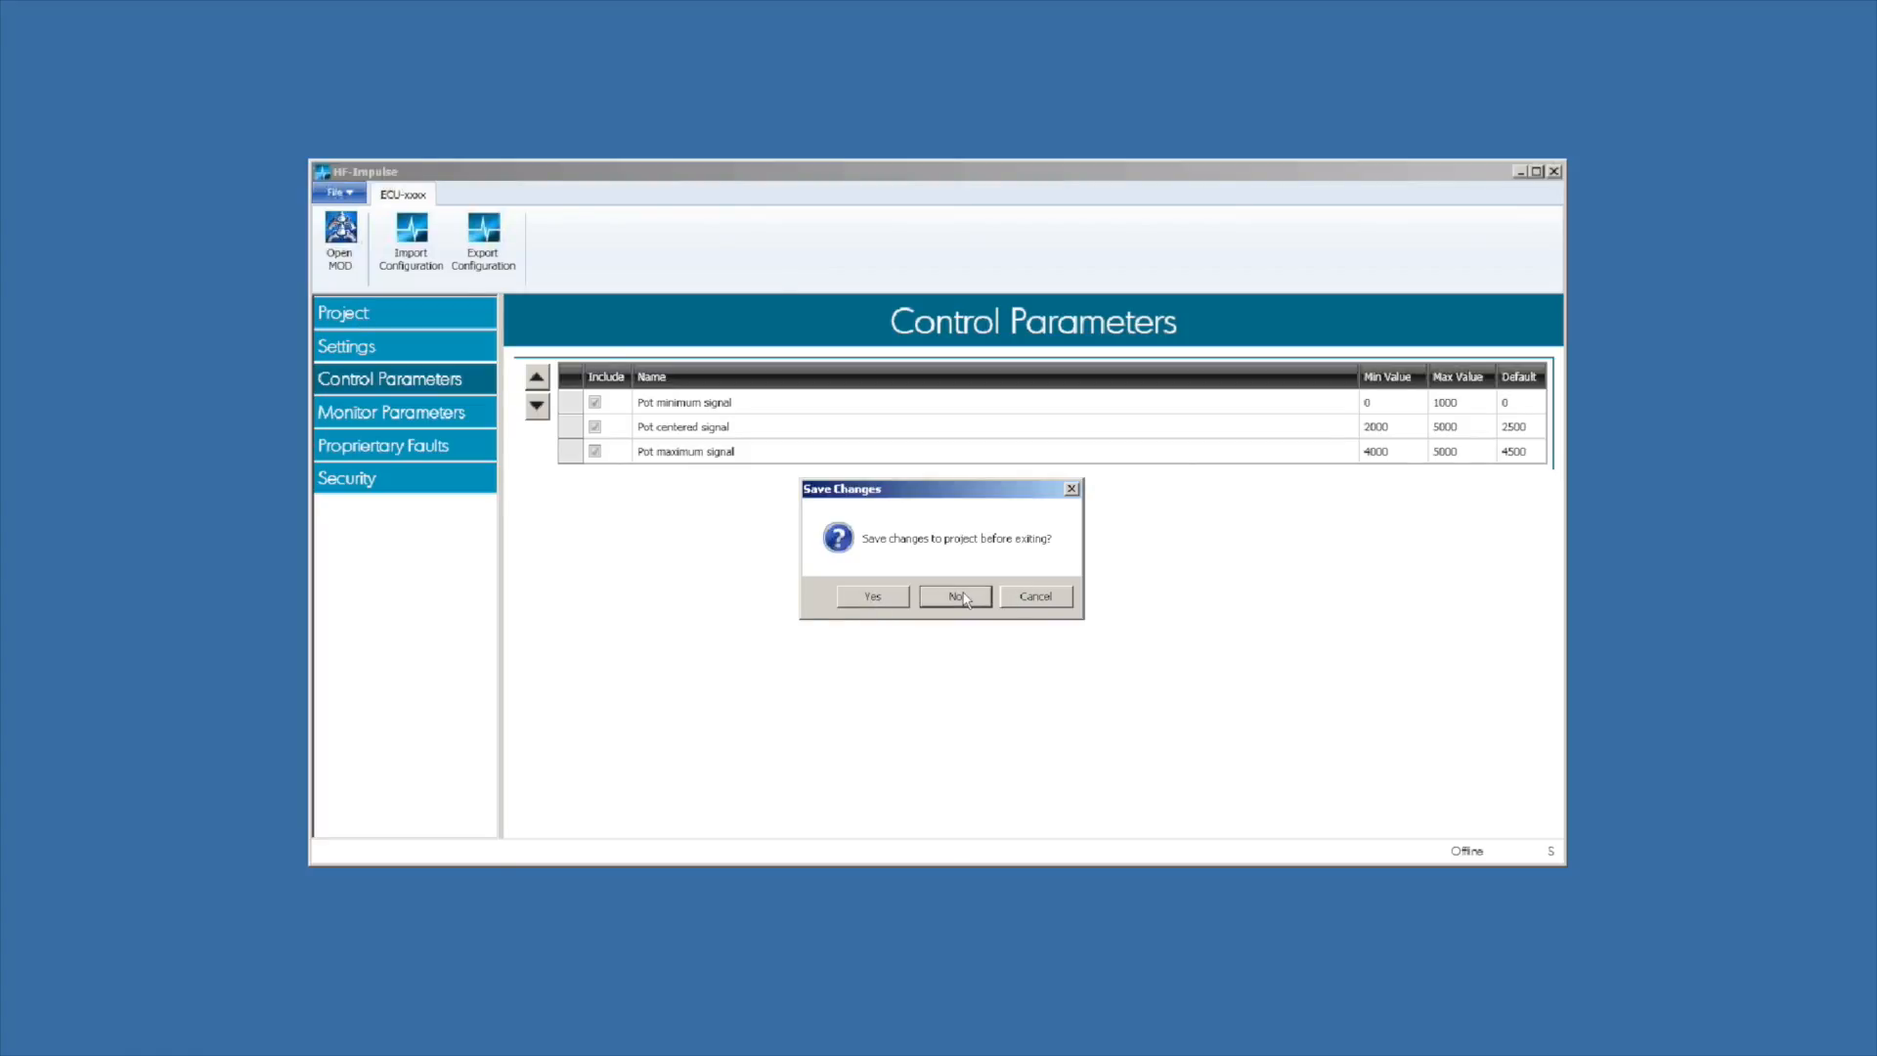
pyautogui.click(953, 596)
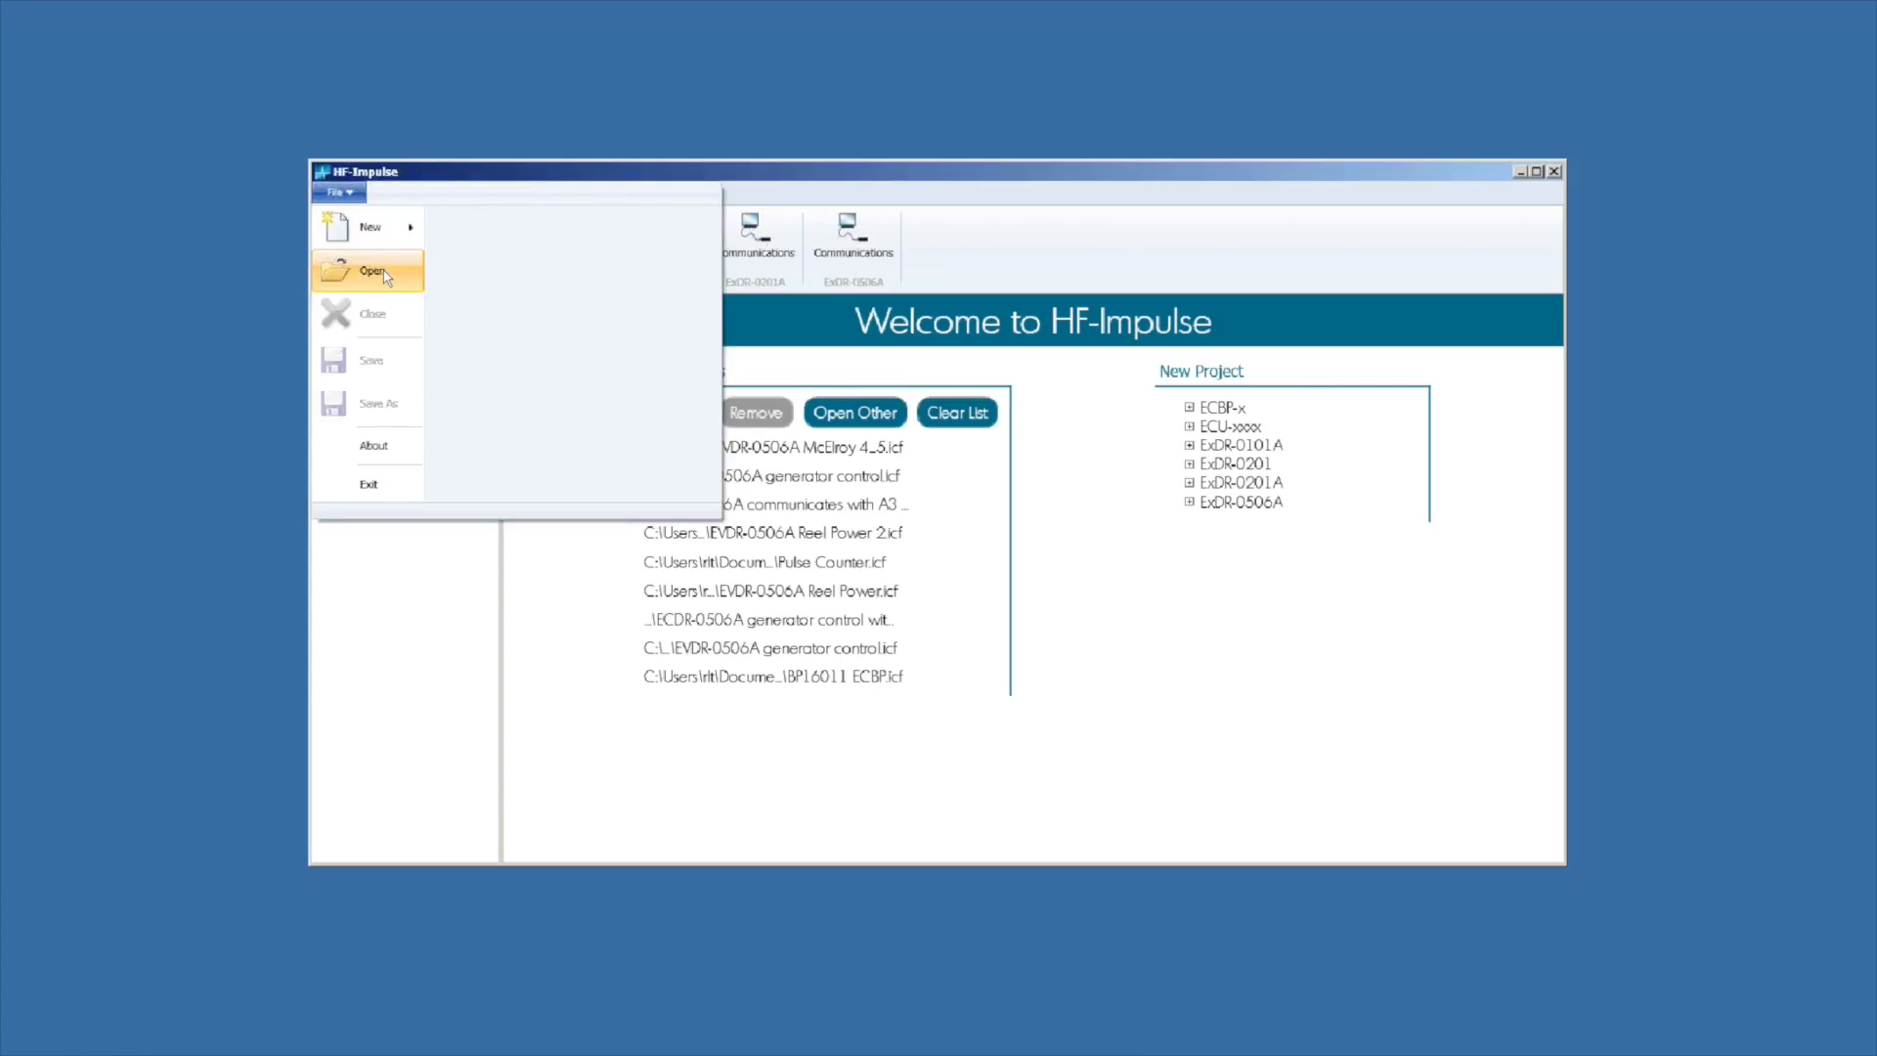
pyautogui.click(373, 270)
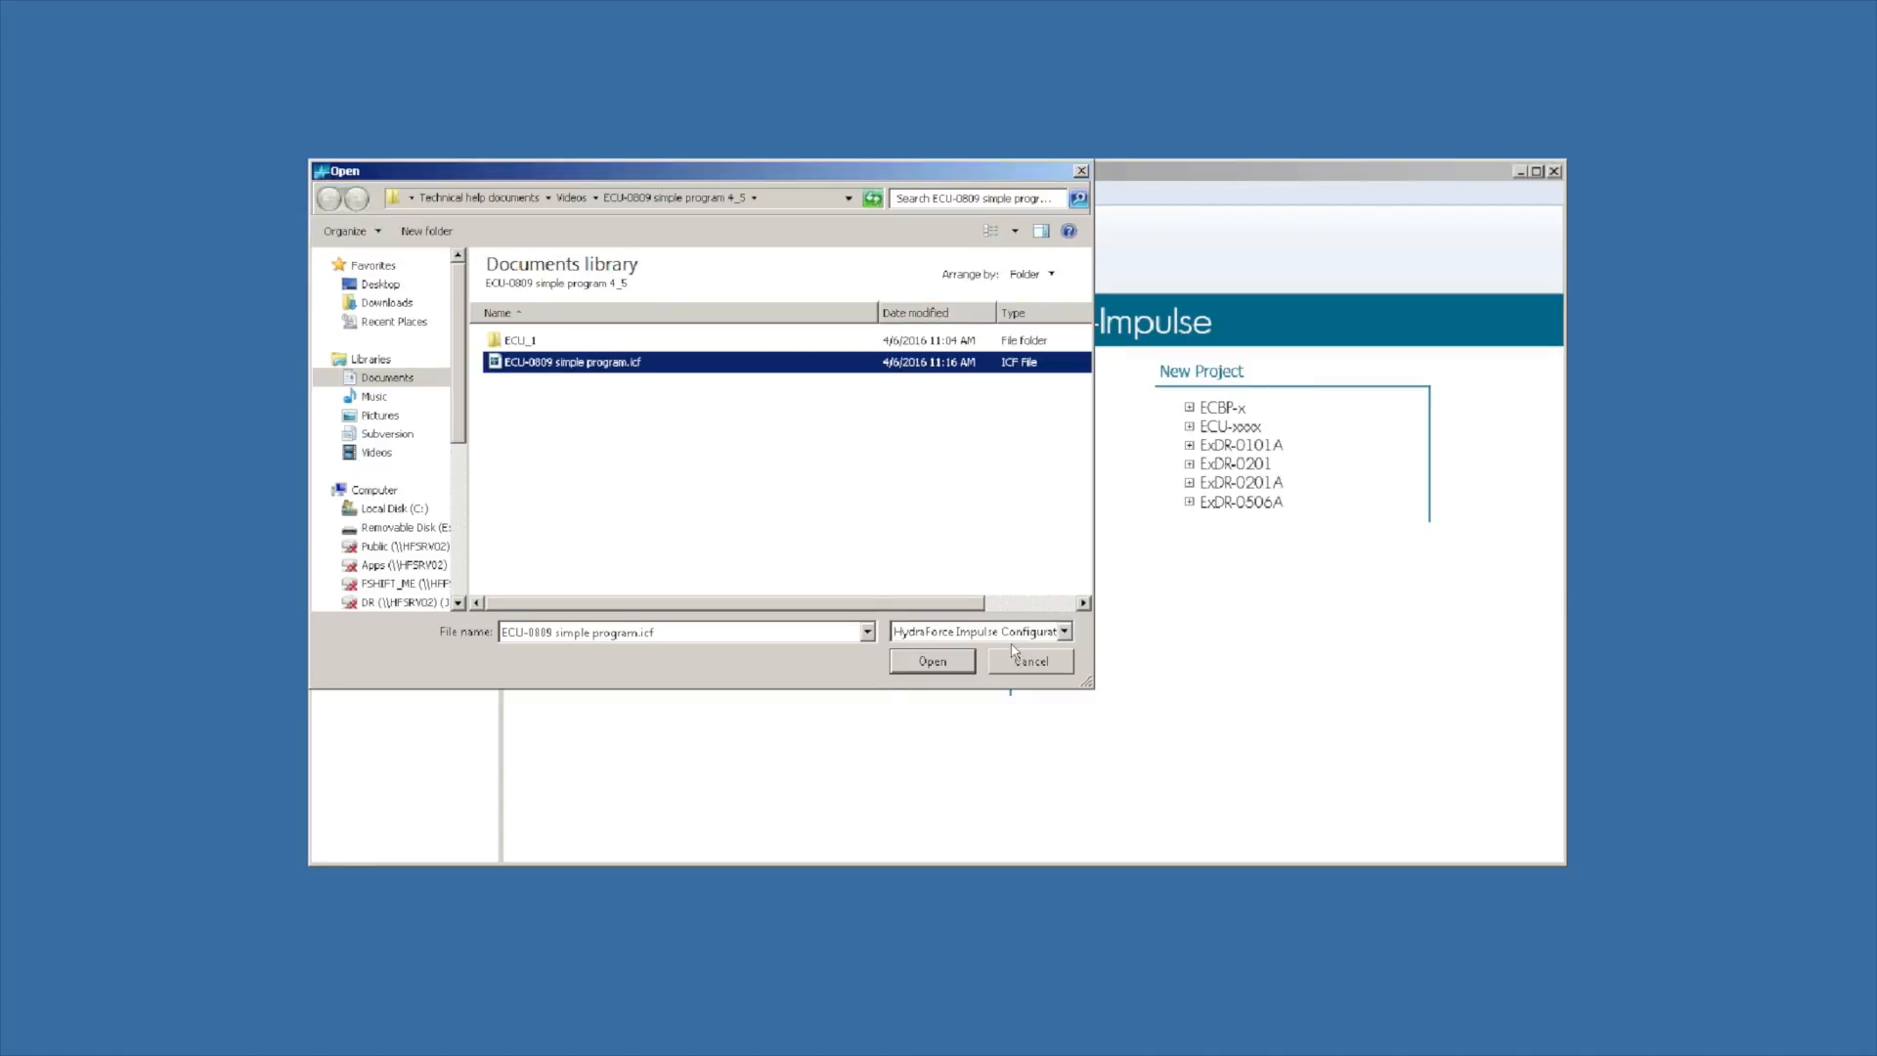
pyautogui.click(931, 661)
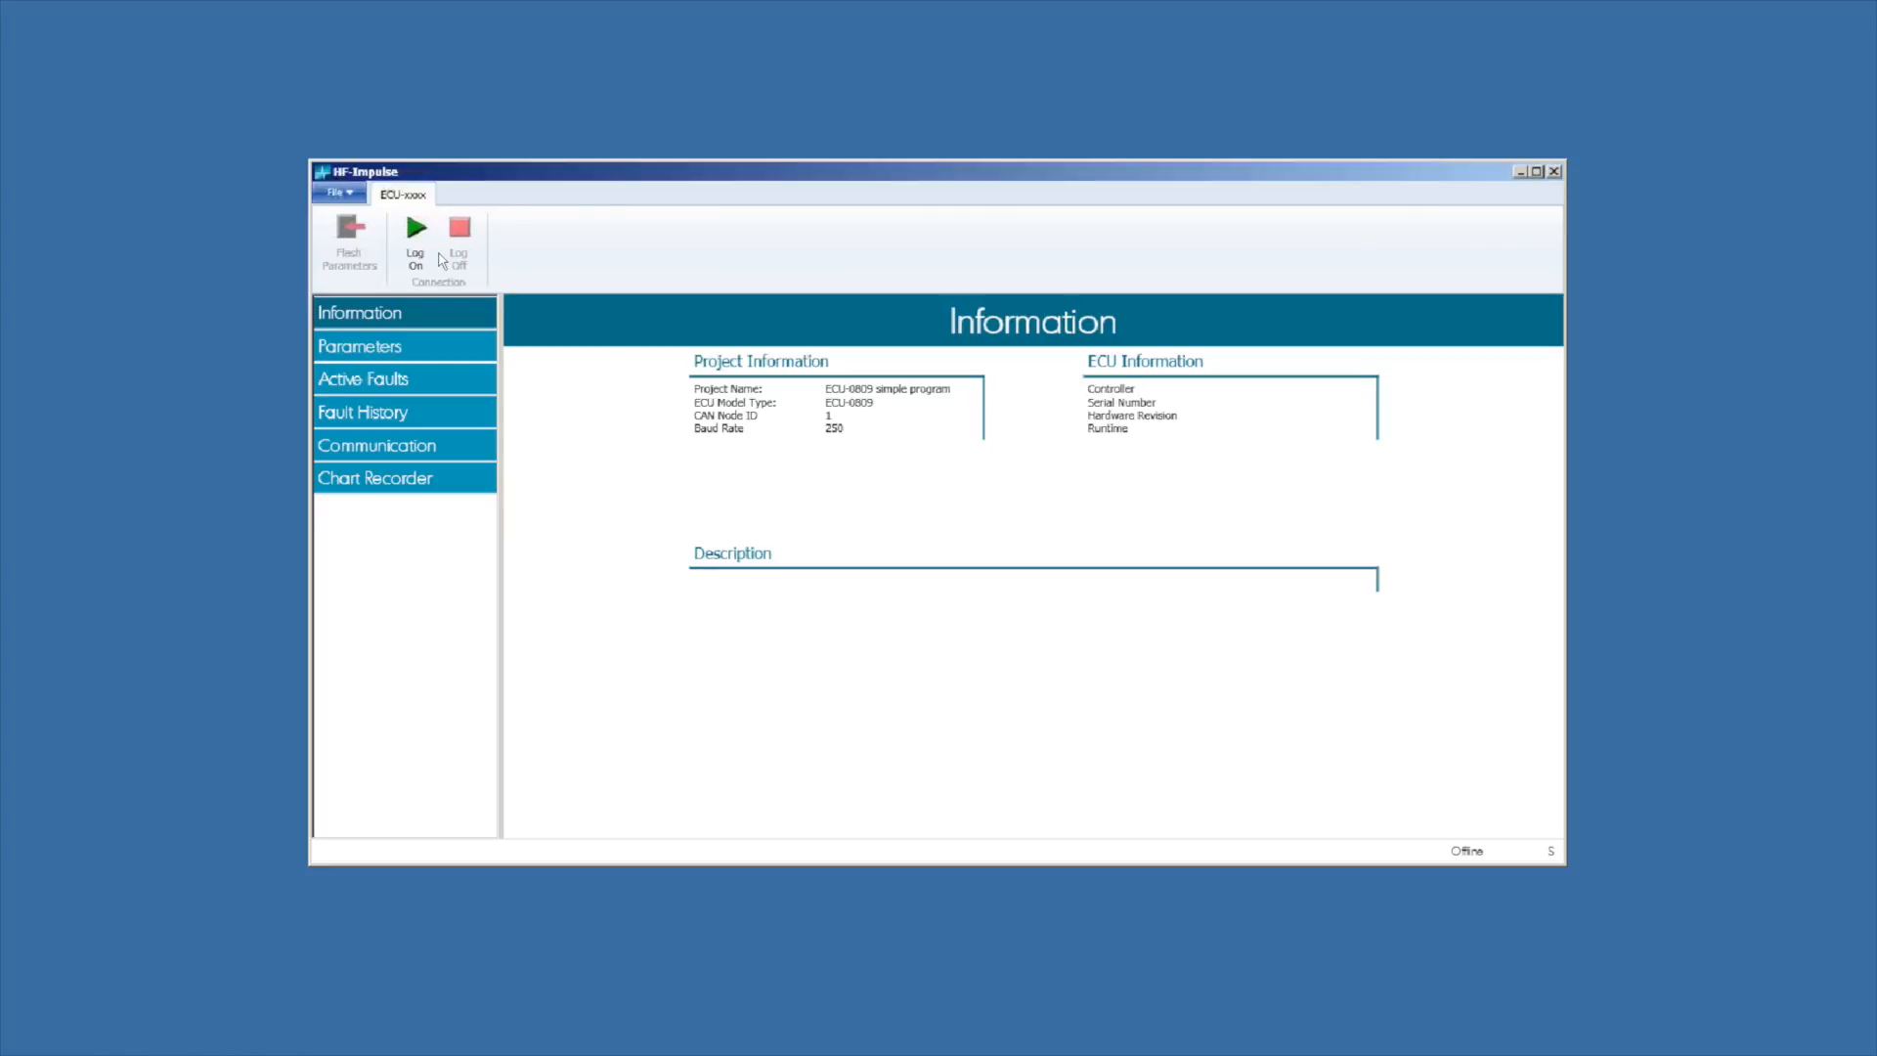
# Step: Log on to the ECU-0809 and view its live parameter values and active faults
pyautogui.click(414, 233)
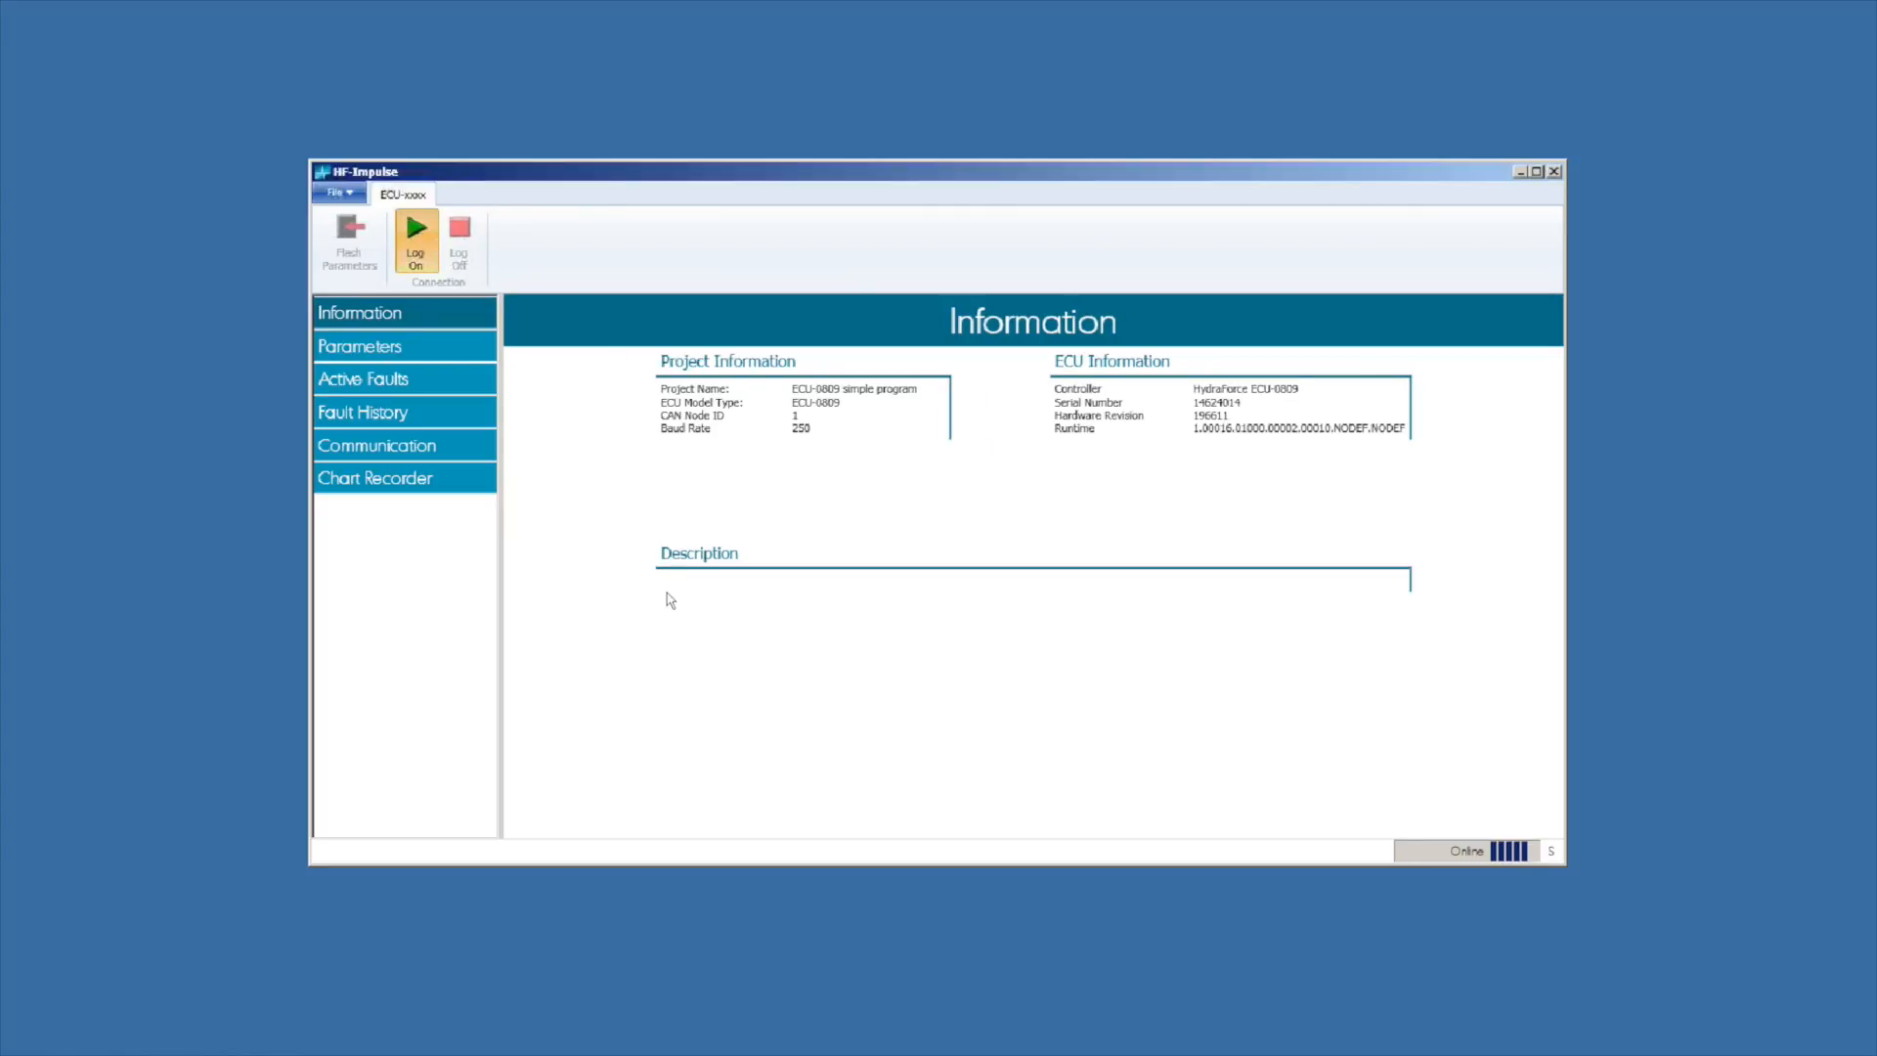
pyautogui.click(415, 239)
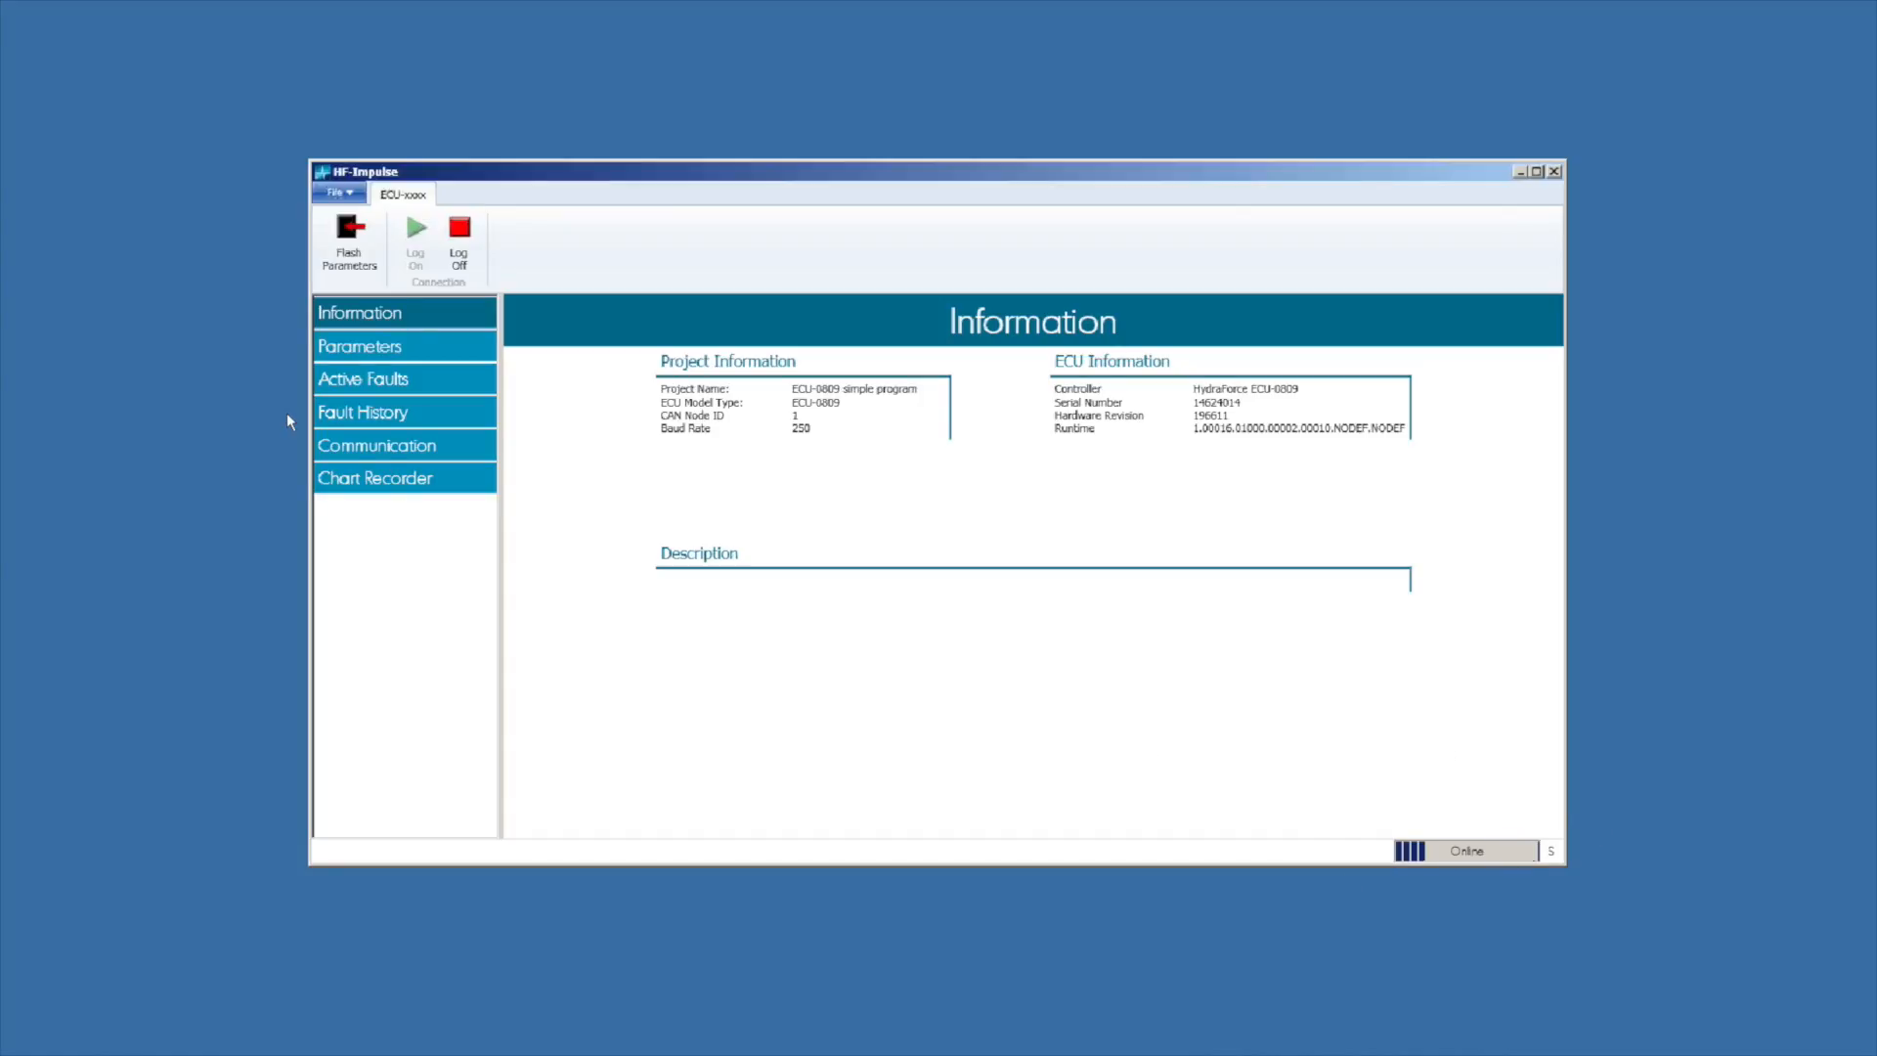
pyautogui.click(359, 346)
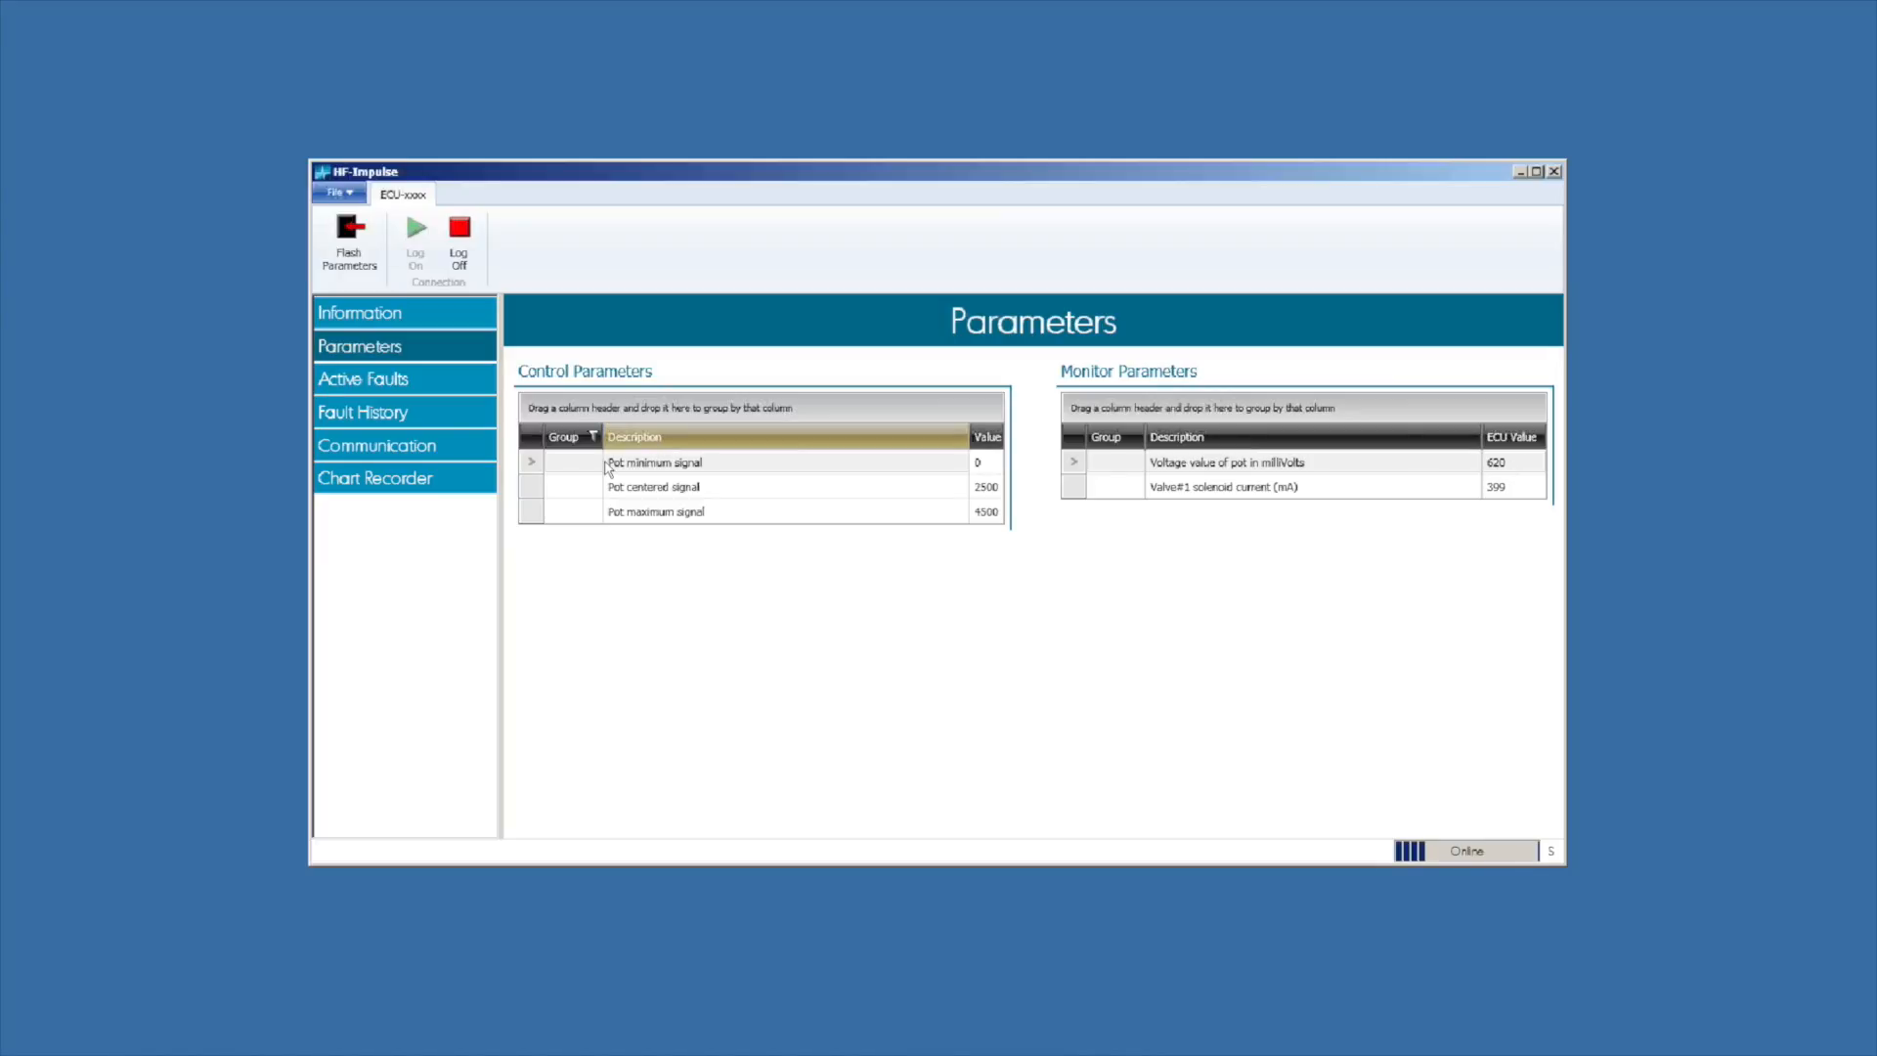
pyautogui.click(362, 378)
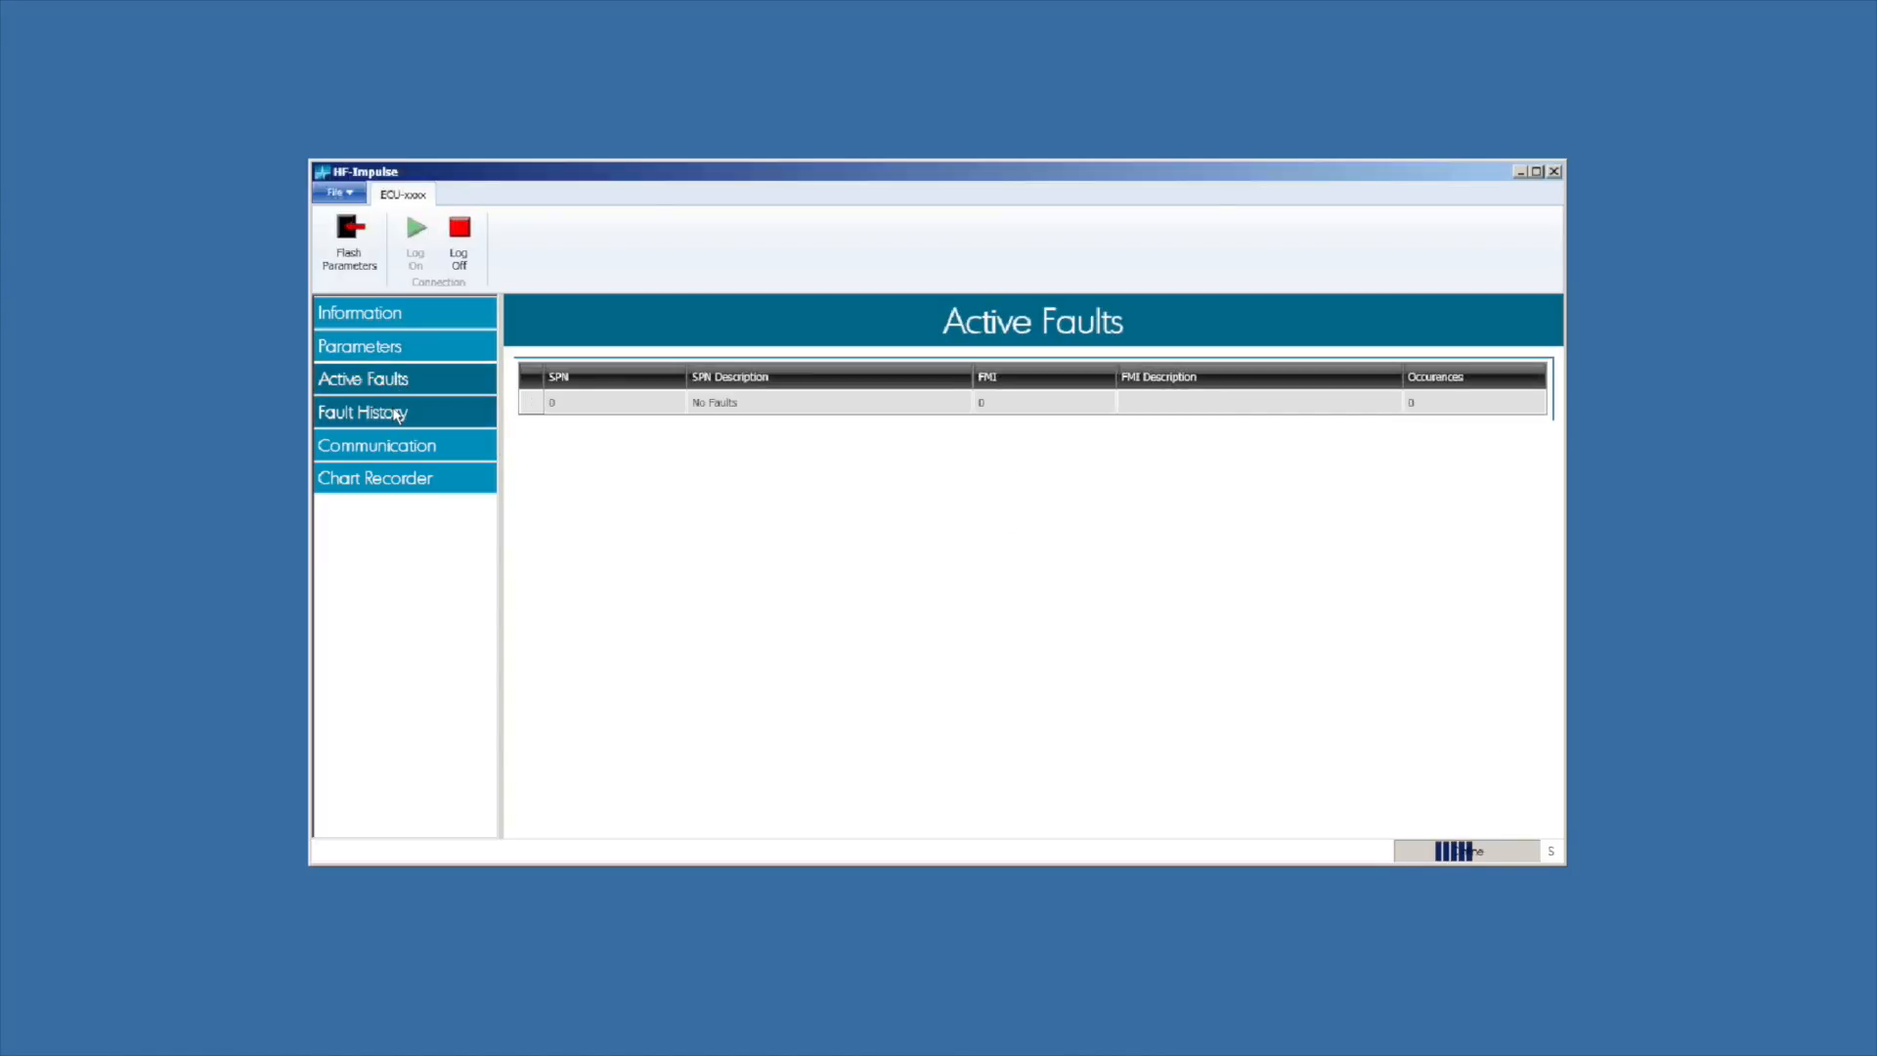
# Step: Review the Fault History and Communication pages, then reach the Chart Recorder
pyautogui.click(362, 411)
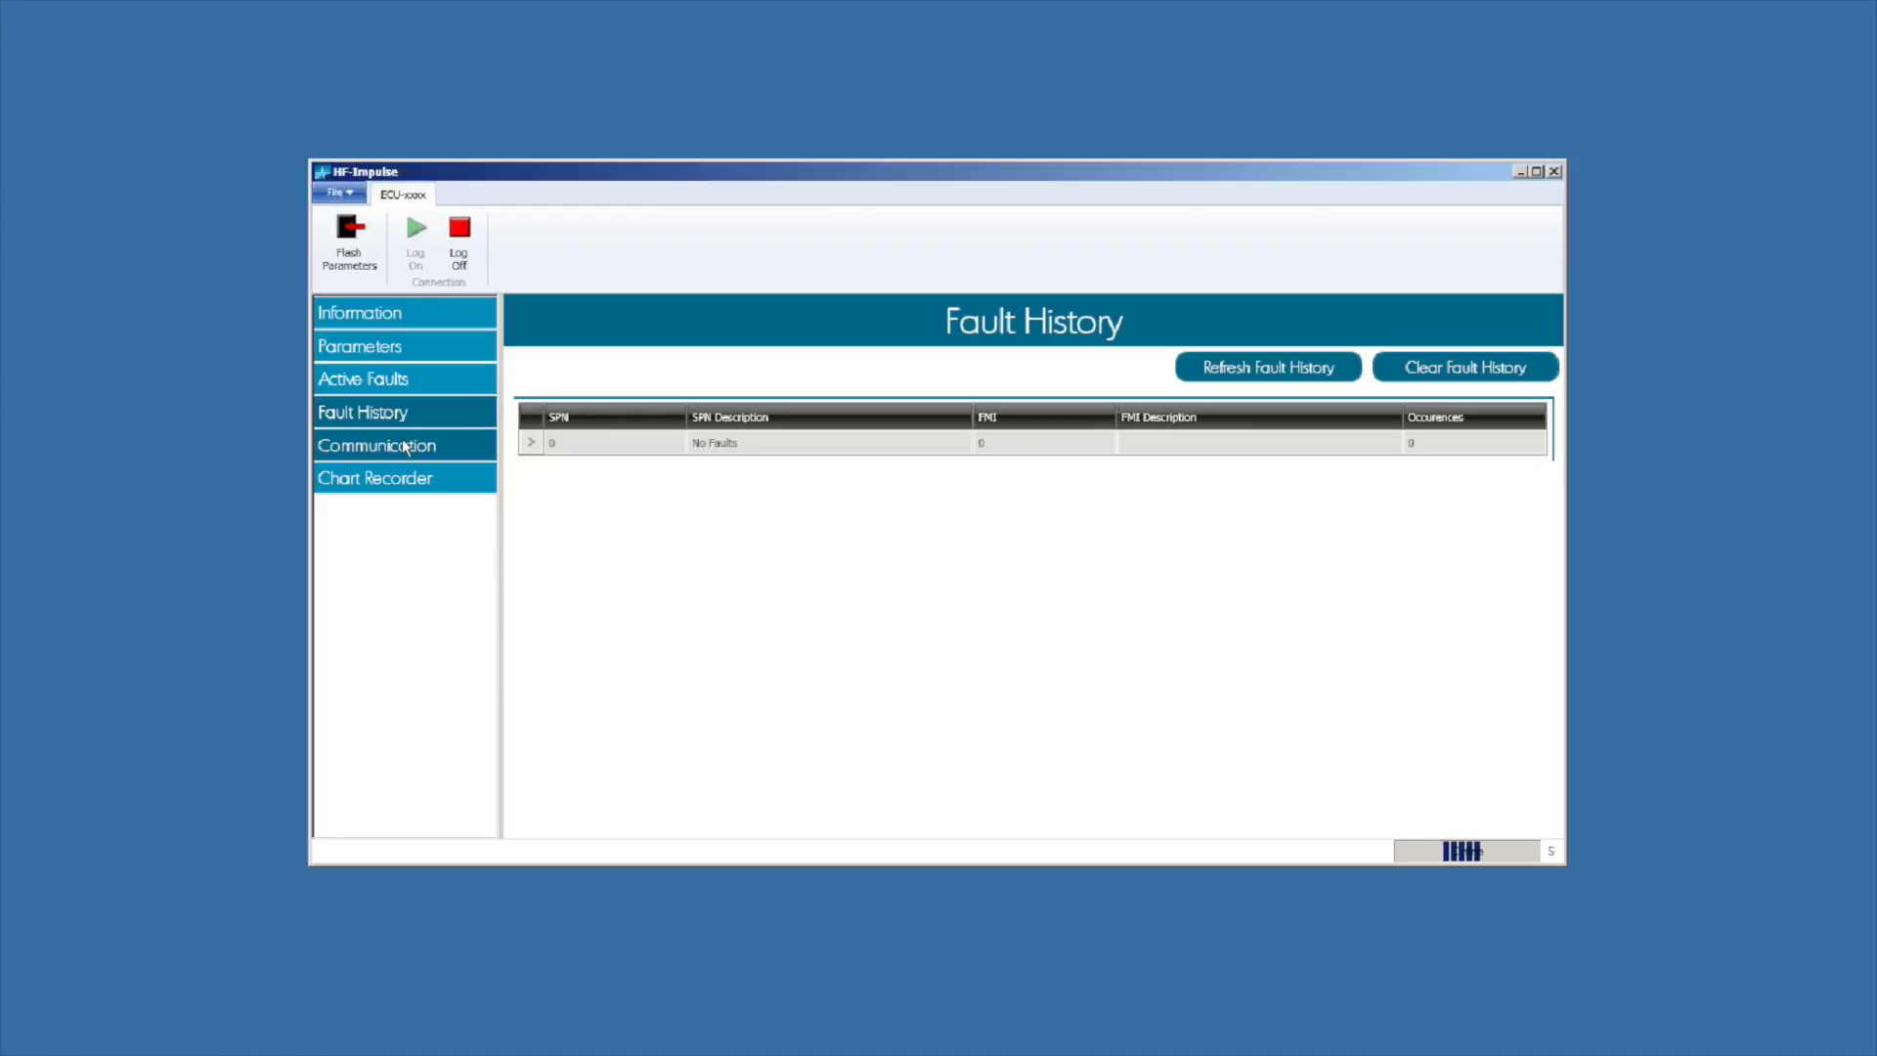
pyautogui.click(376, 443)
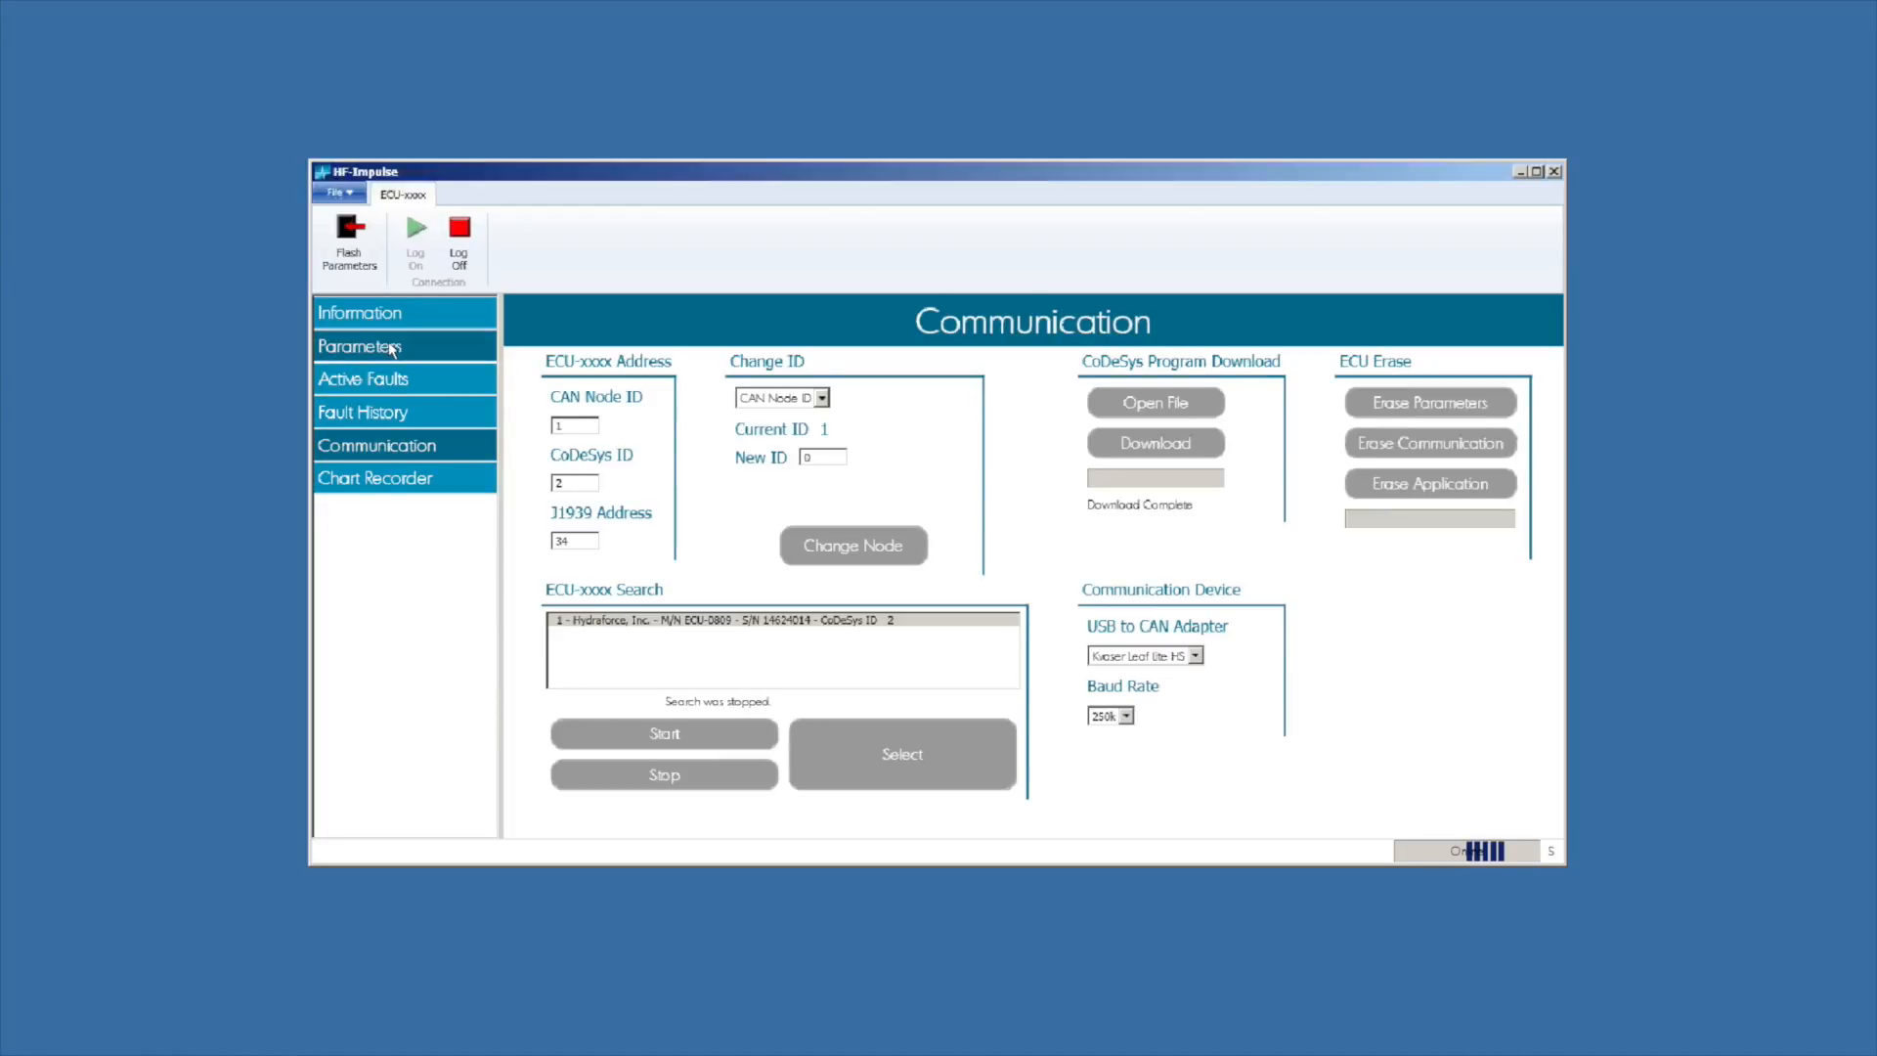
pyautogui.click(374, 478)
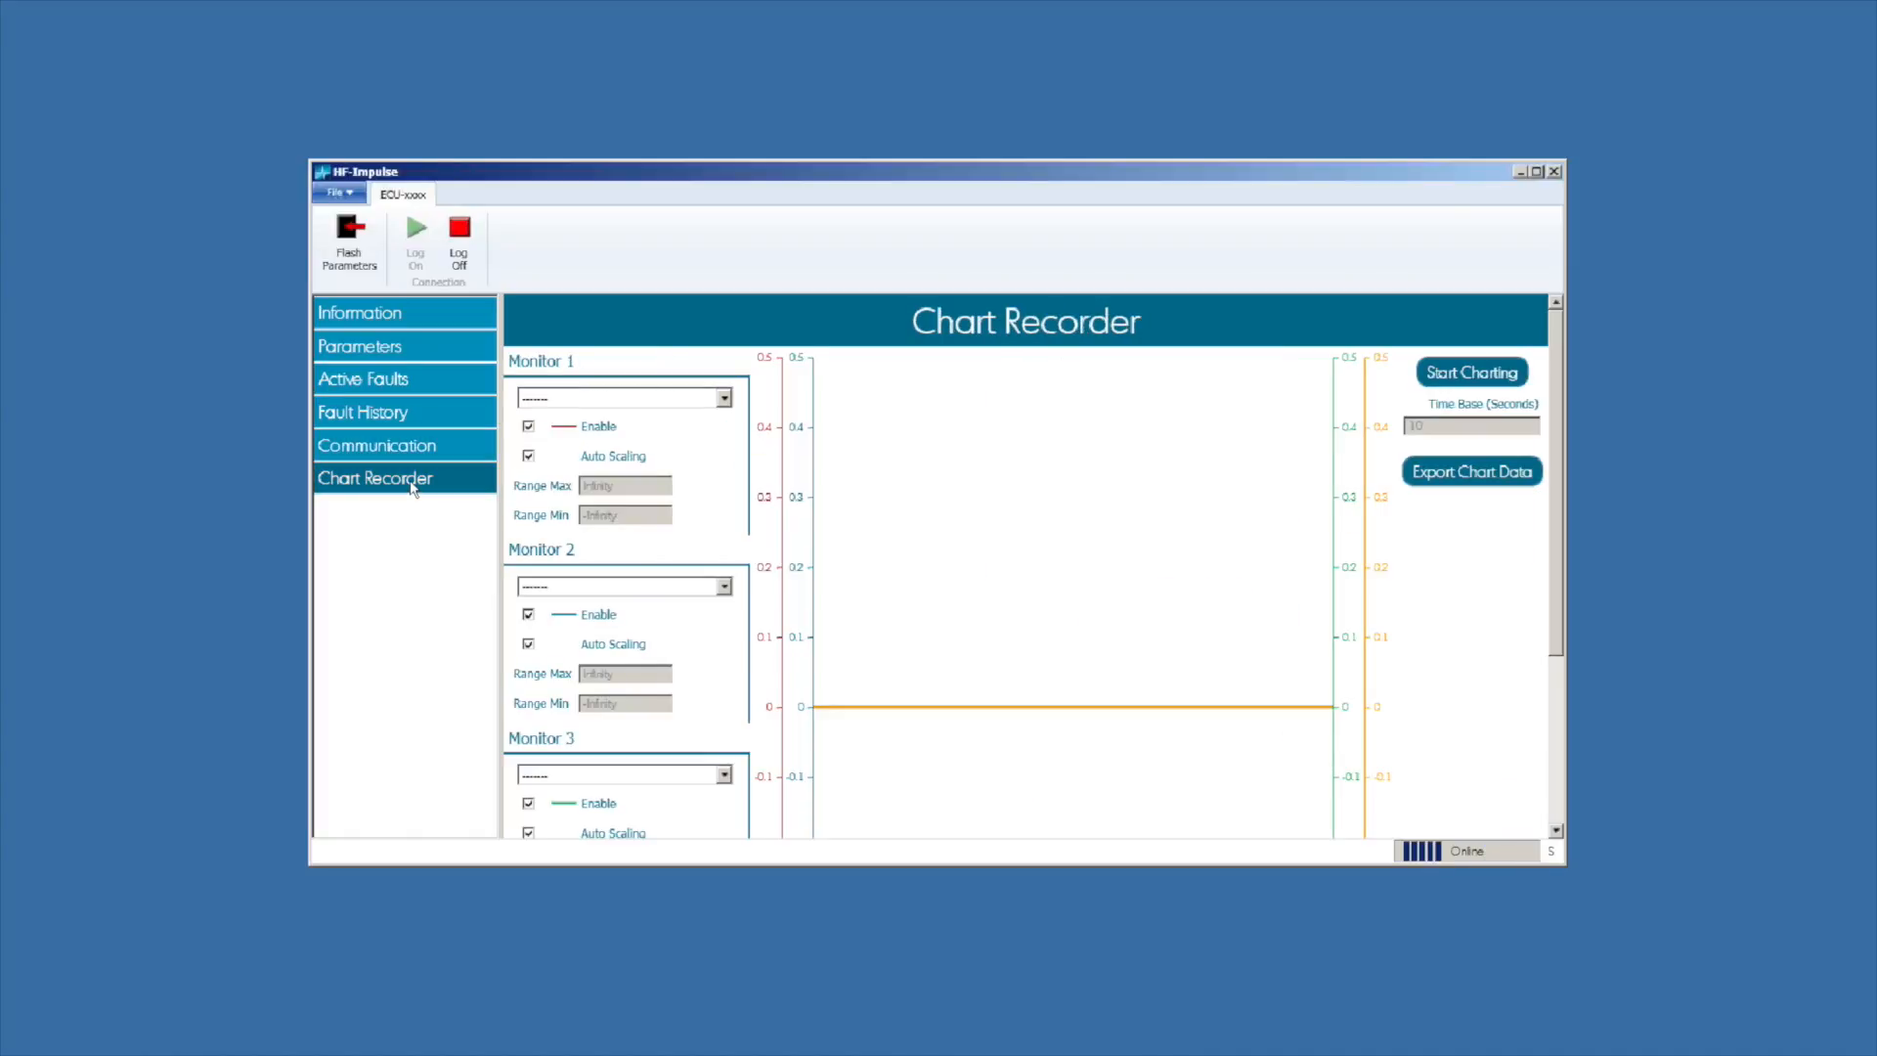
pyautogui.moveTo(1099, 161)
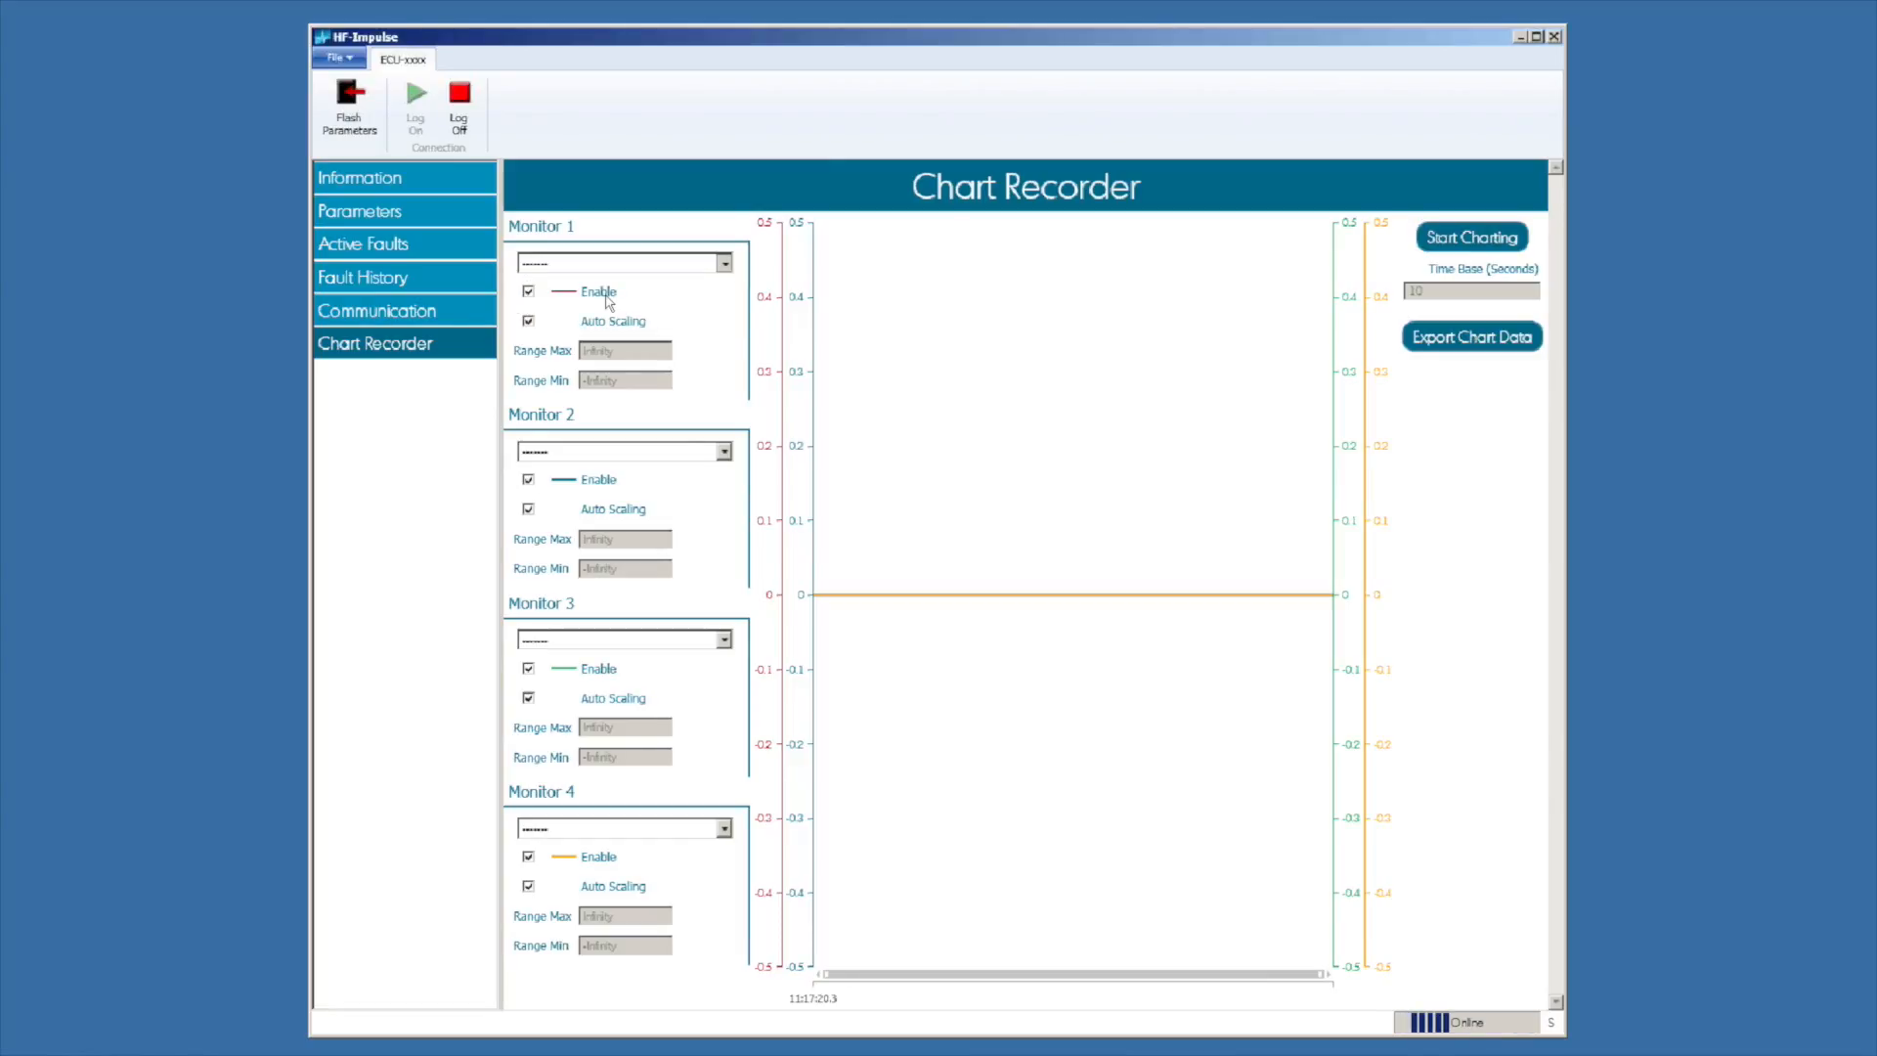
# Step: Chart Valve#1 solenoid current on Monitor 2 and fix pot voltage range at 0–5000
pyautogui.click(724, 451)
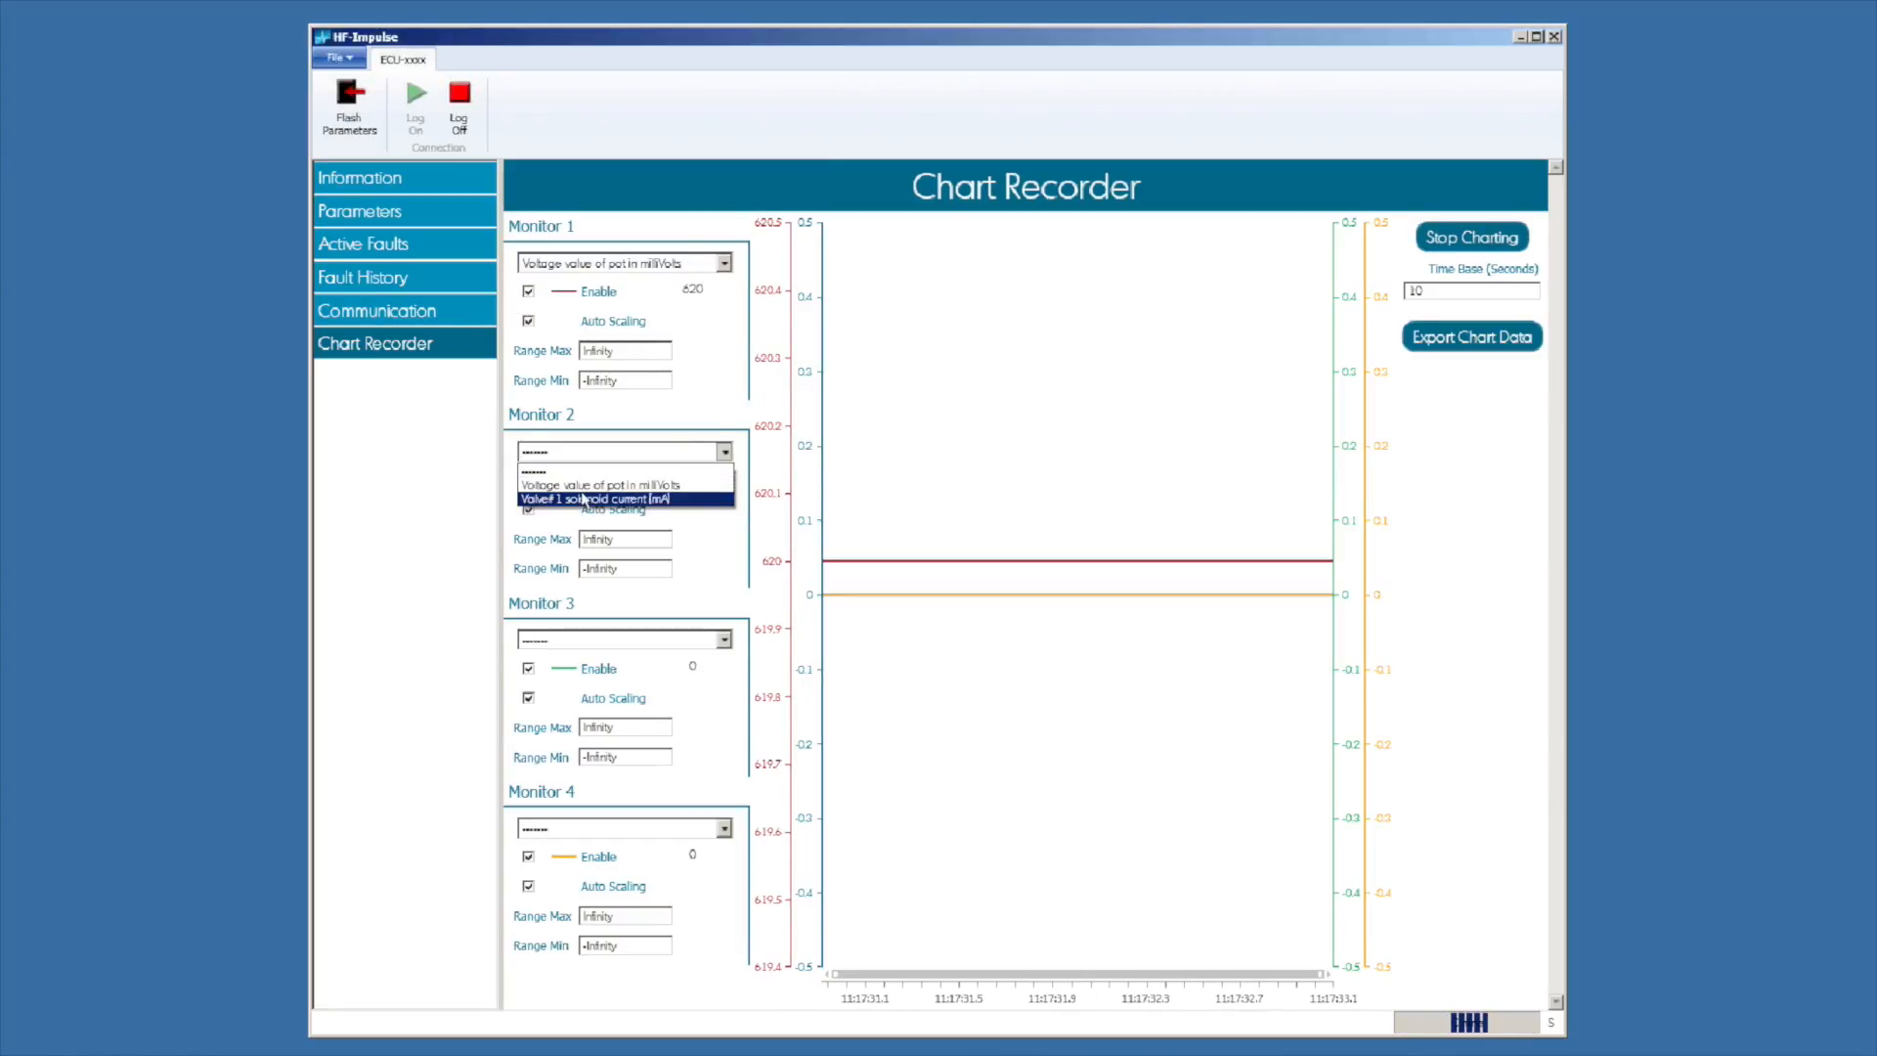
pyautogui.click(591, 499)
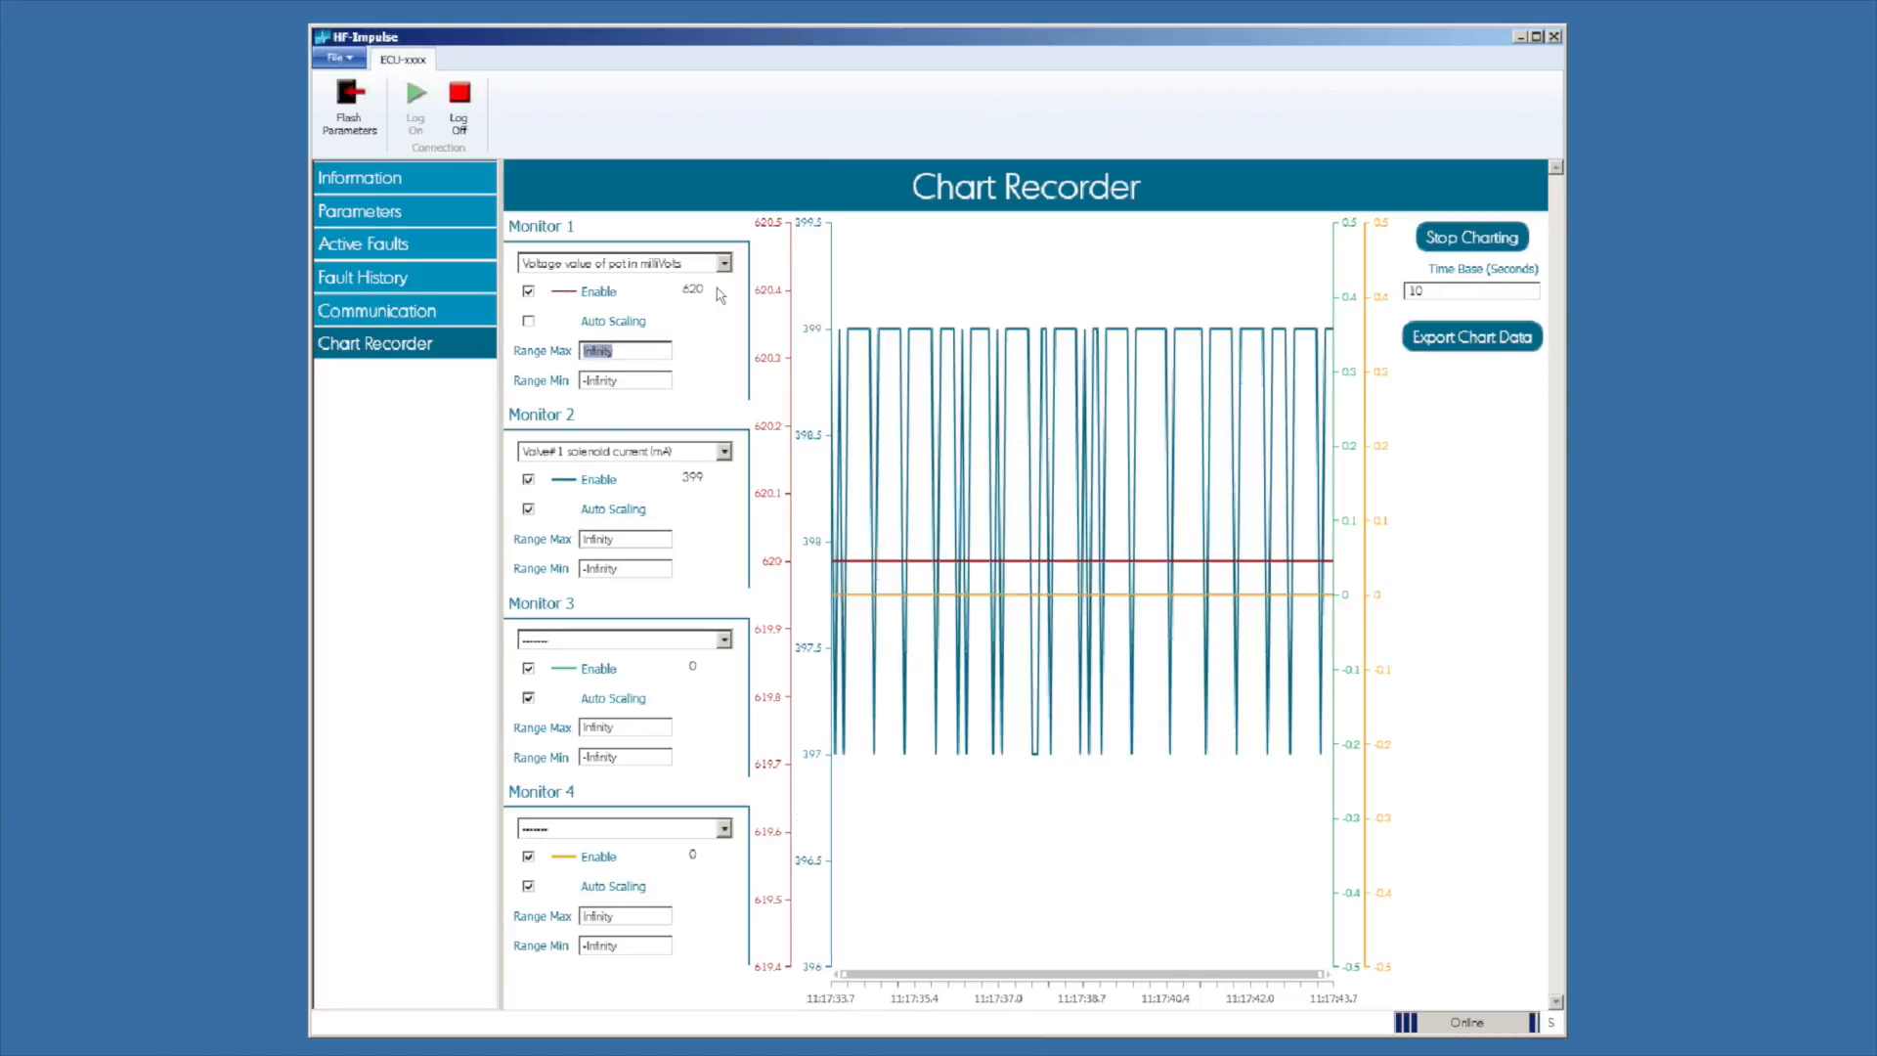
pyautogui.write('500')
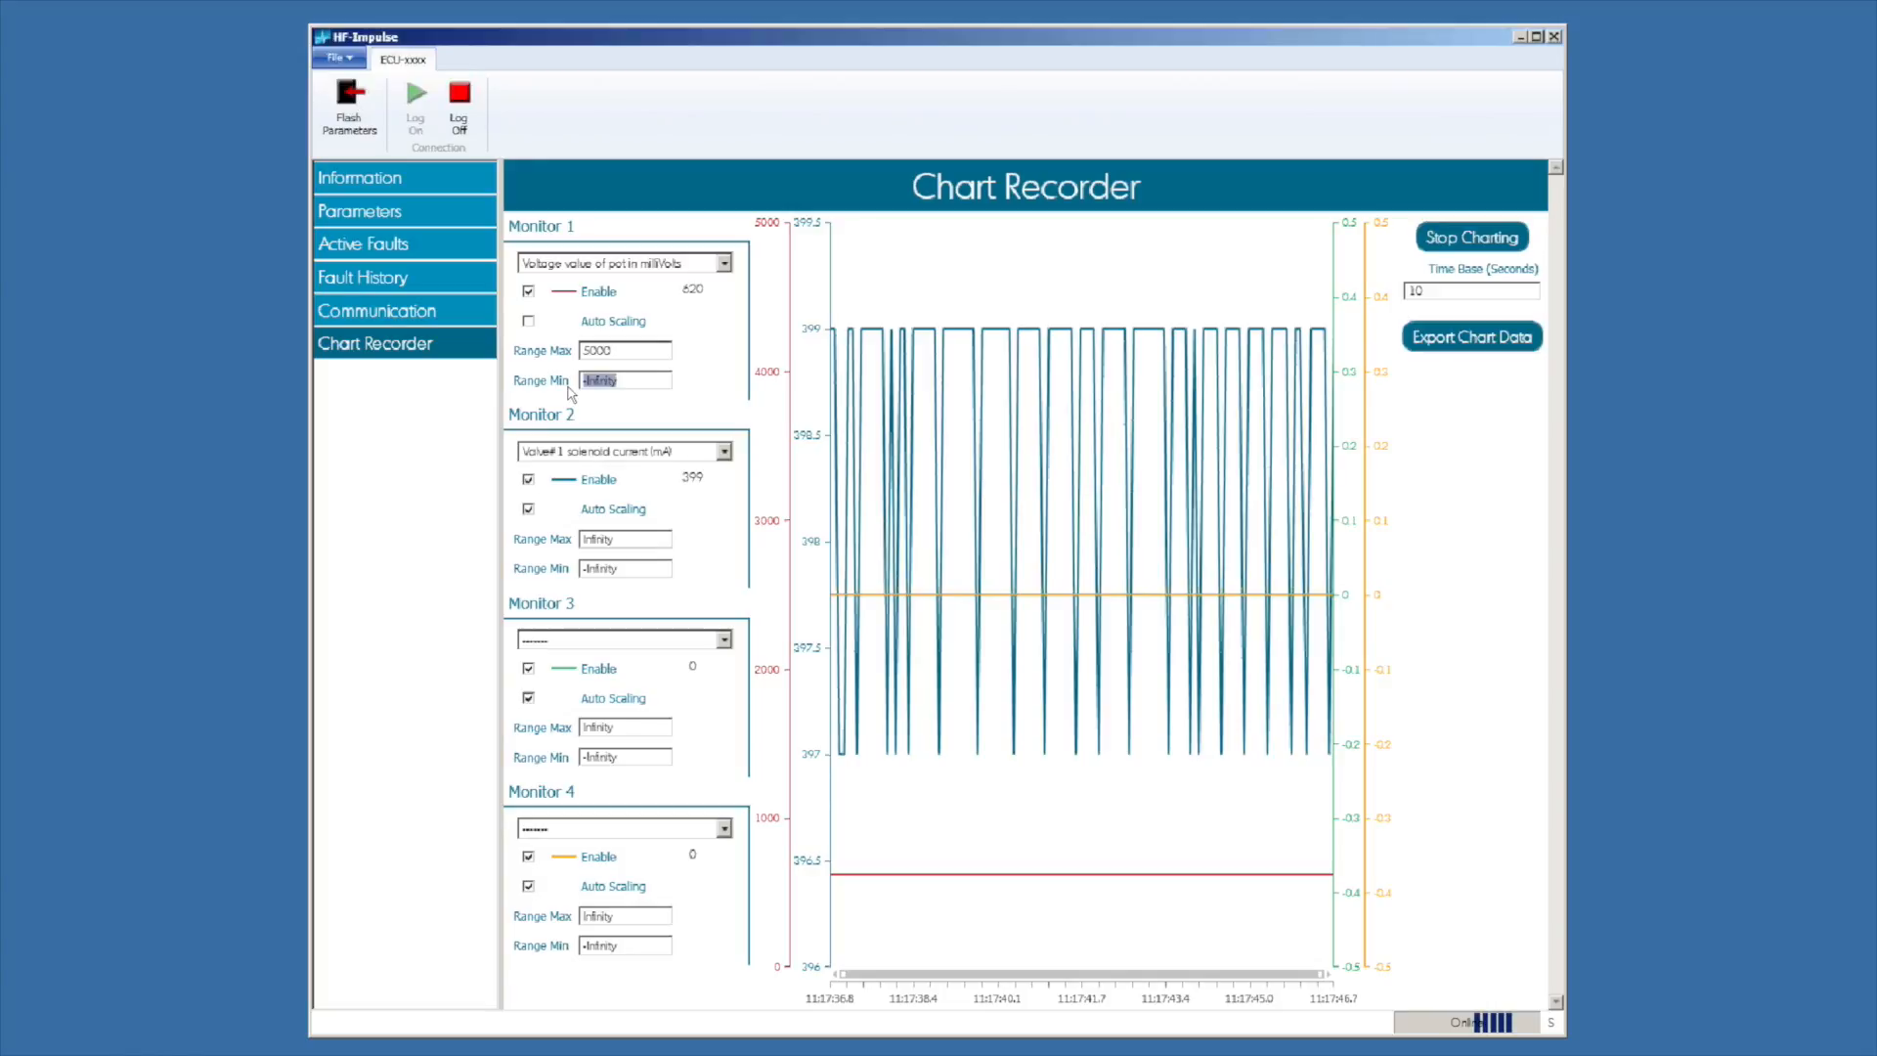
pyautogui.write('0')
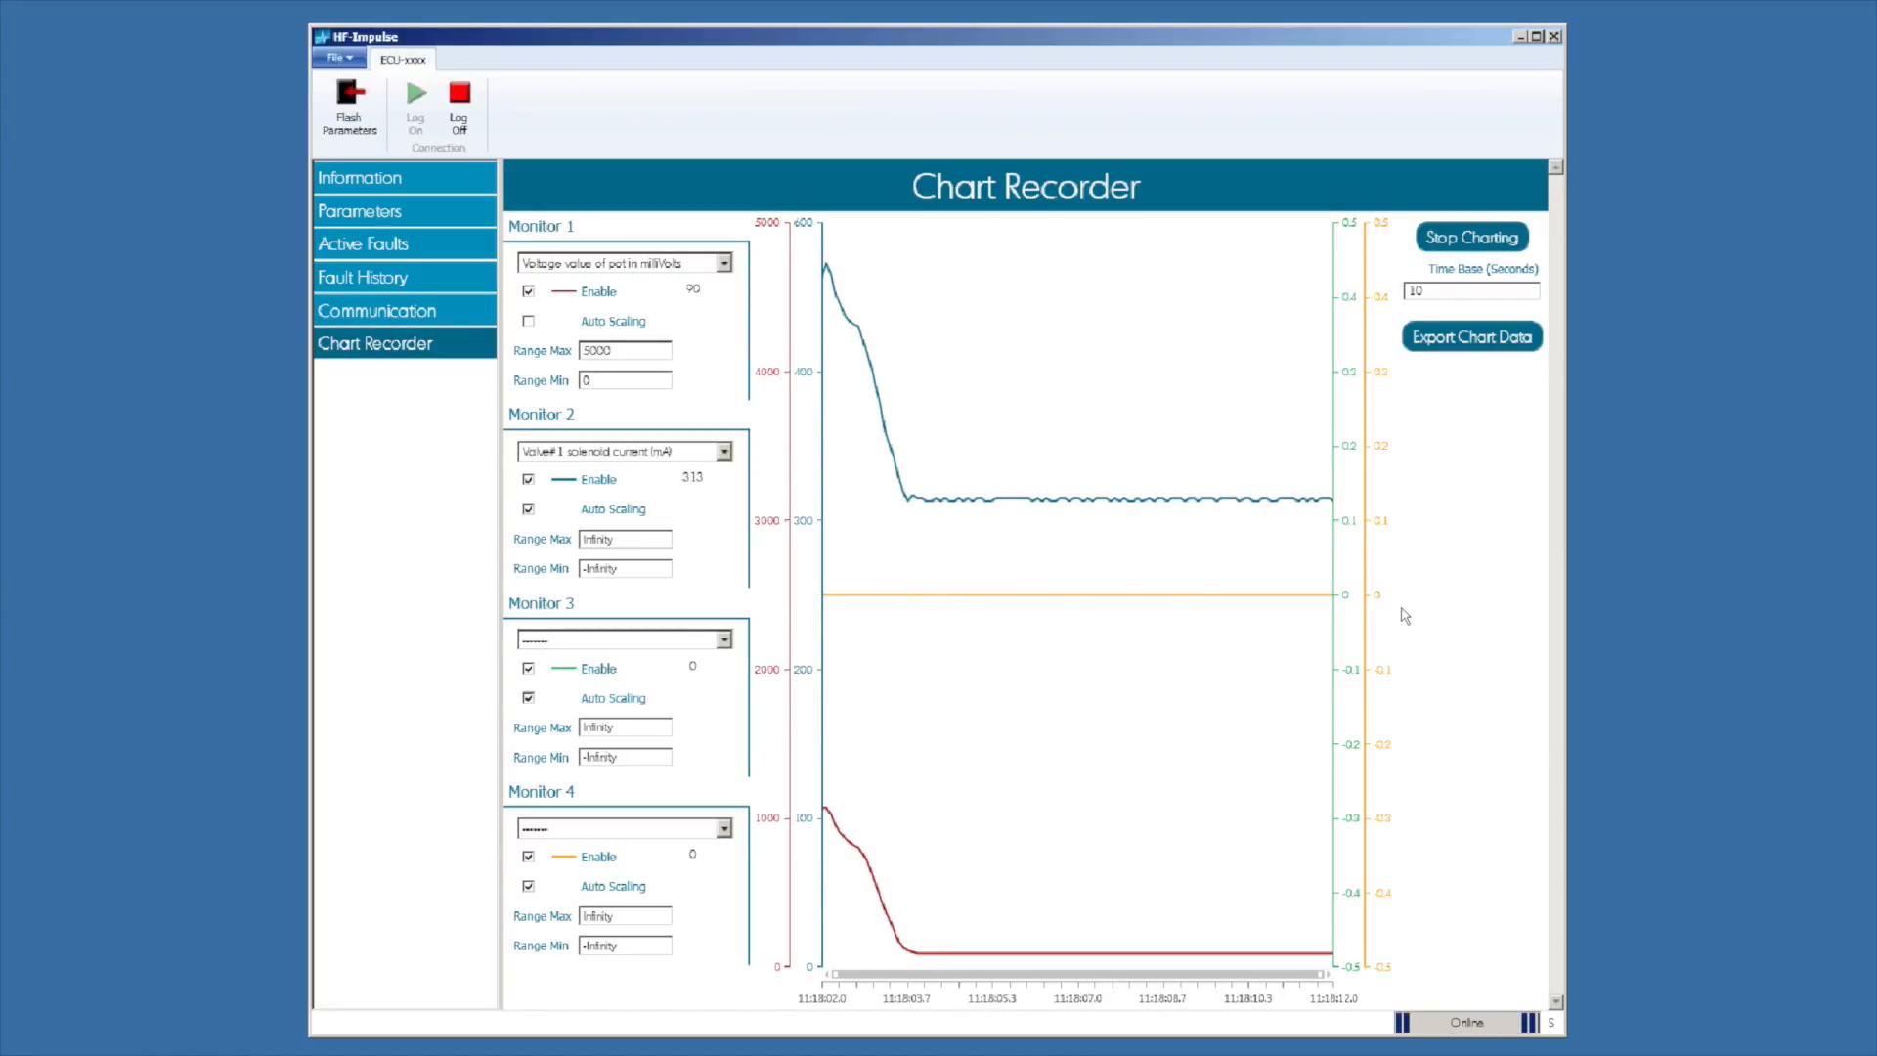
# Step: Turn off Auto Scaling for solenoid current and set its range to 200–1200
pyautogui.click(528, 508)
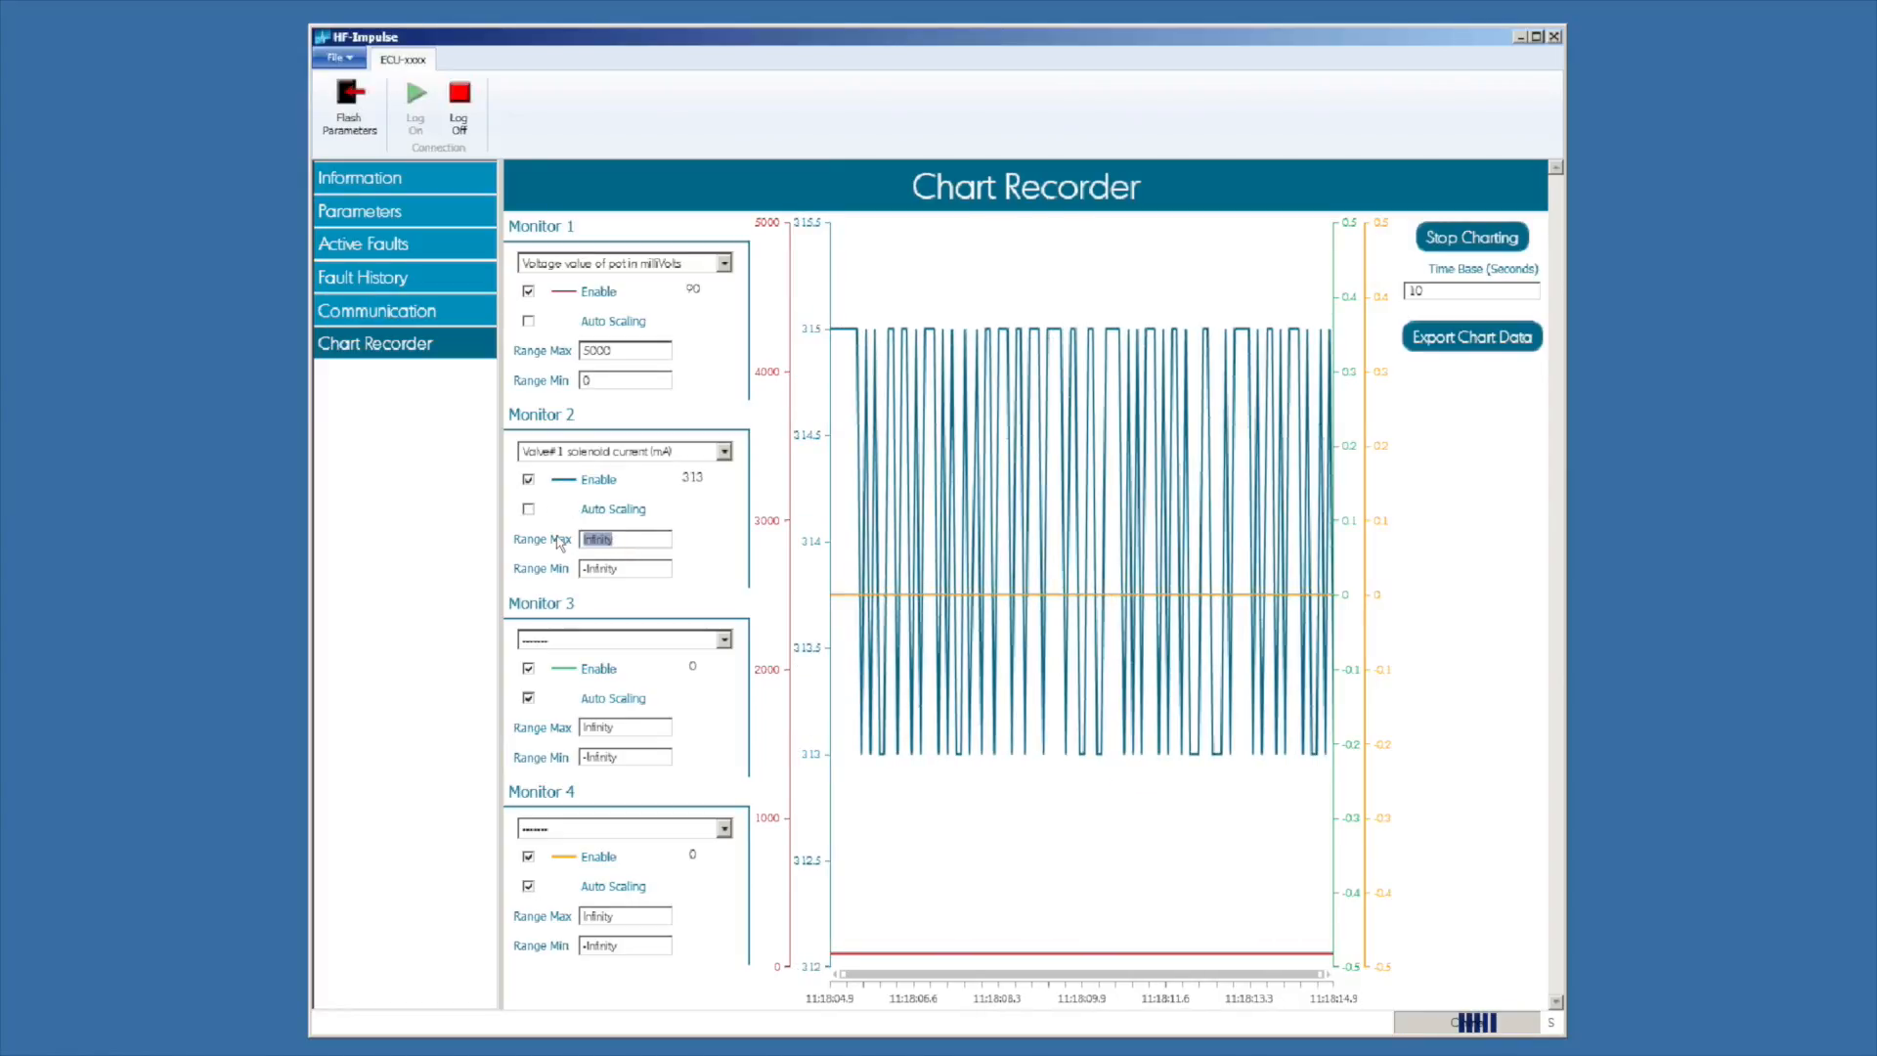
pyautogui.write('1200')
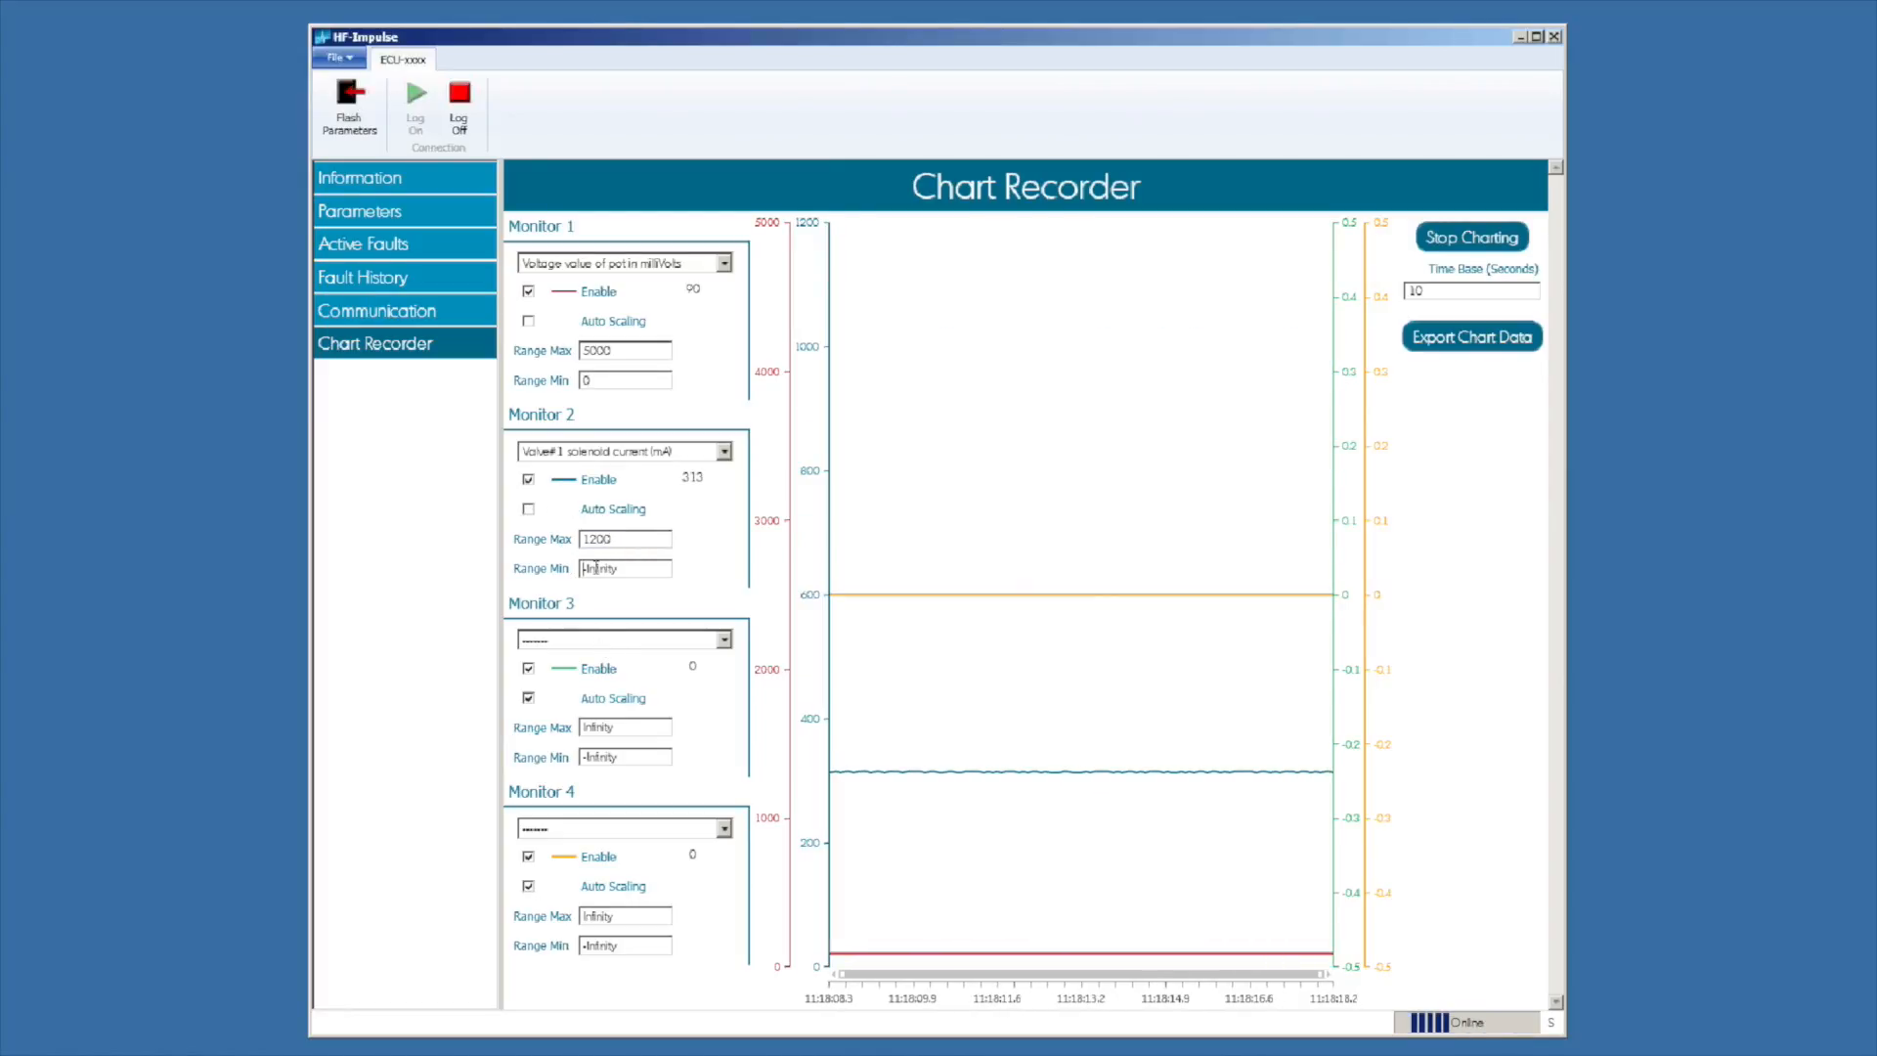
pyautogui.write('200')
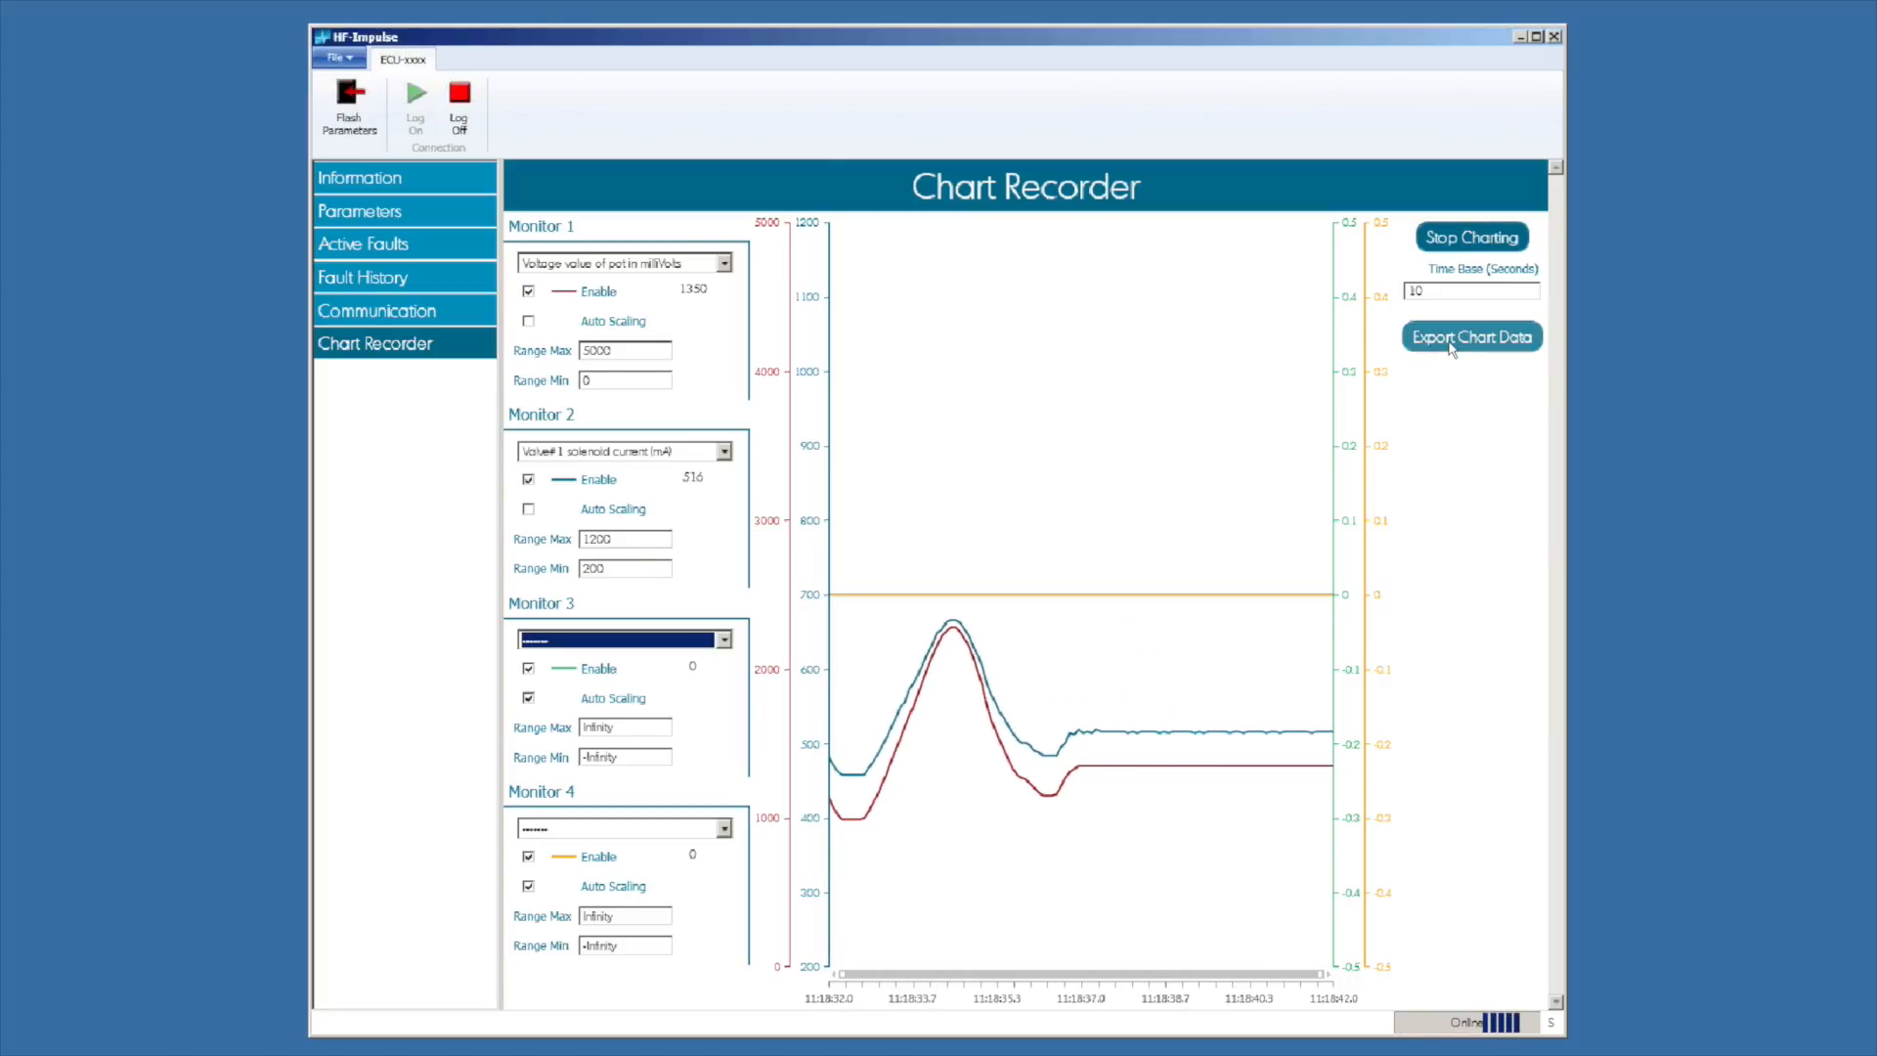
# Step: Export the recorded chart data as a CSV file named 'data'
pyautogui.click(1471, 336)
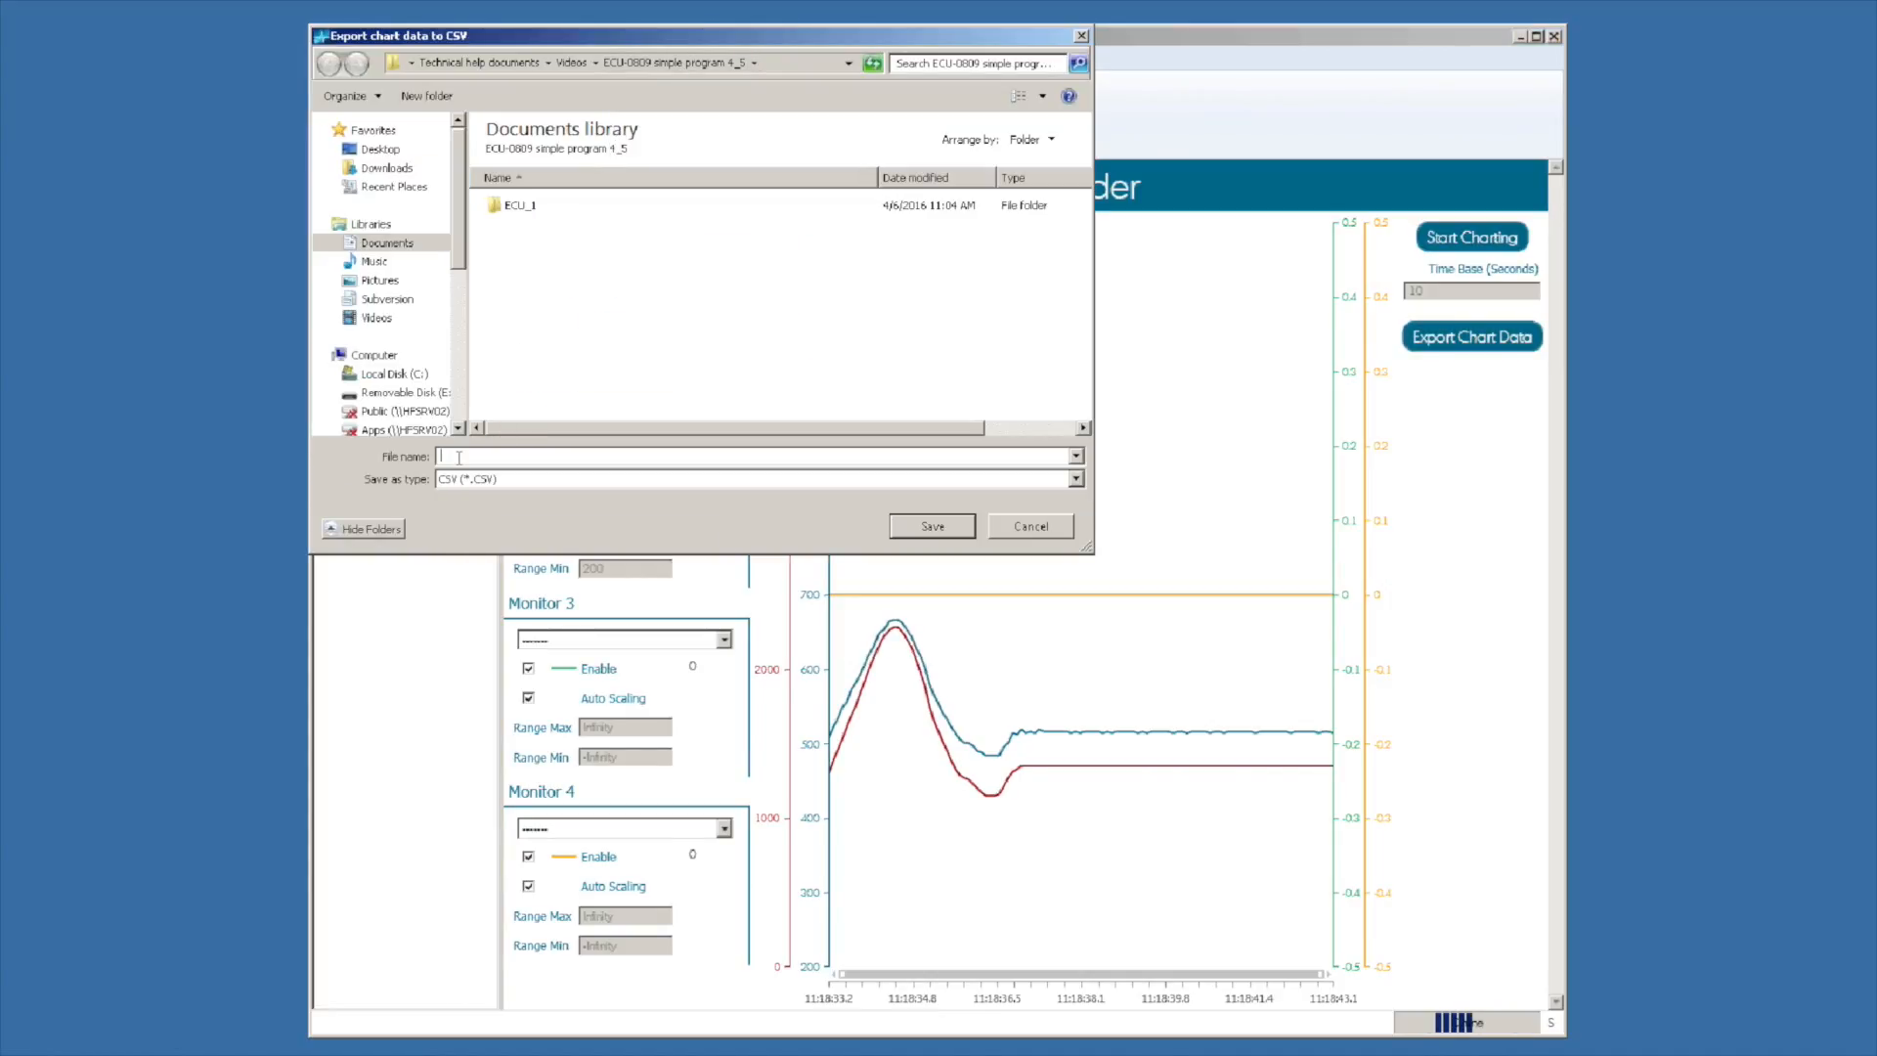
pyautogui.write('data')
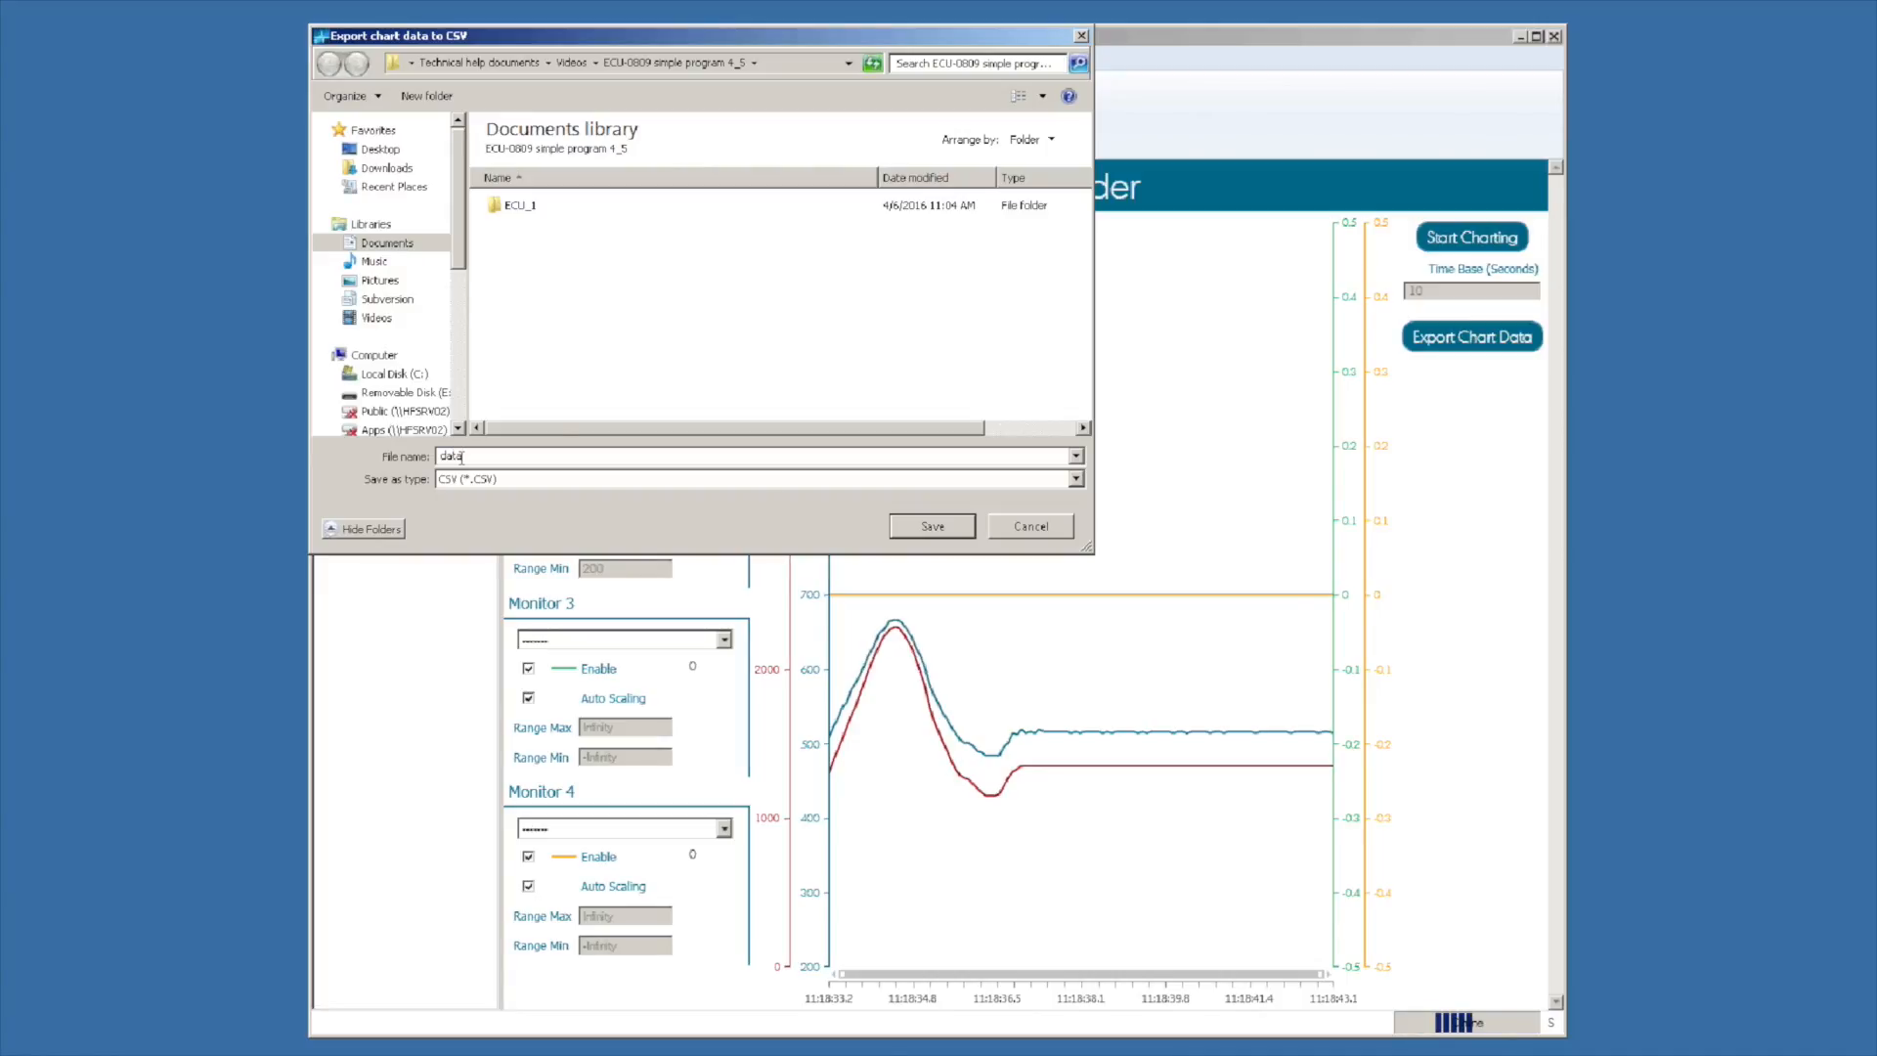
pyautogui.click(1028, 526)
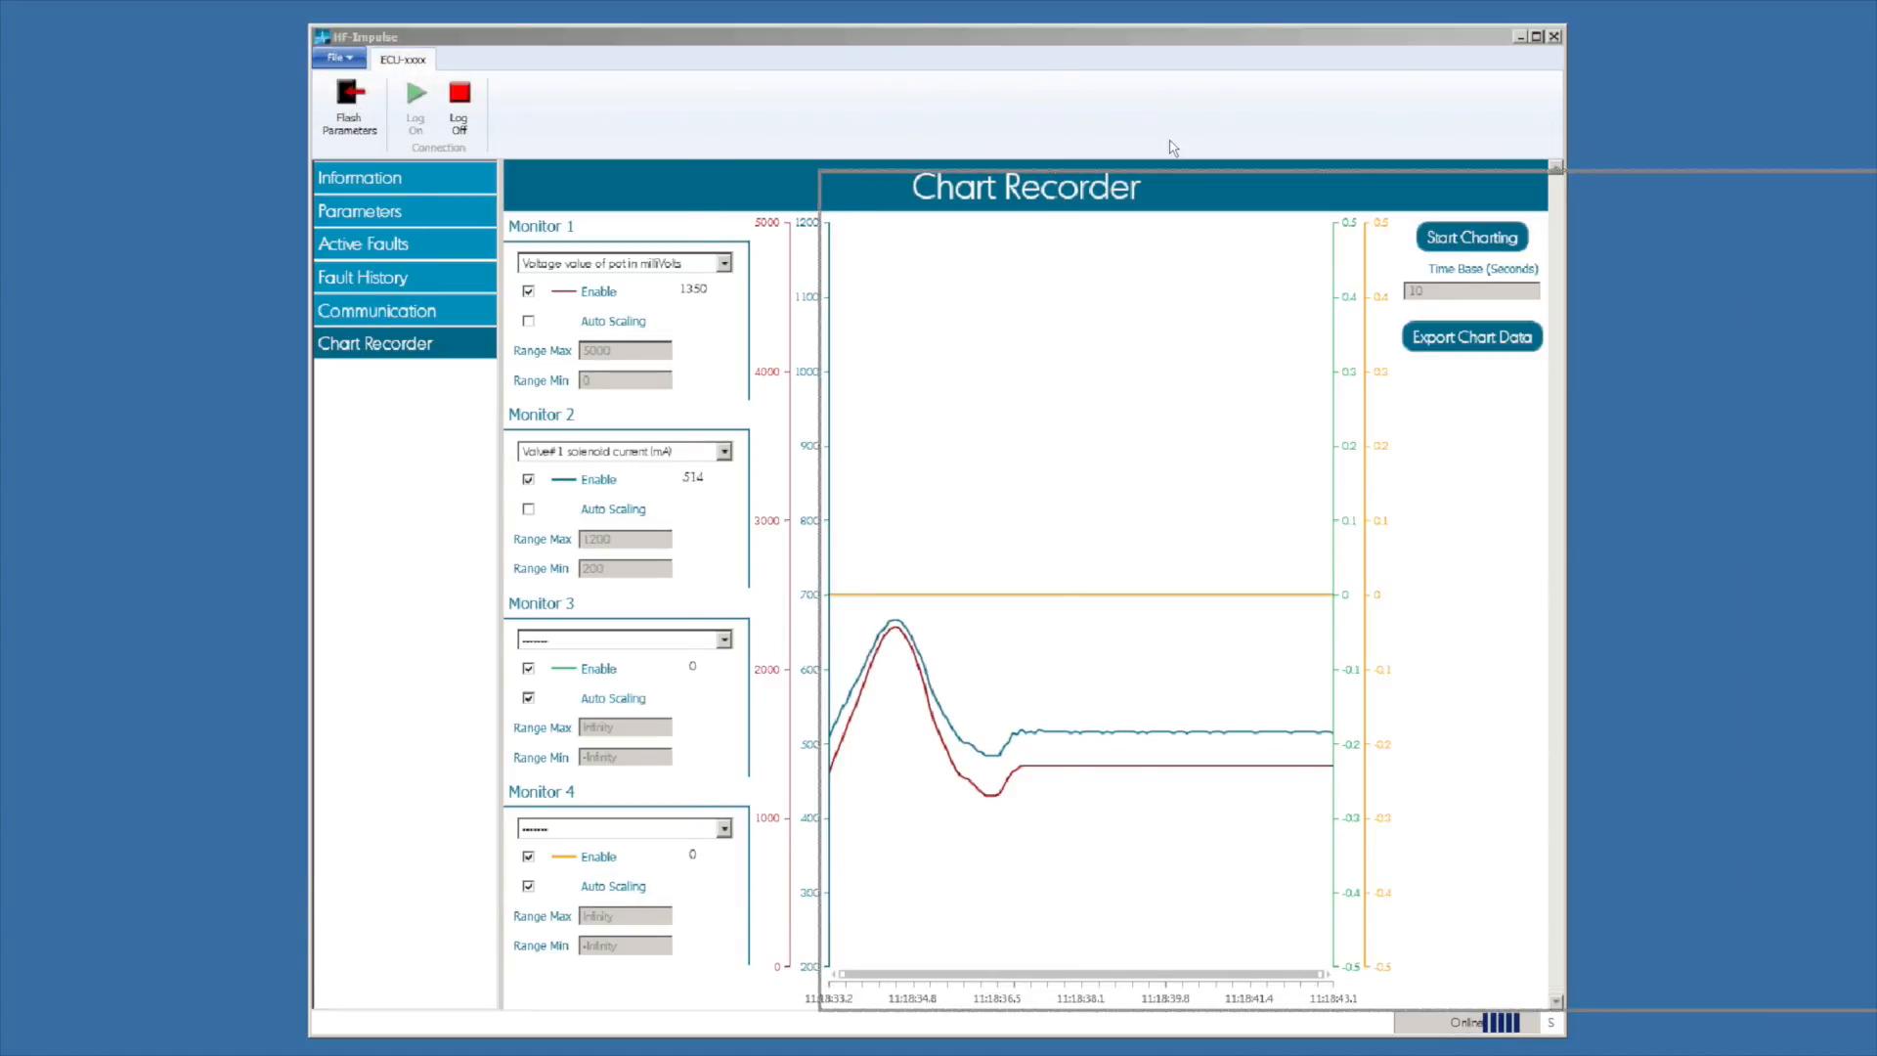
pyautogui.click(1472, 336)
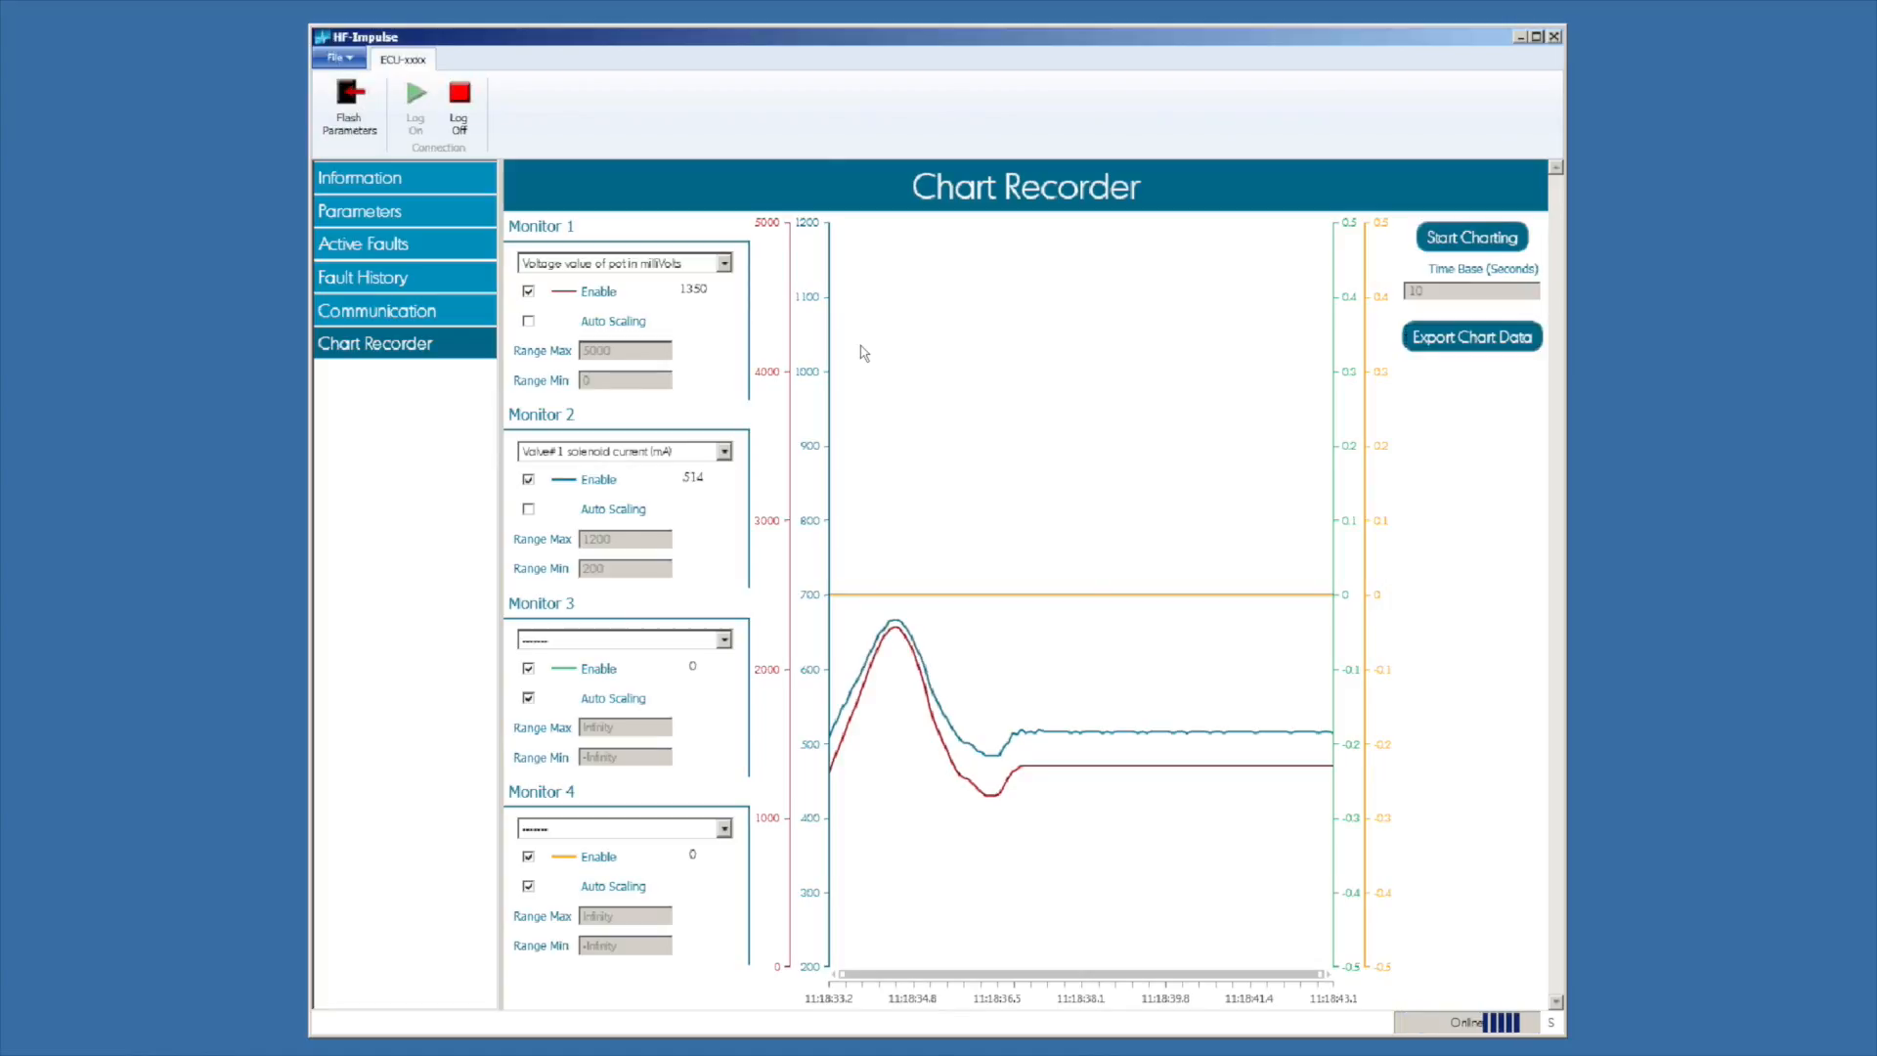
pyautogui.moveTo(1258, 457)
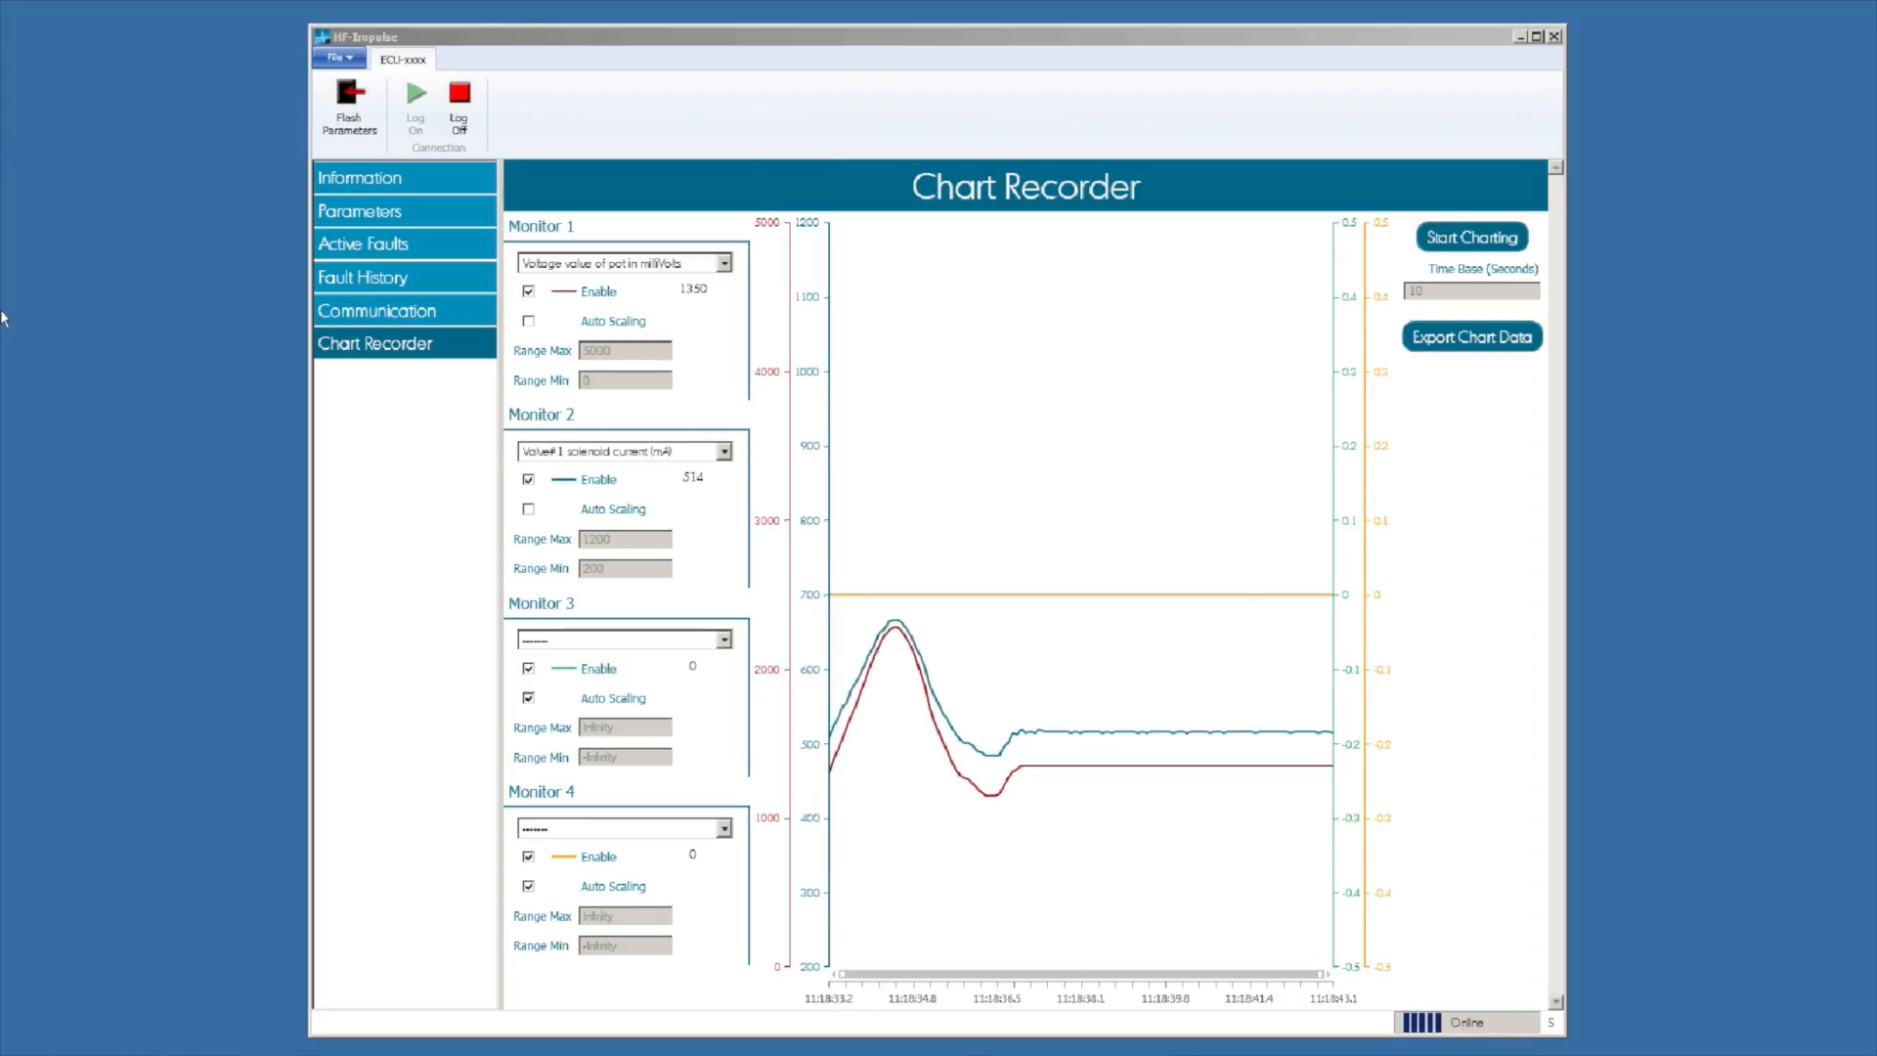
pyautogui.moveTo(811, 489)
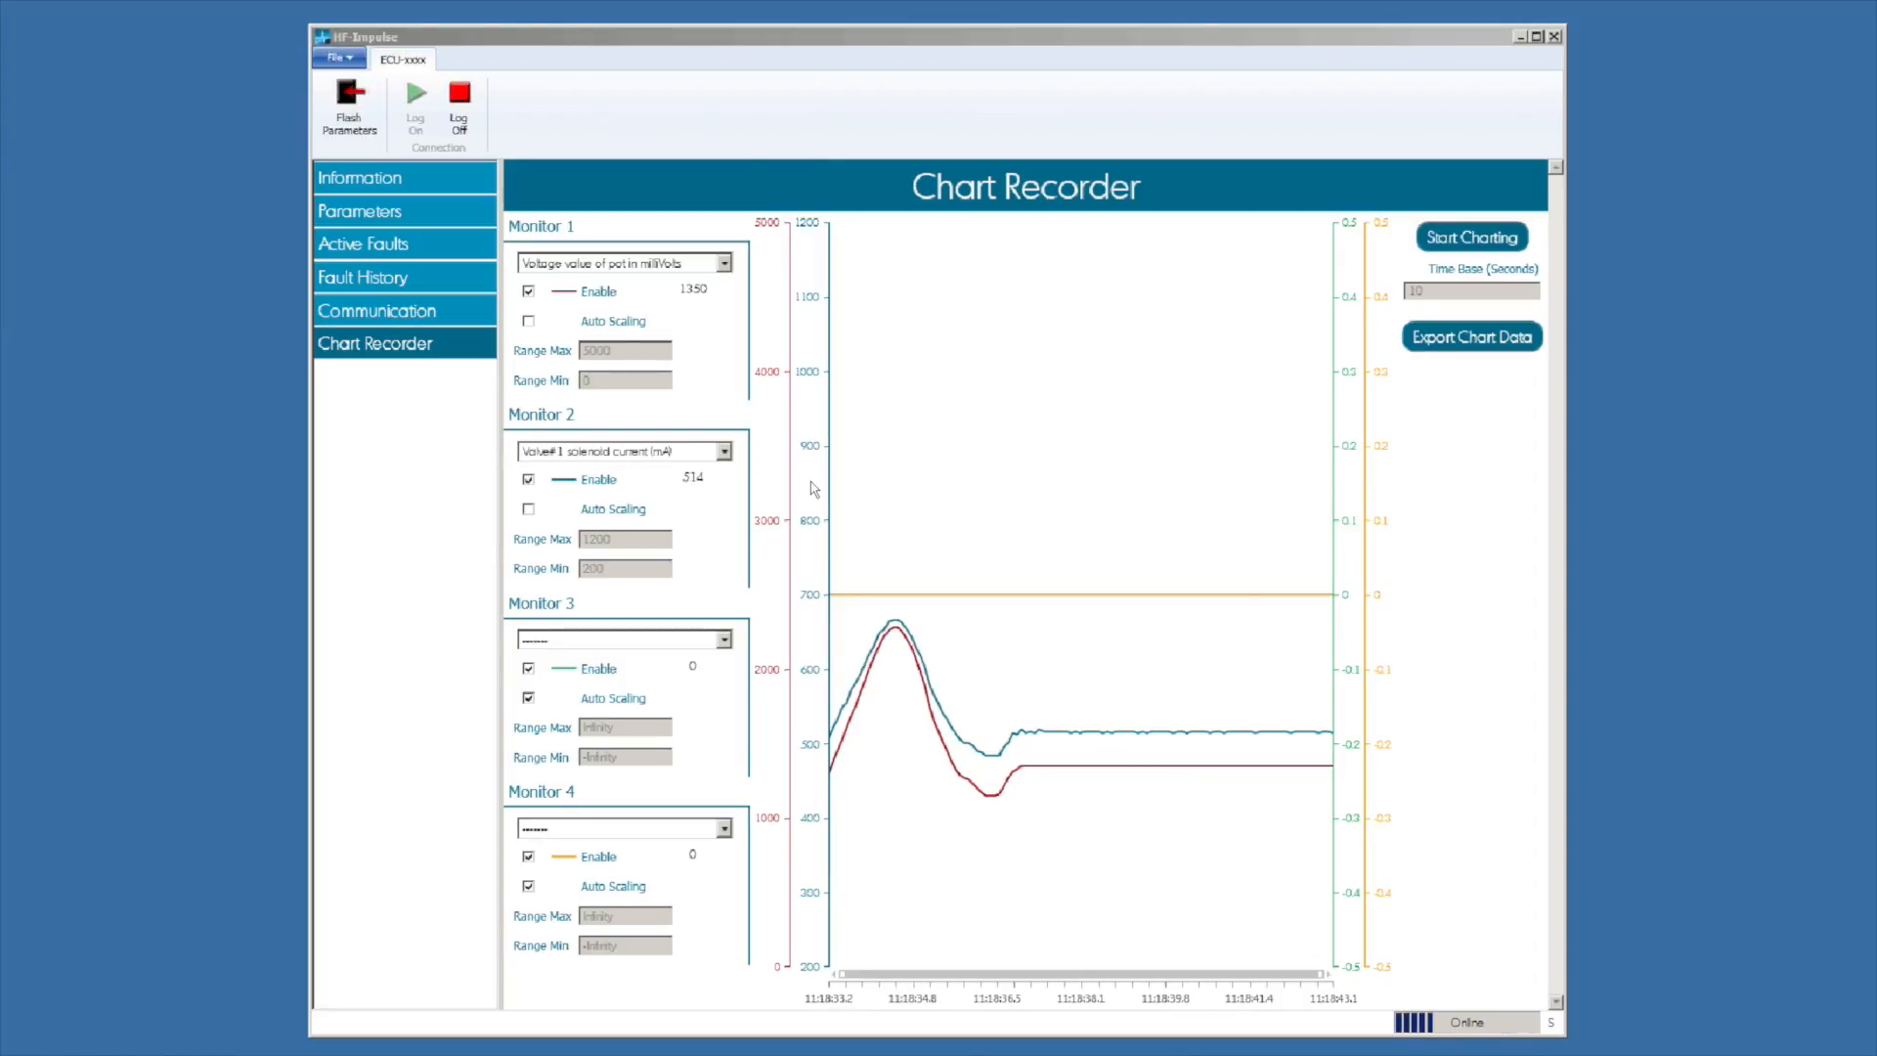